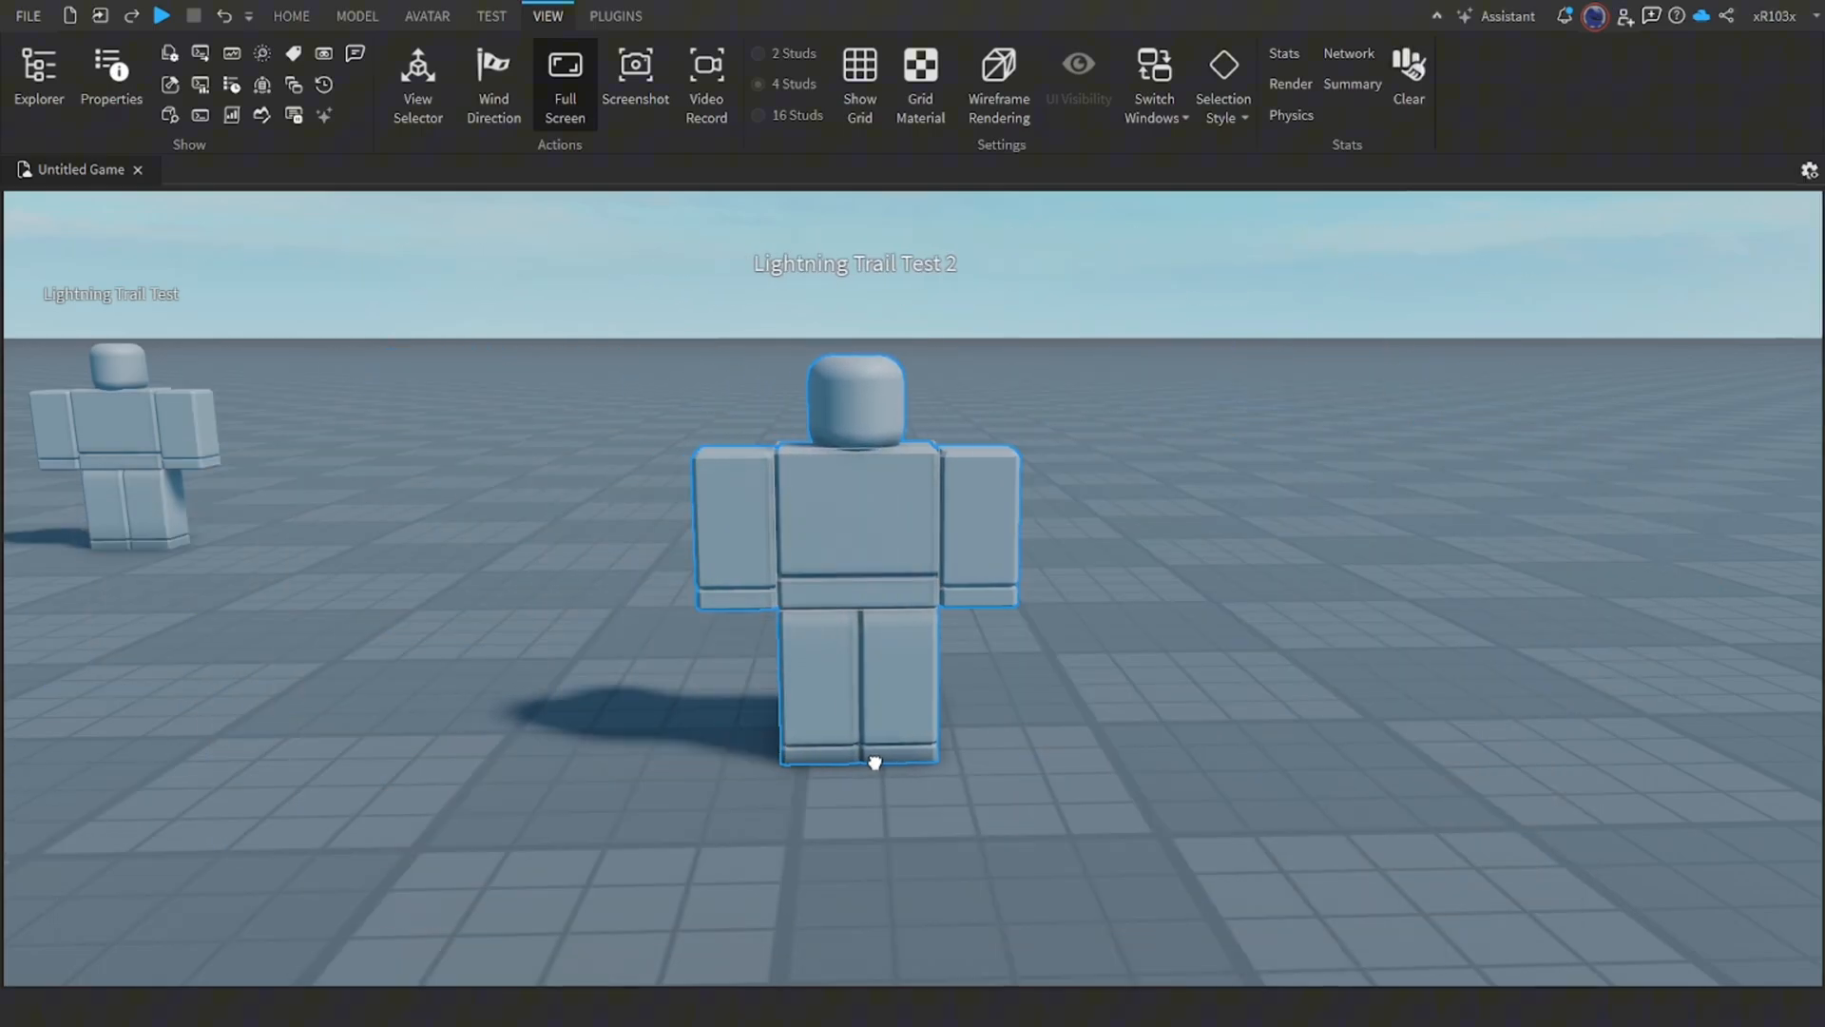
Step: Build an R15 Block Avatar rig named Rig with the Avatar tab's Rig Builder
left_click(425, 15)
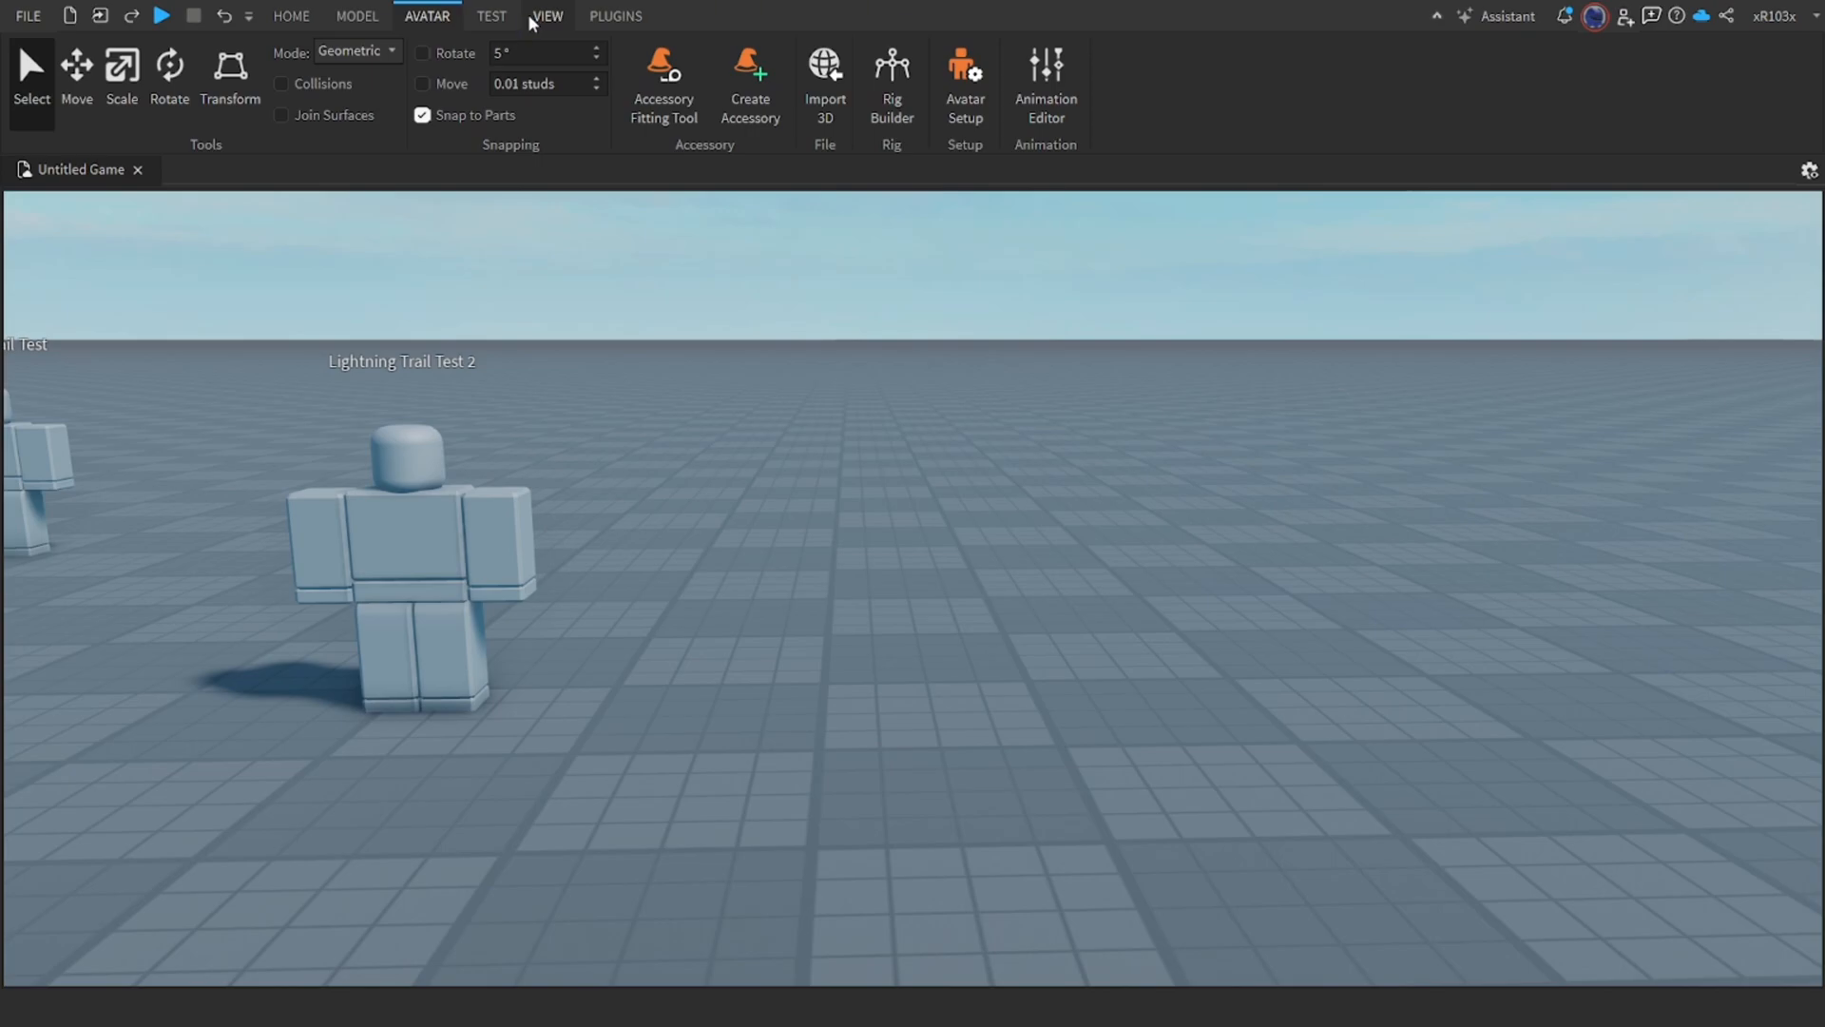
left_click(891, 70)
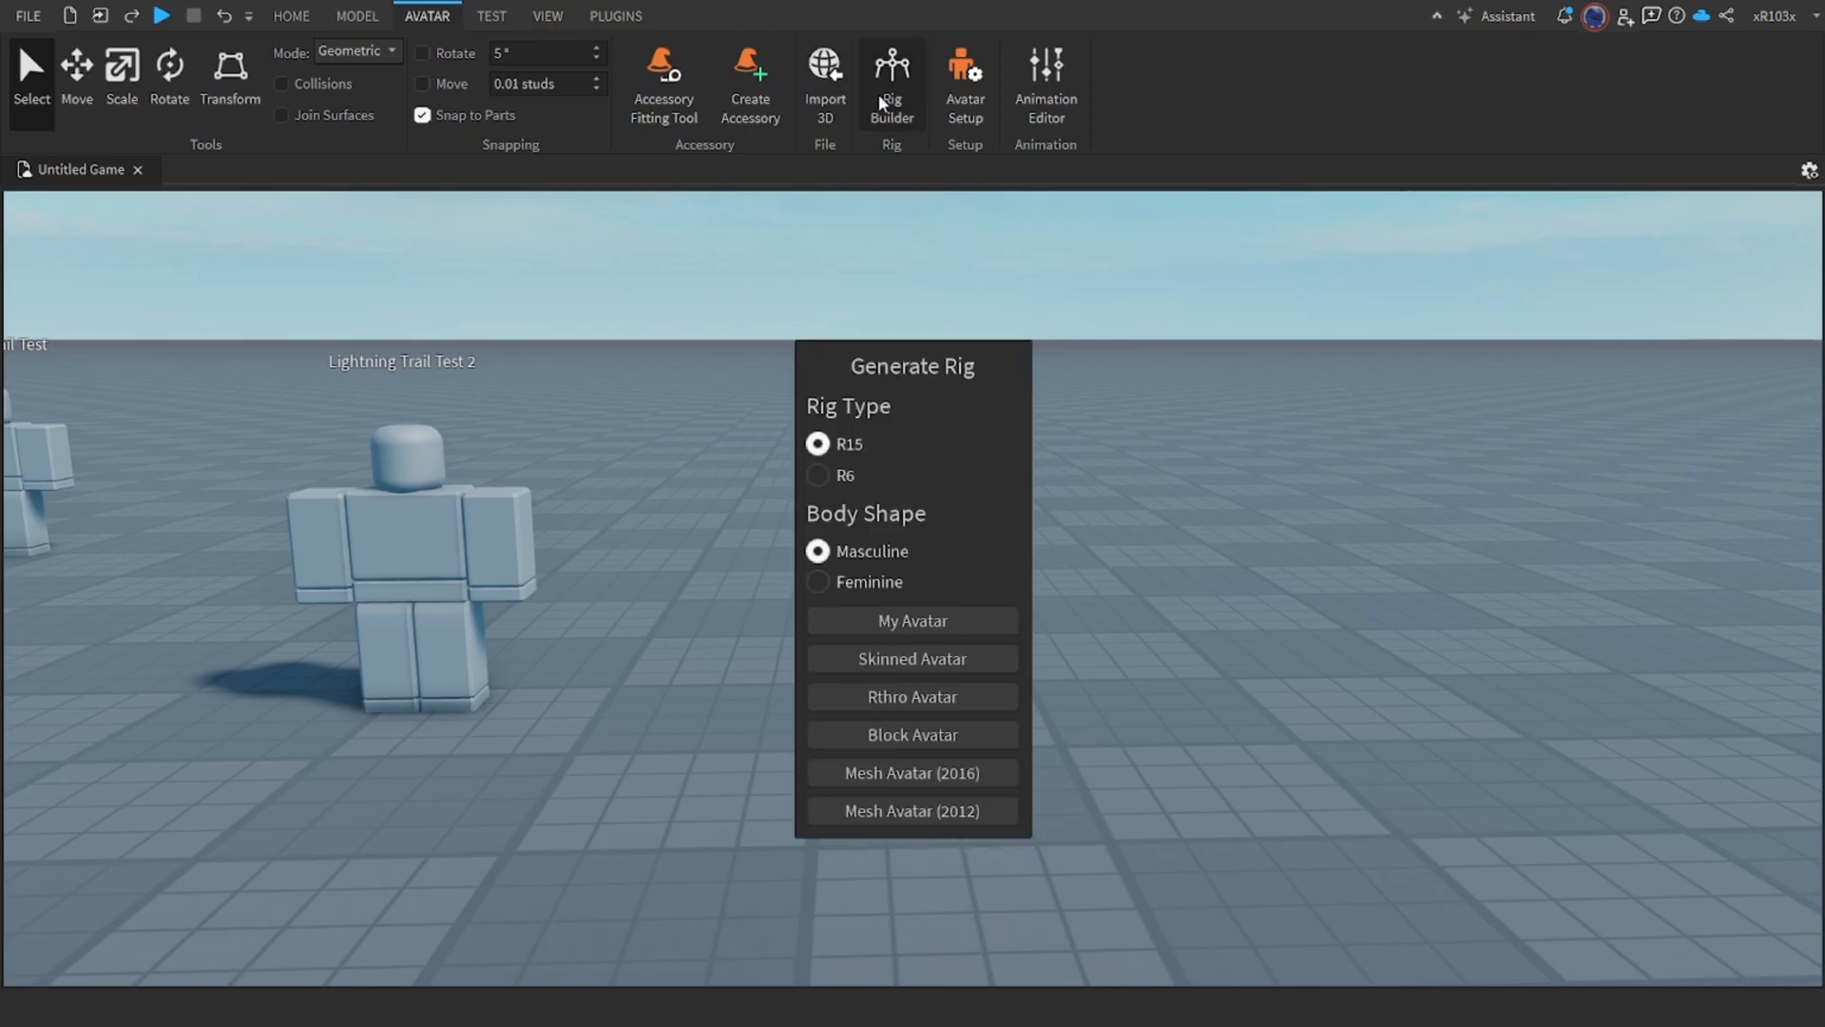
mouse_move(1021, 739)
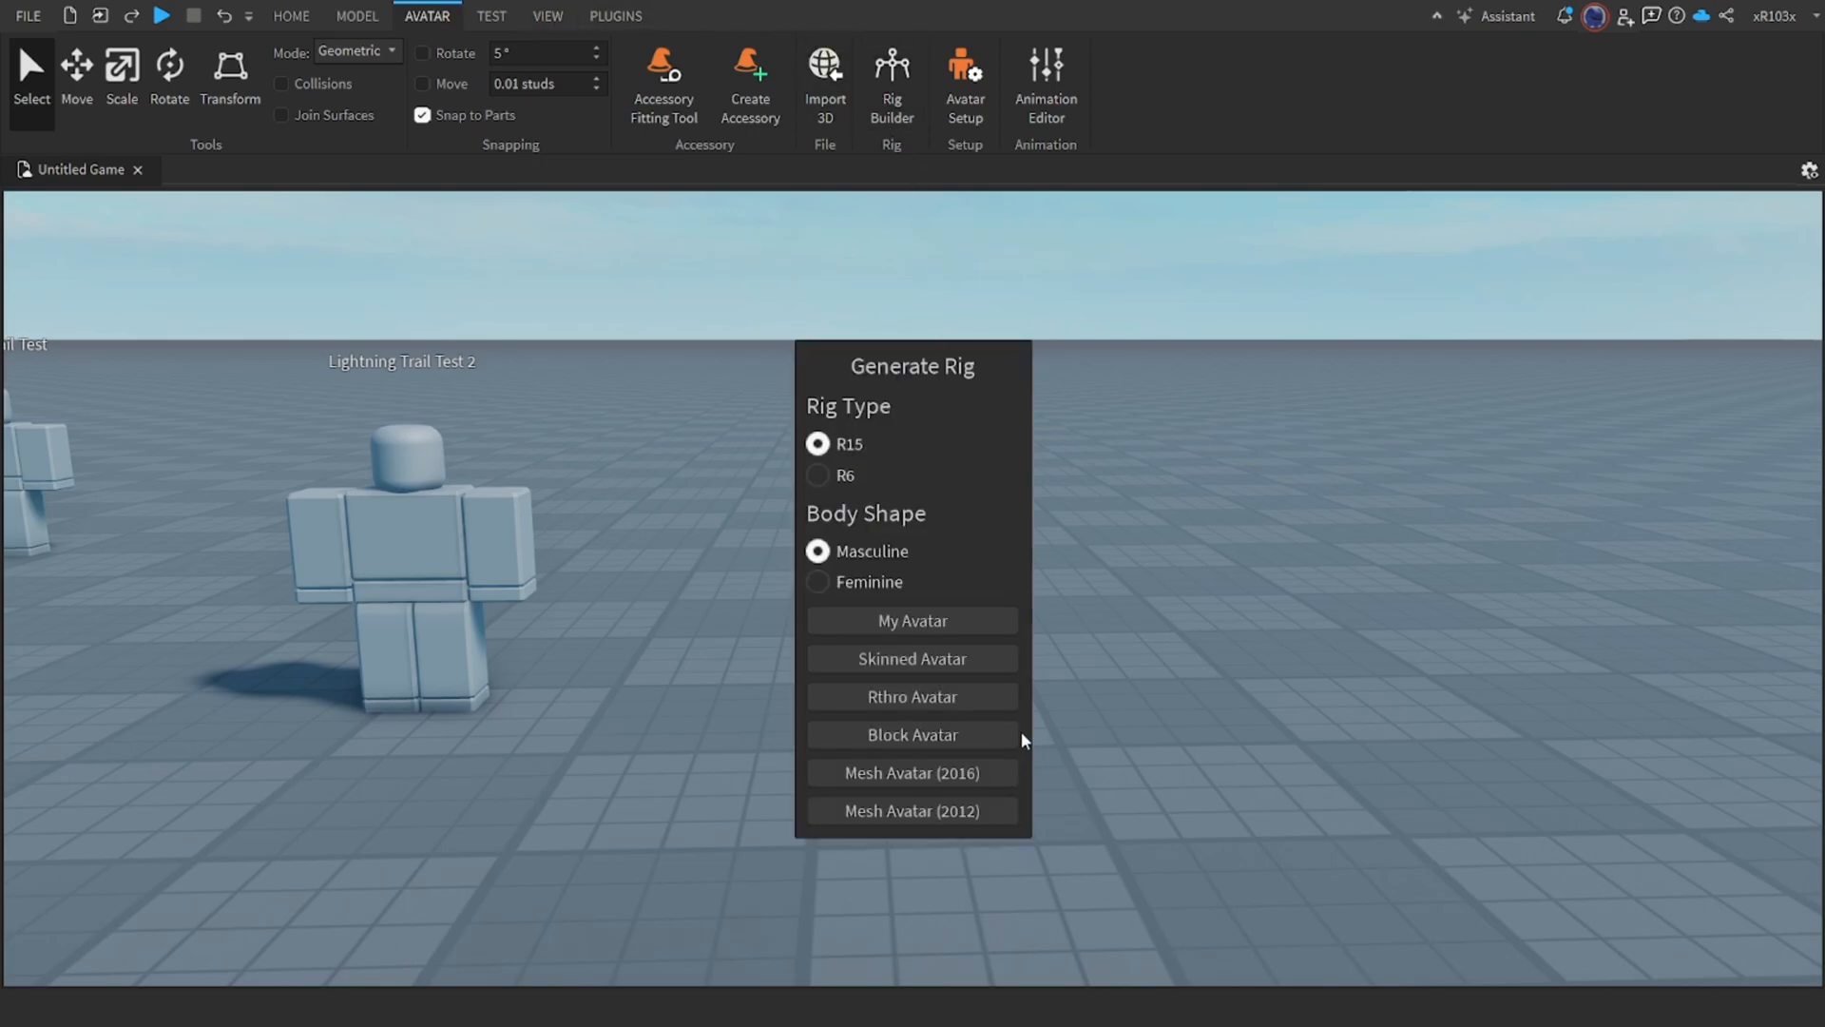
left_click(912, 735)
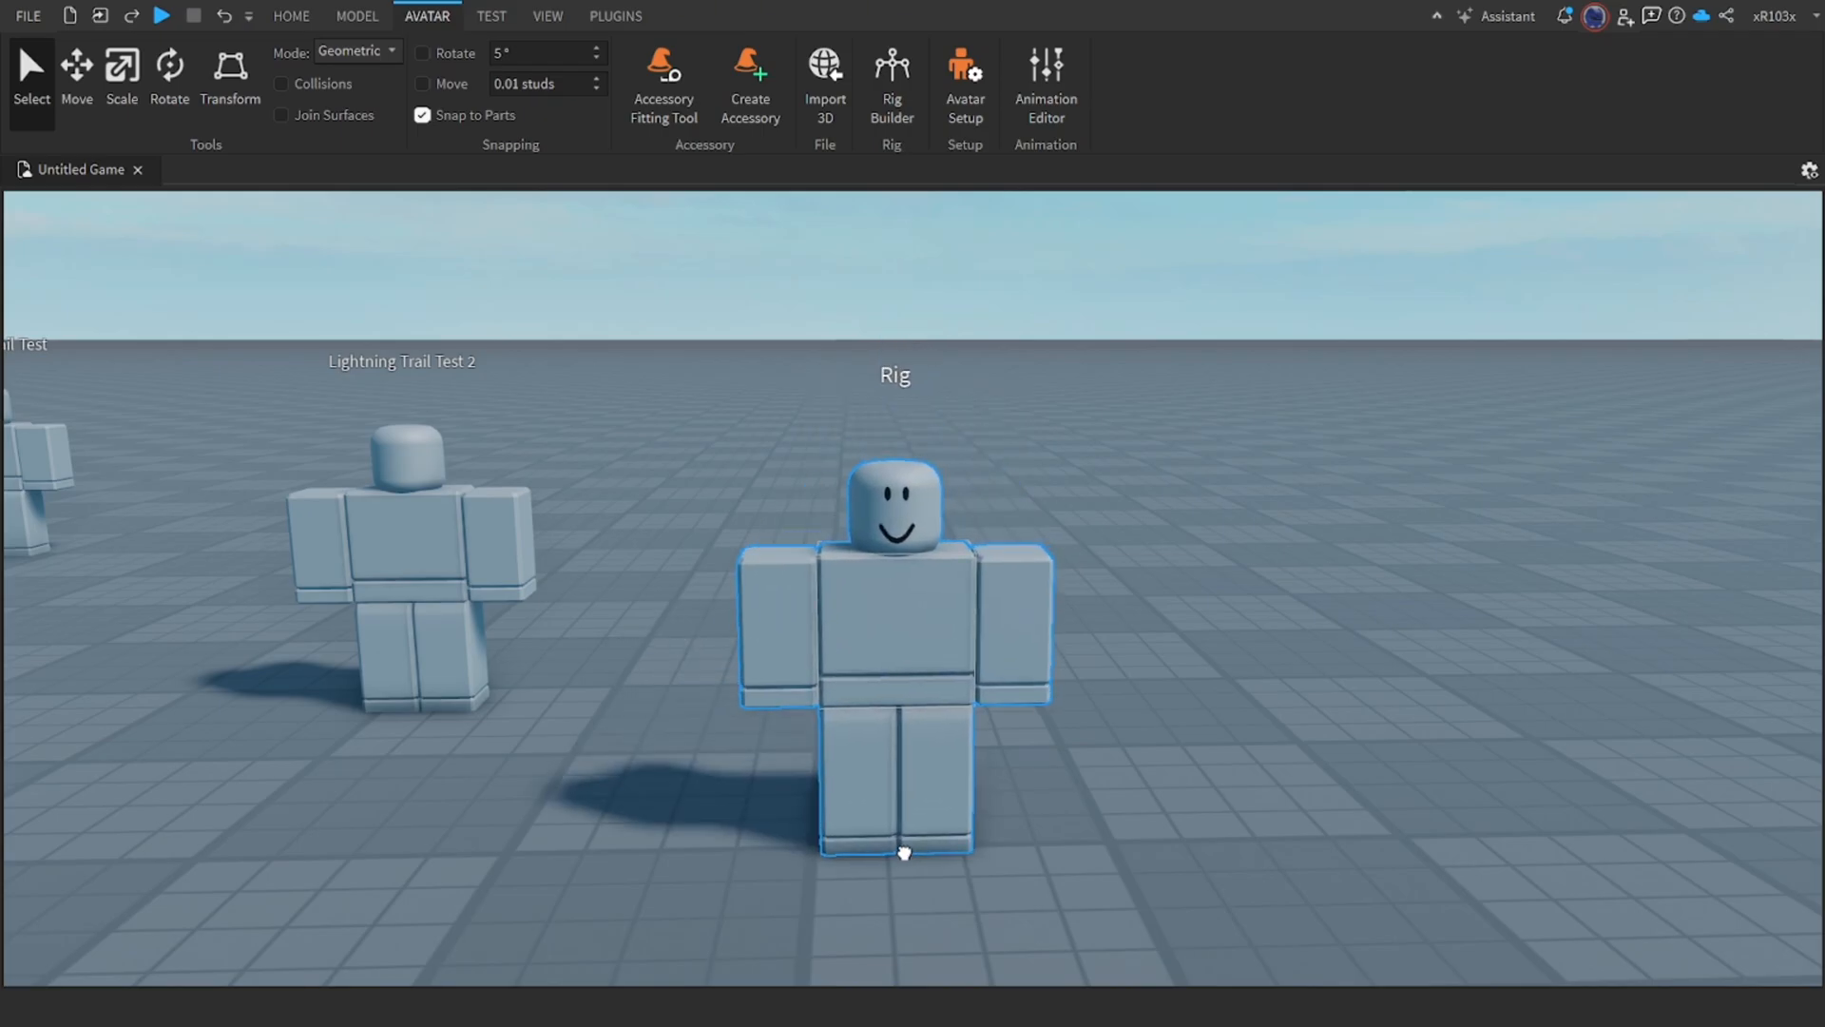
left_click(547, 15)
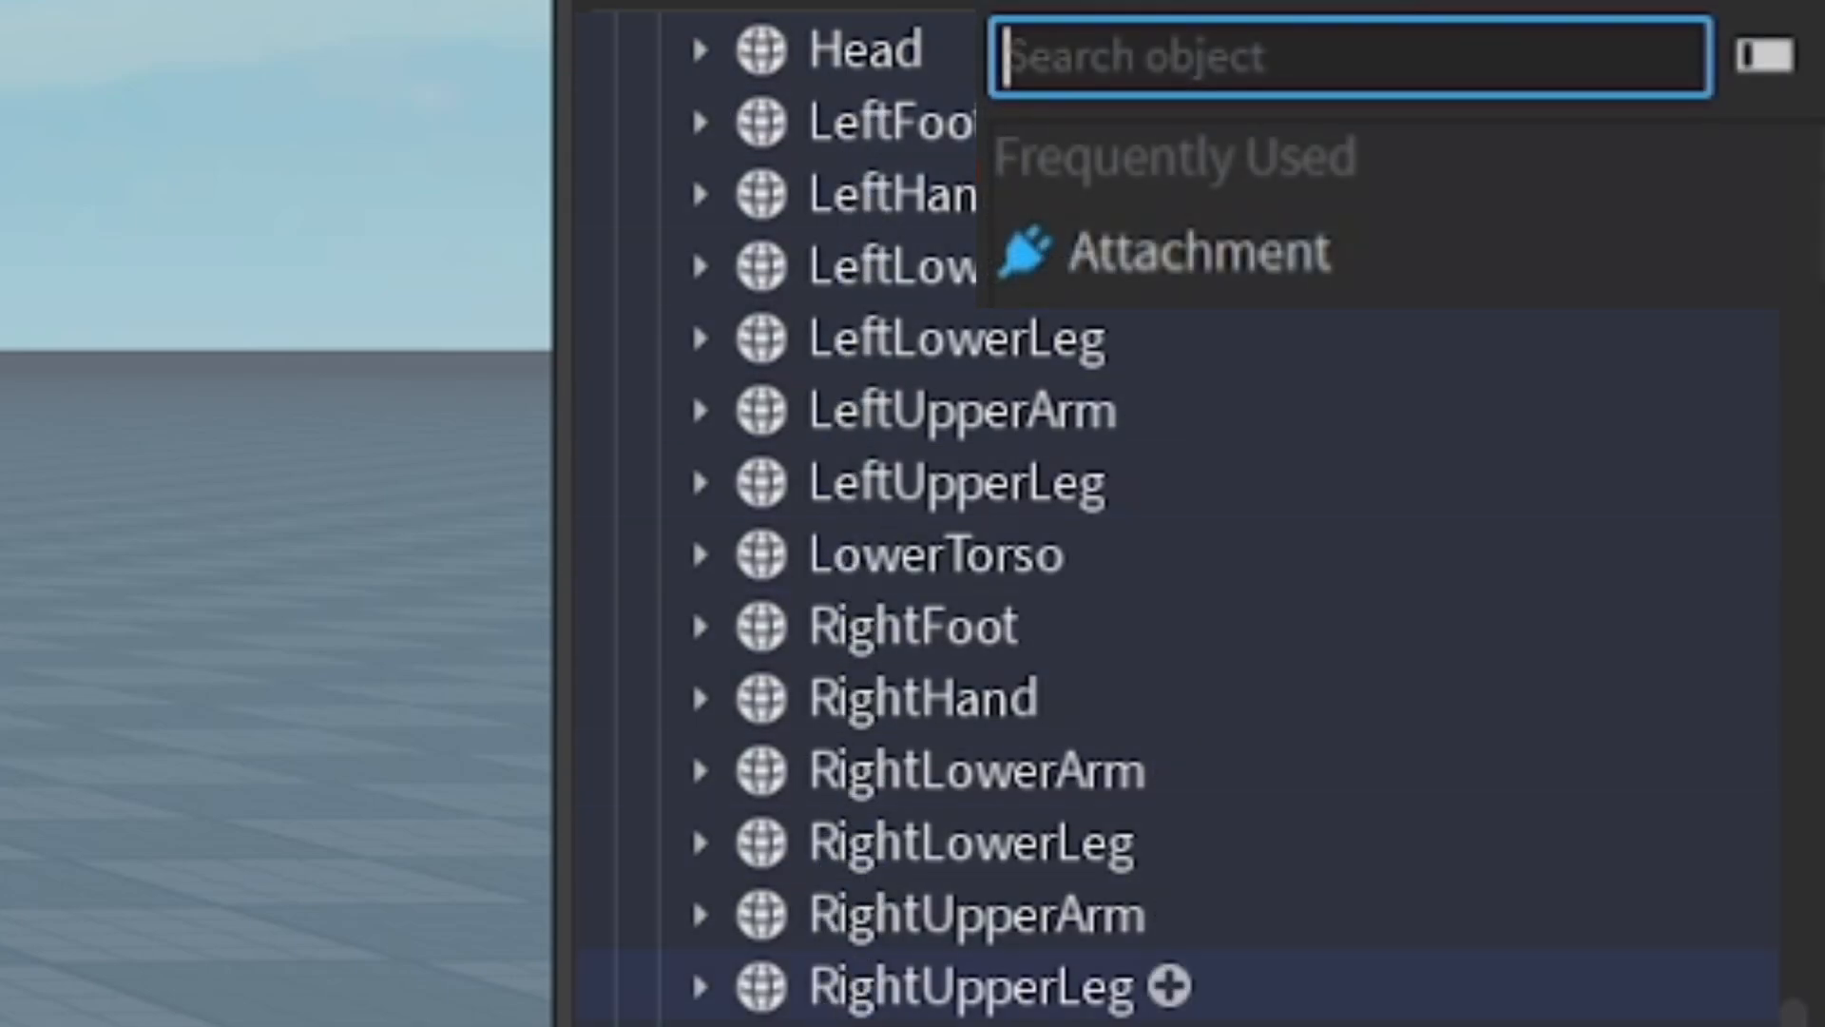
mouse_move(954, 196)
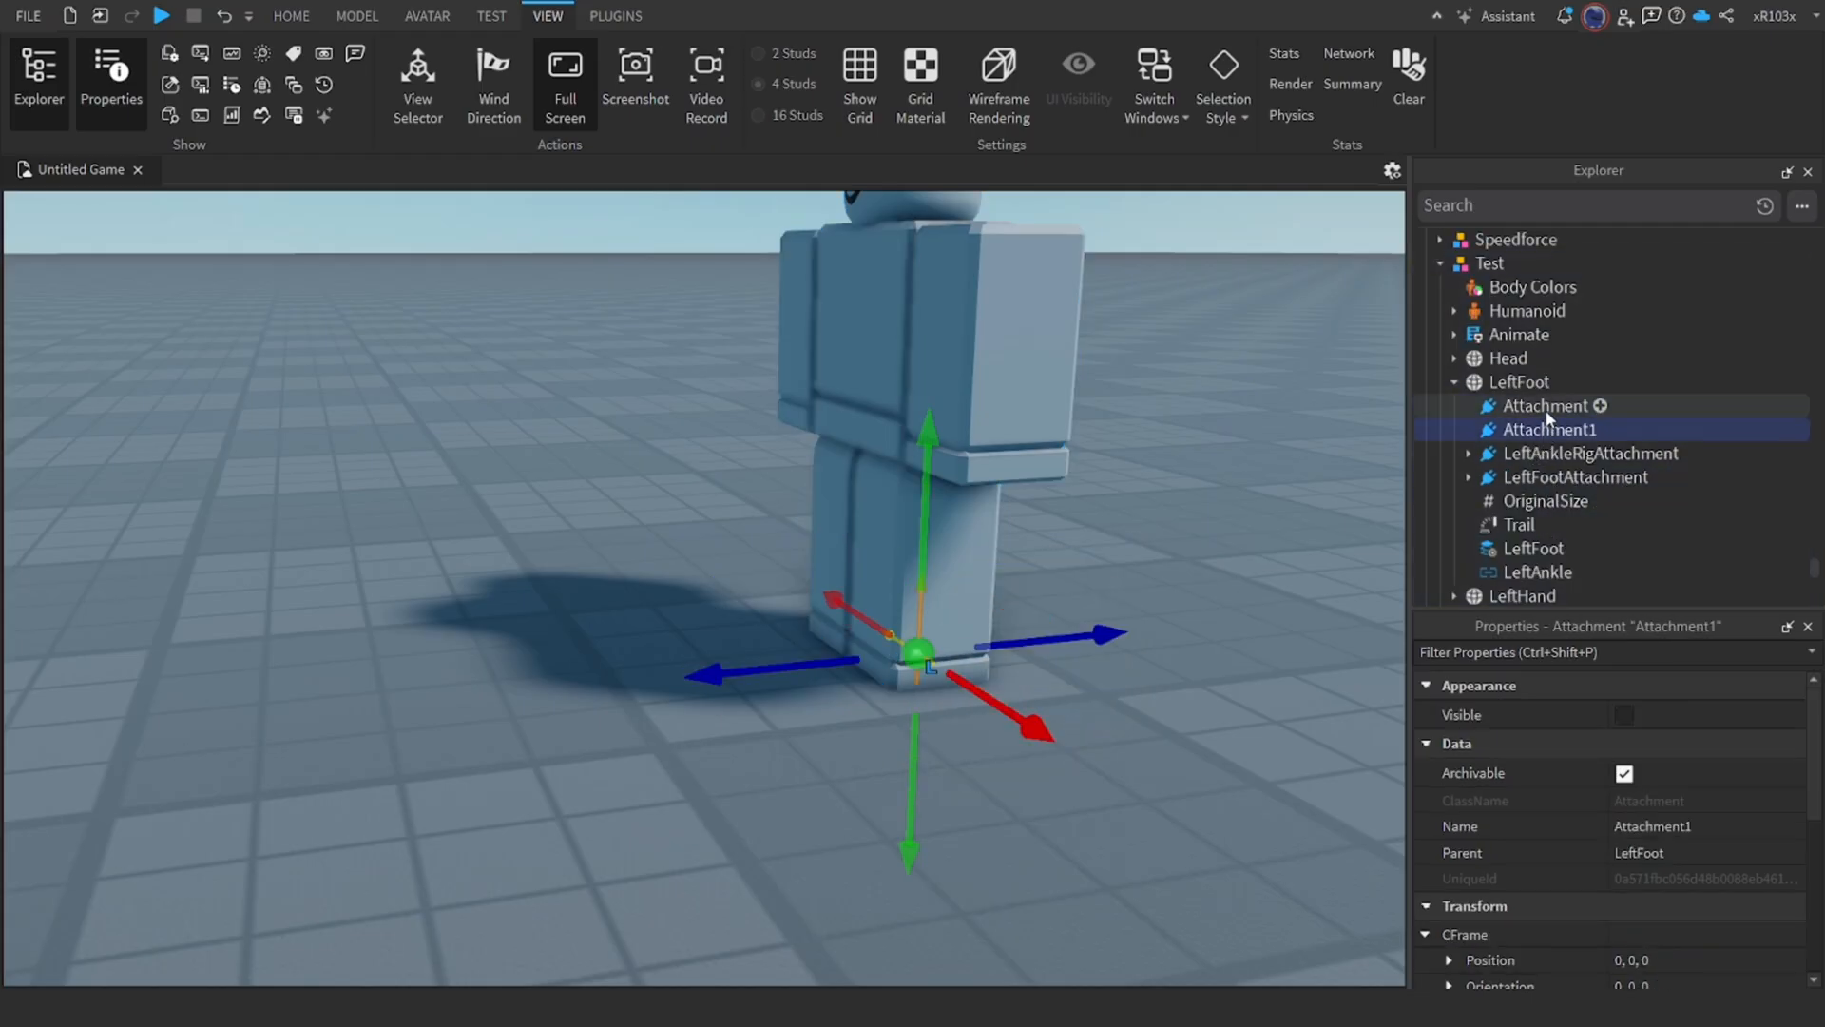
Step: Inspect the Test rig's LeftFoot Attachment and Attachment1 in the Explorer
left_click(1545, 405)
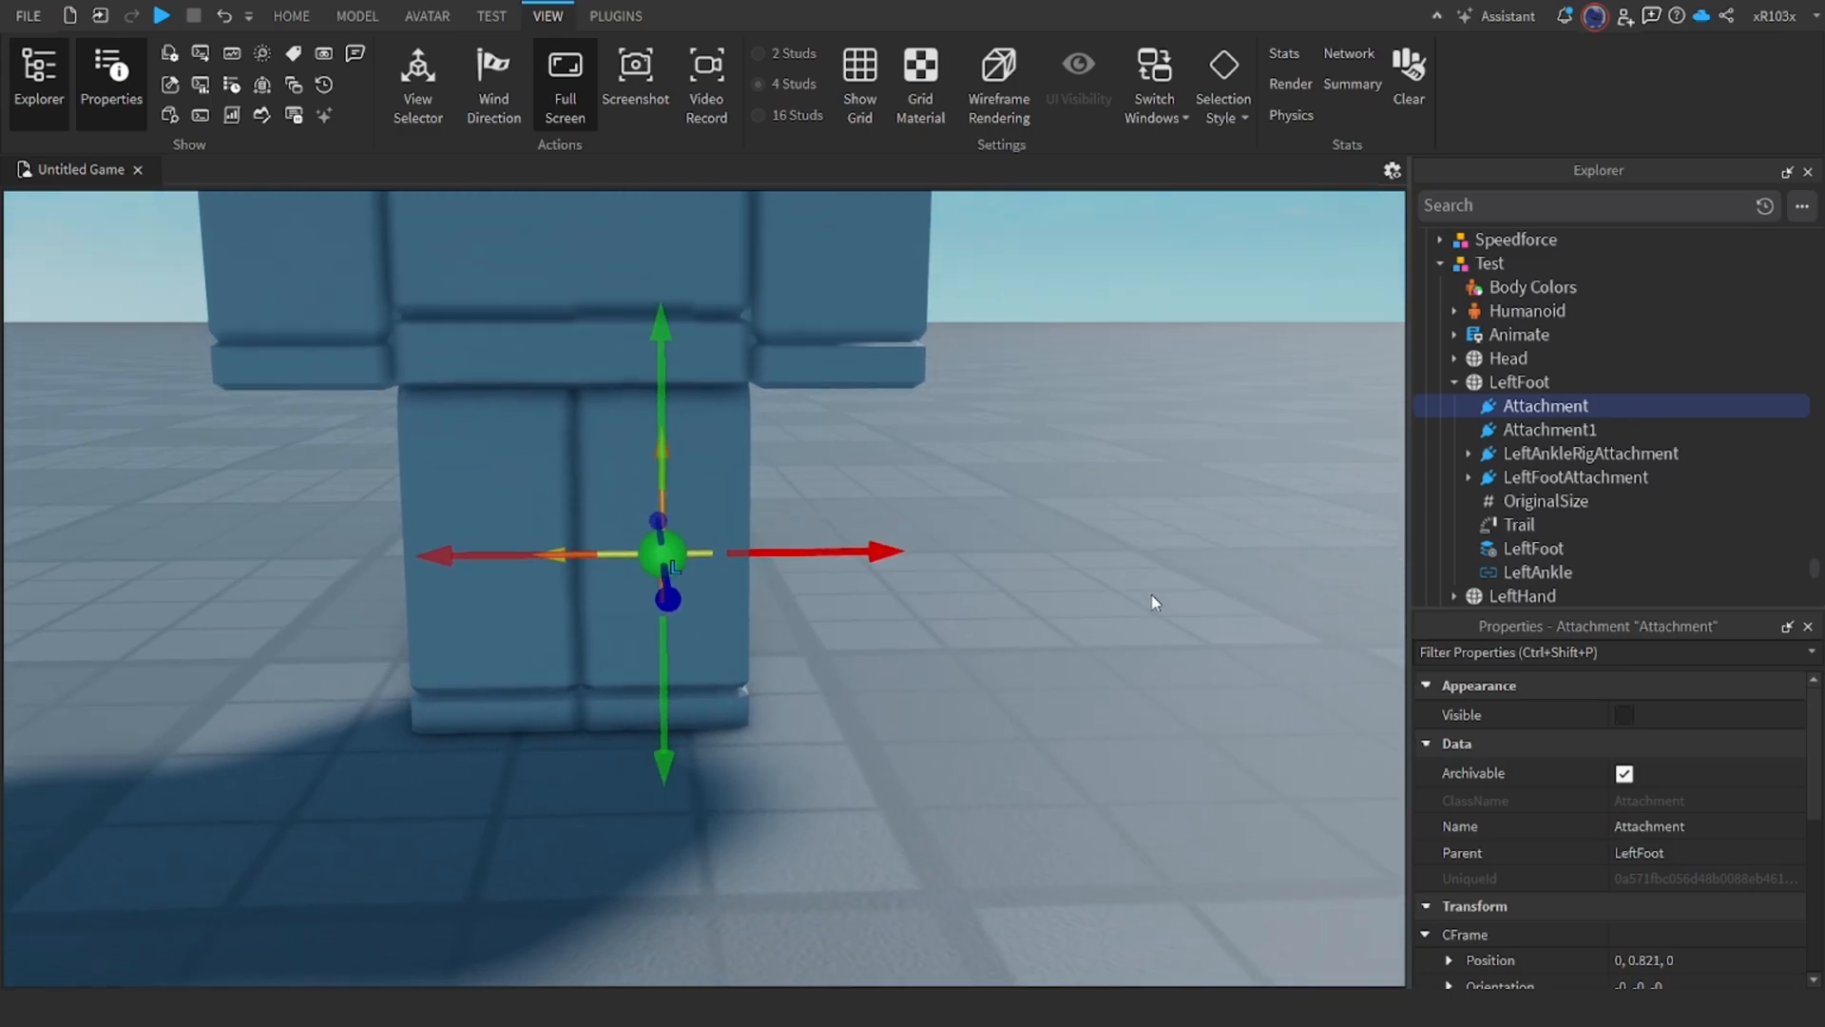
left_click(1518, 380)
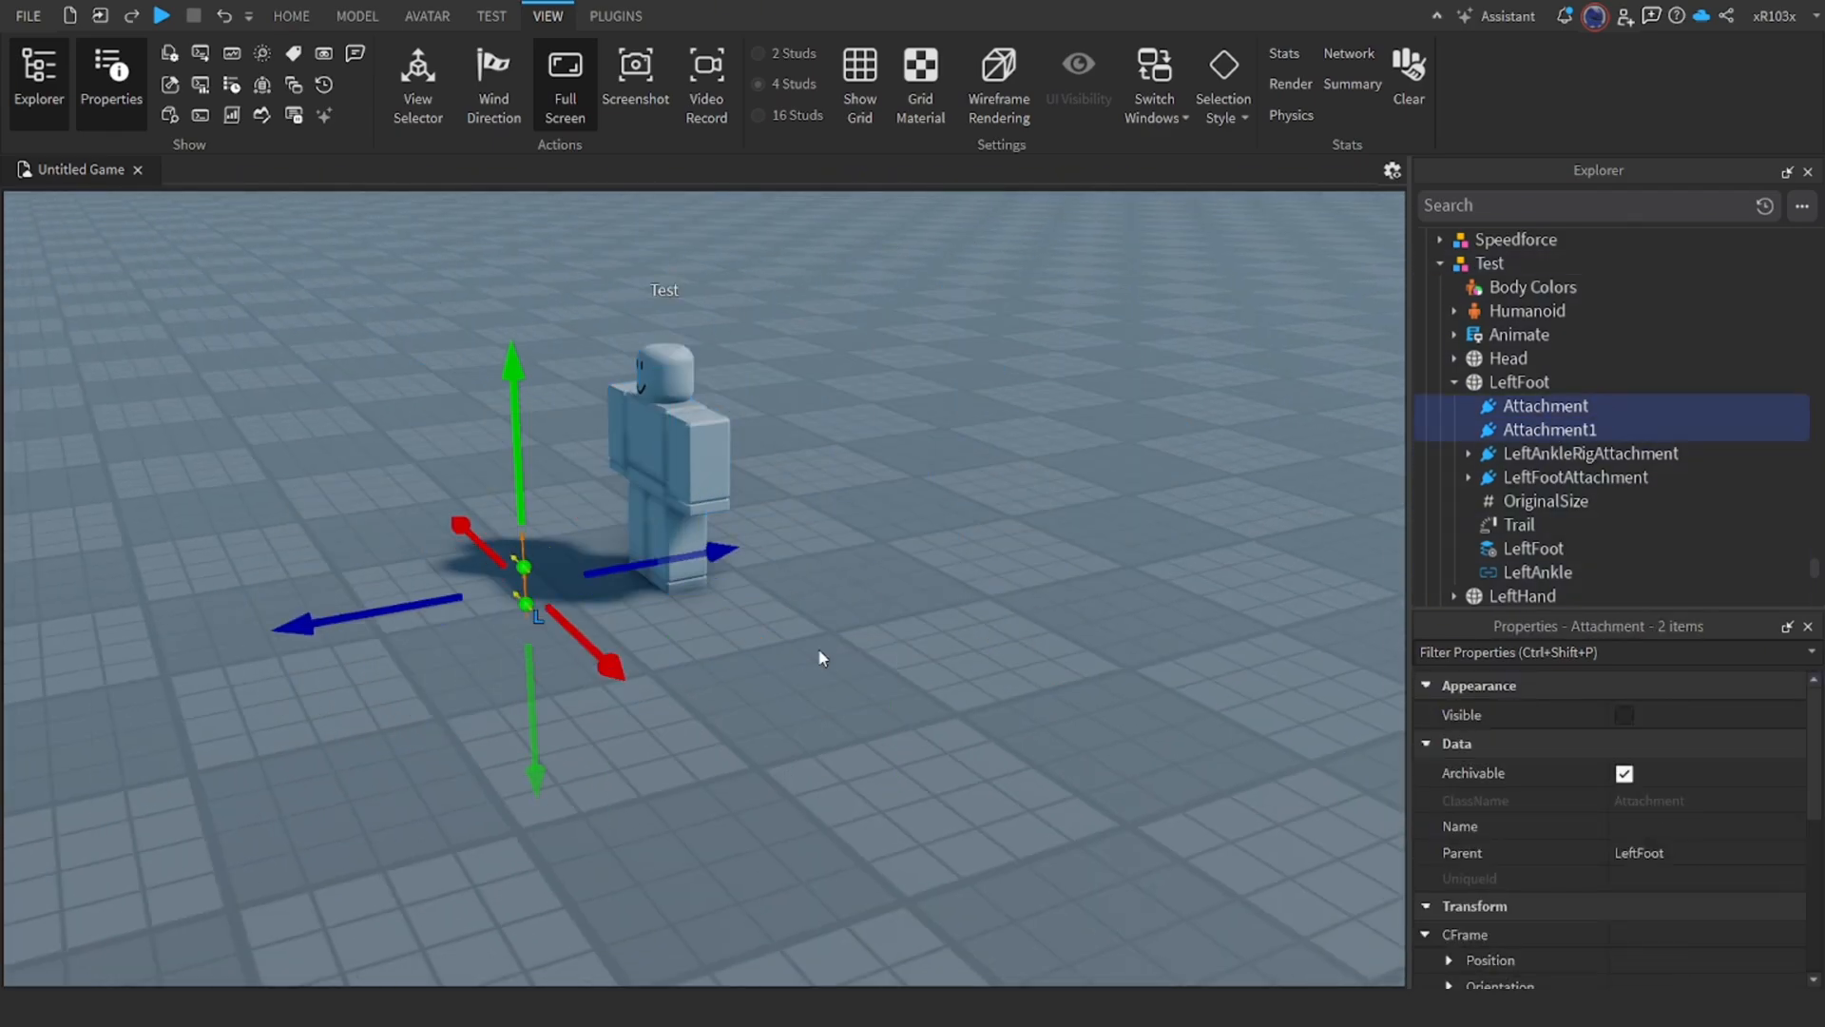
left_click(1488, 263)
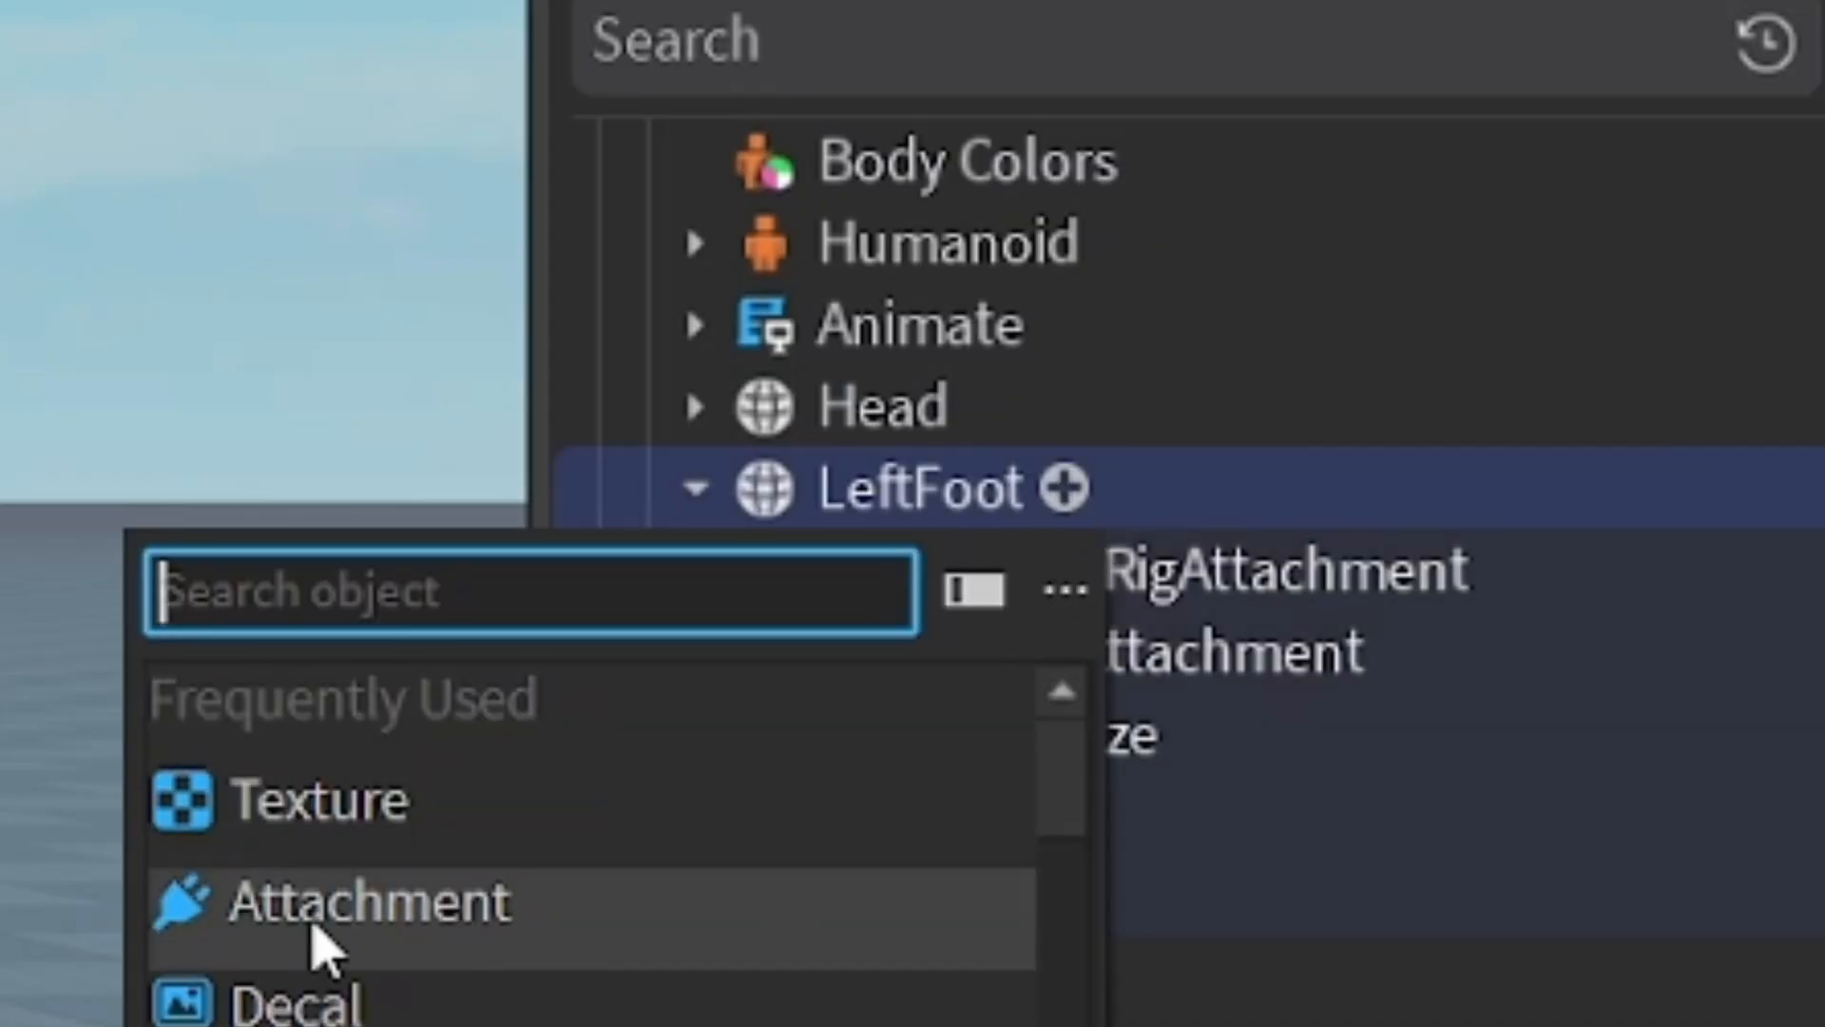
Step: Add an attachment to LeftFoot and select the second attachments to offset upward
left_click(369, 903)
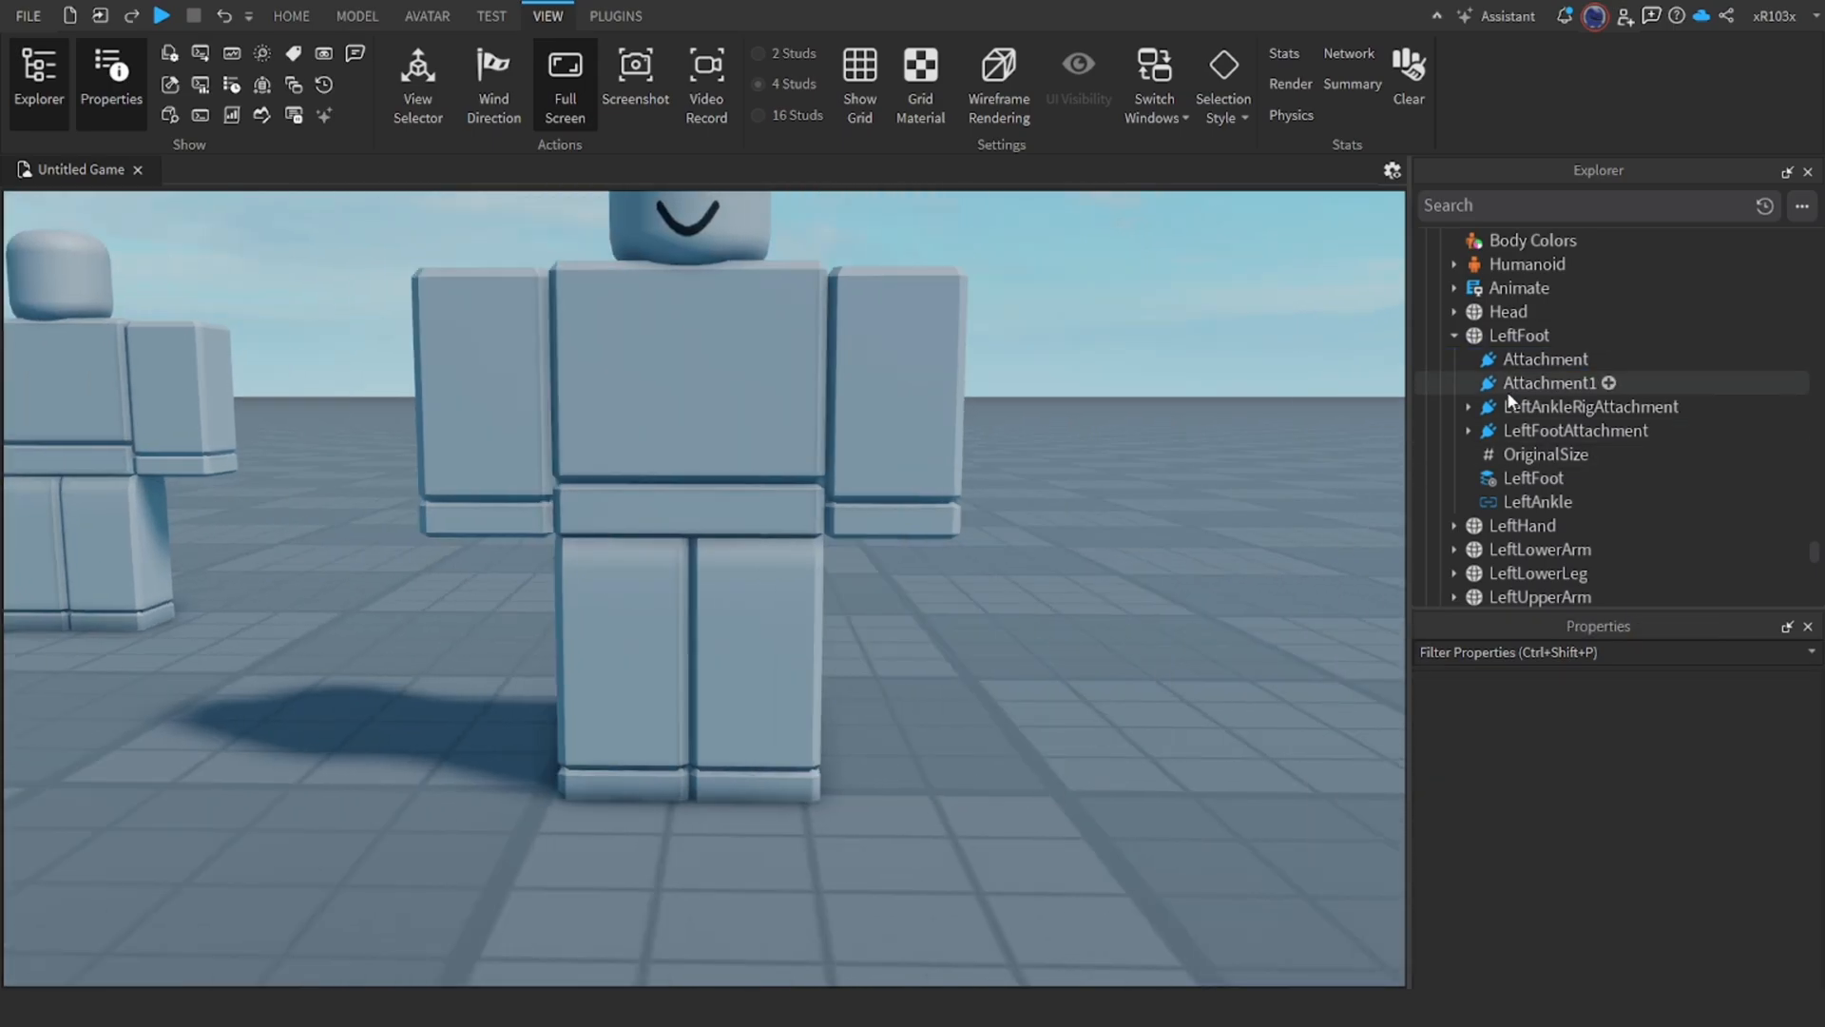
left_click(1549, 382)
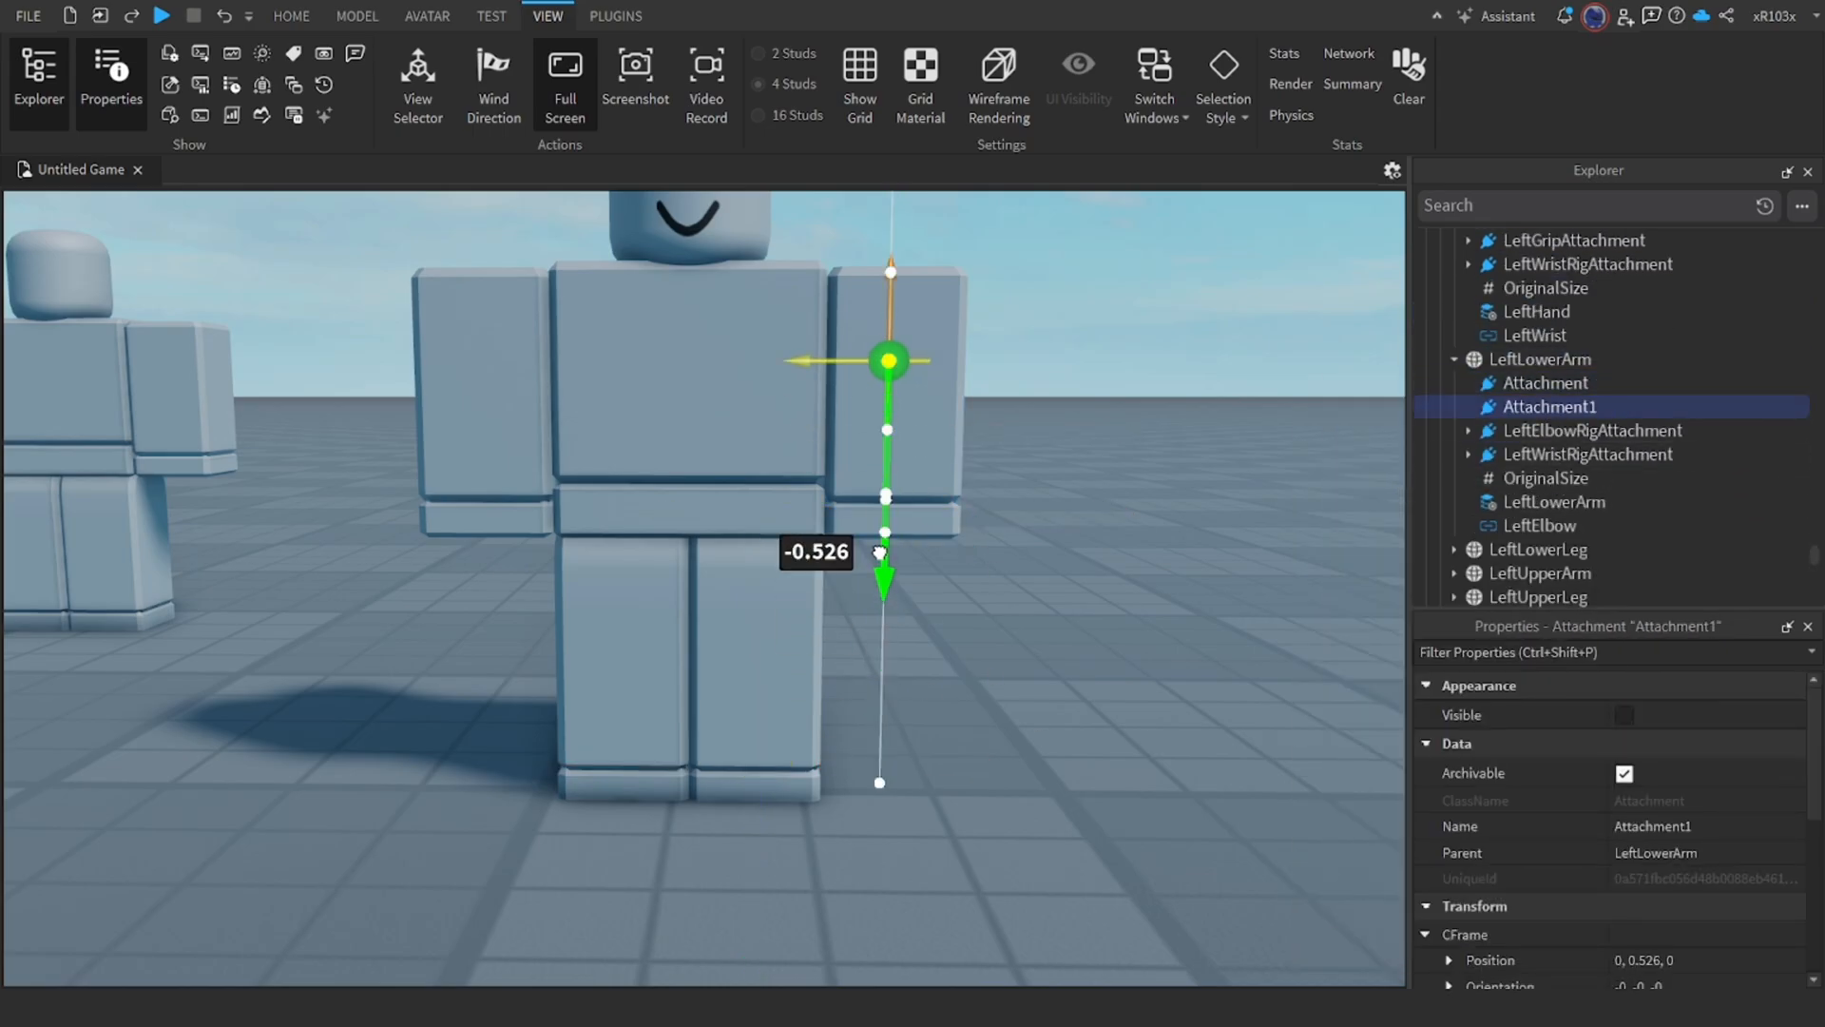
left_click(1549, 452)
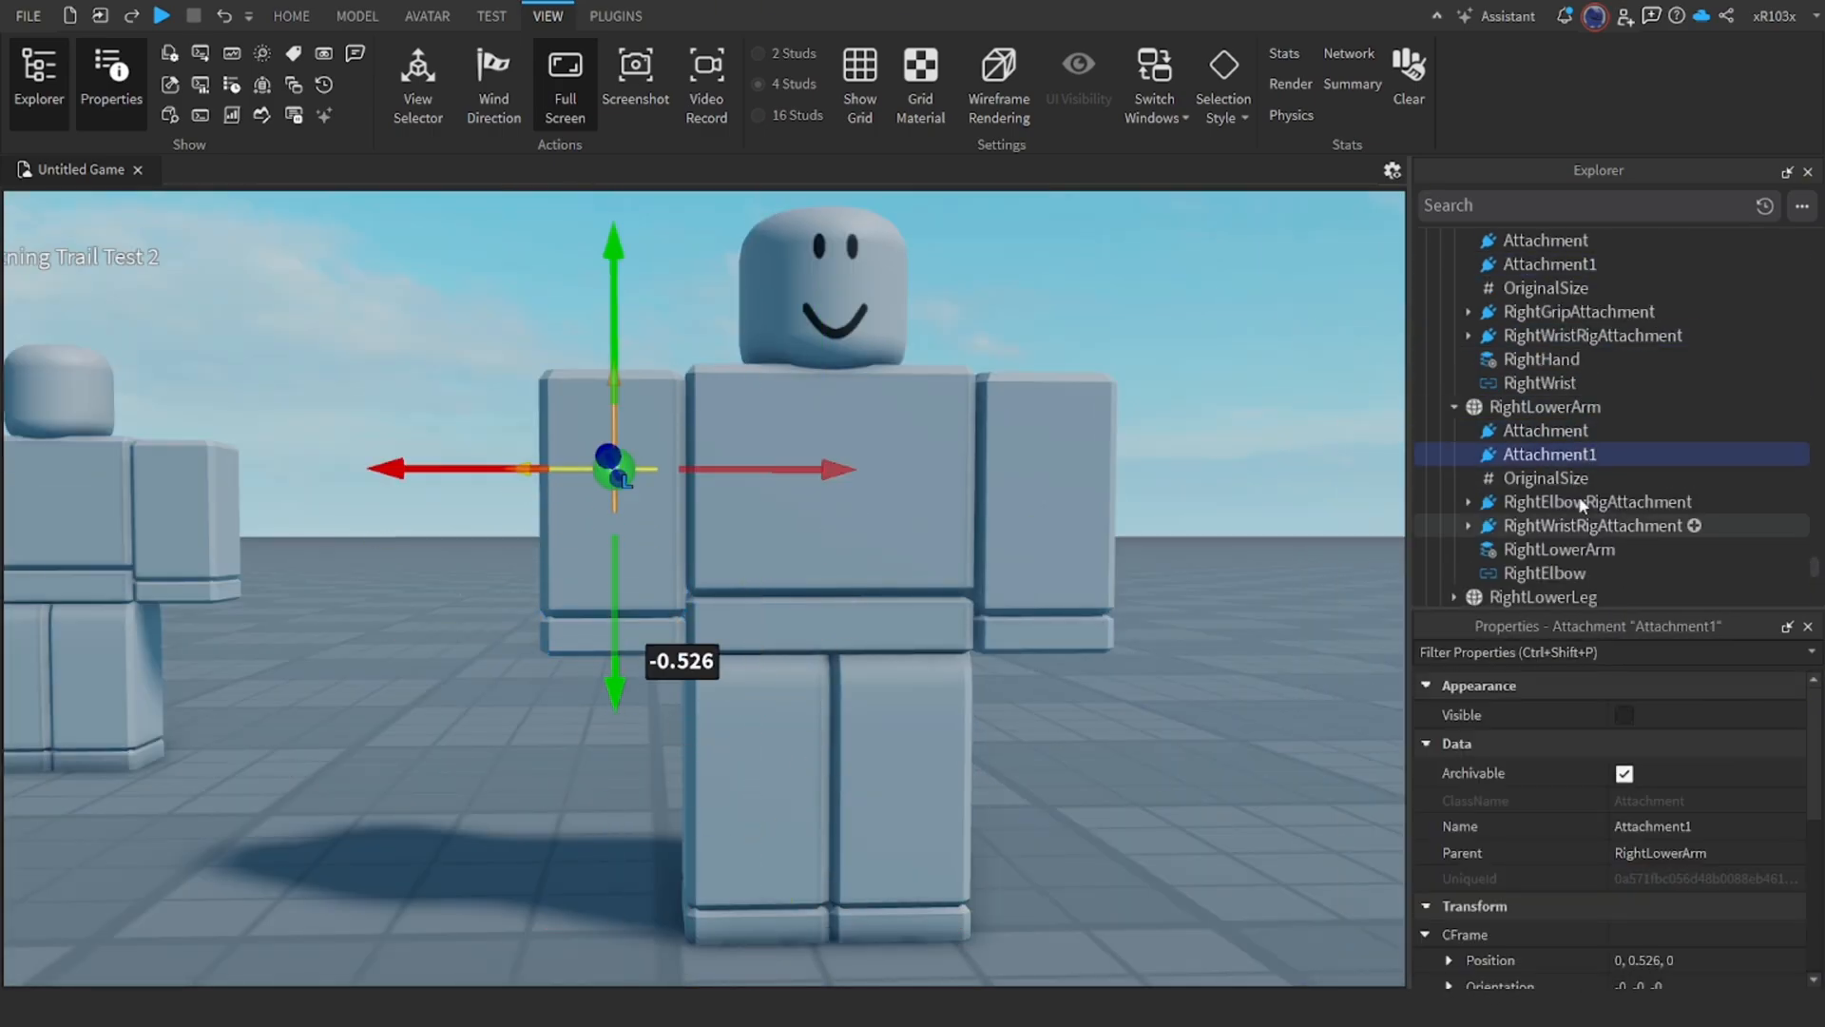
left_click(1628, 336)
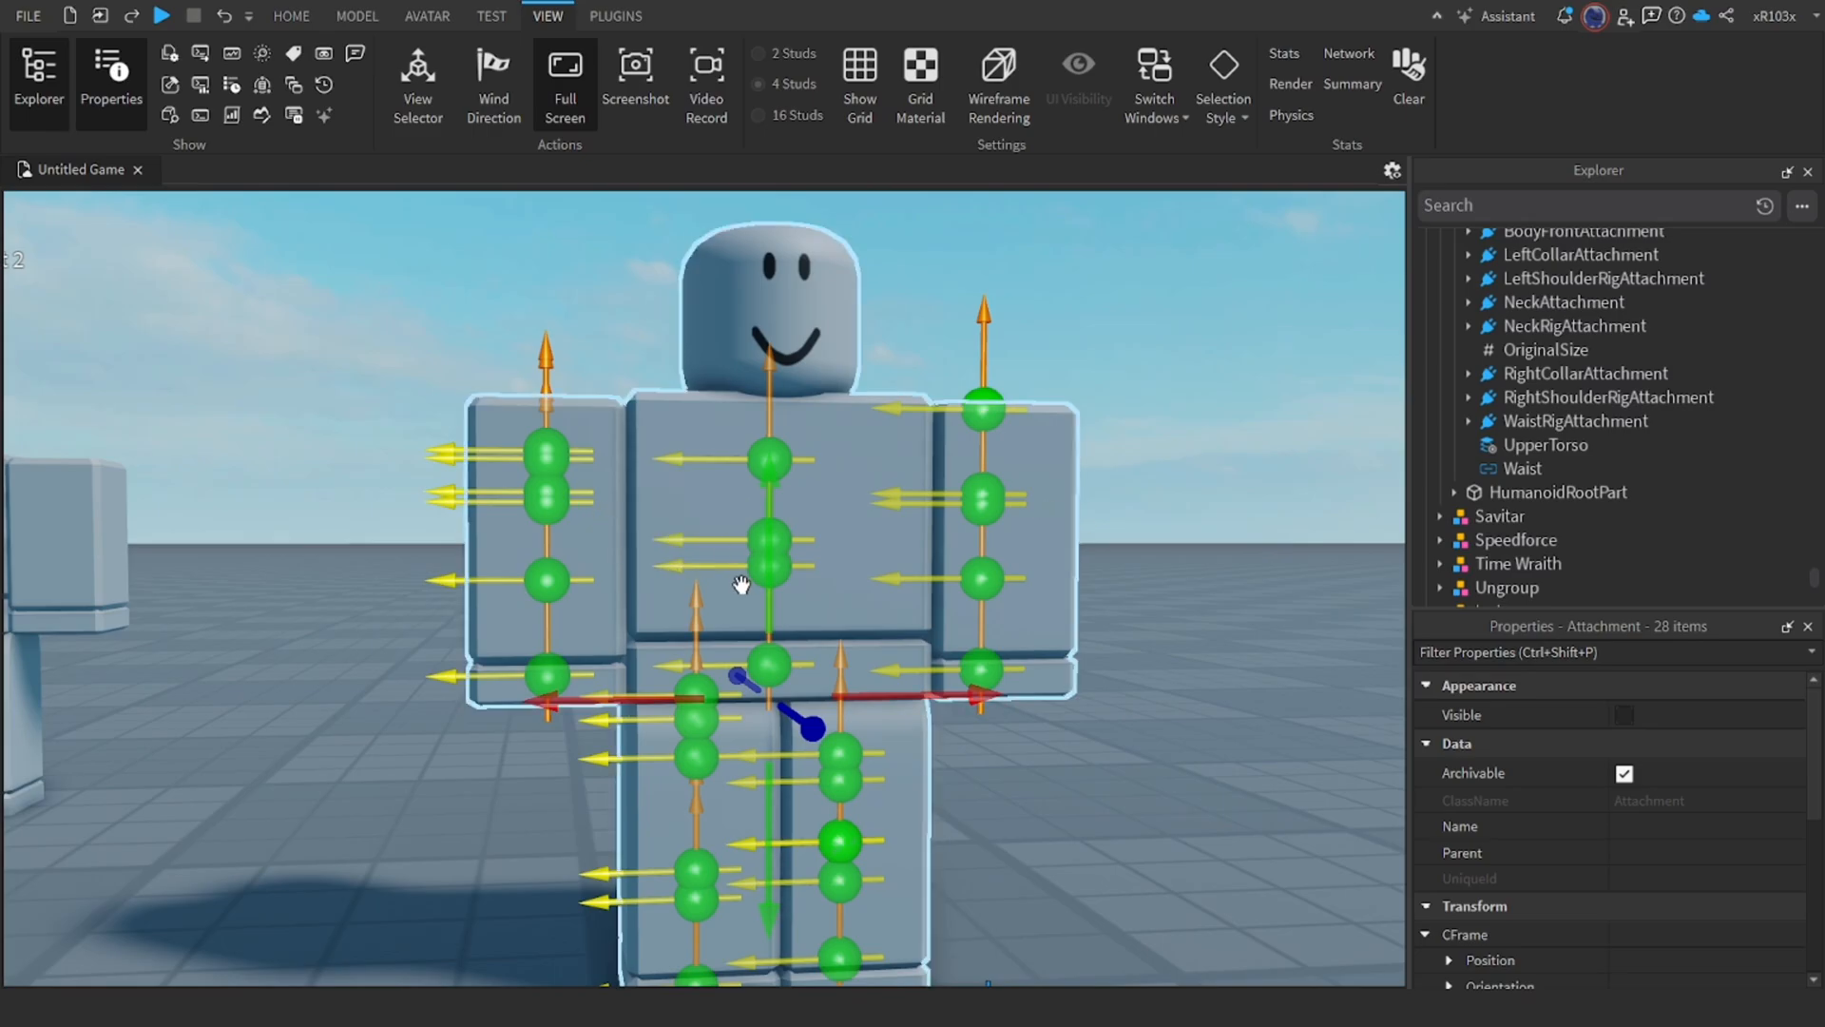
left_click(1547, 310)
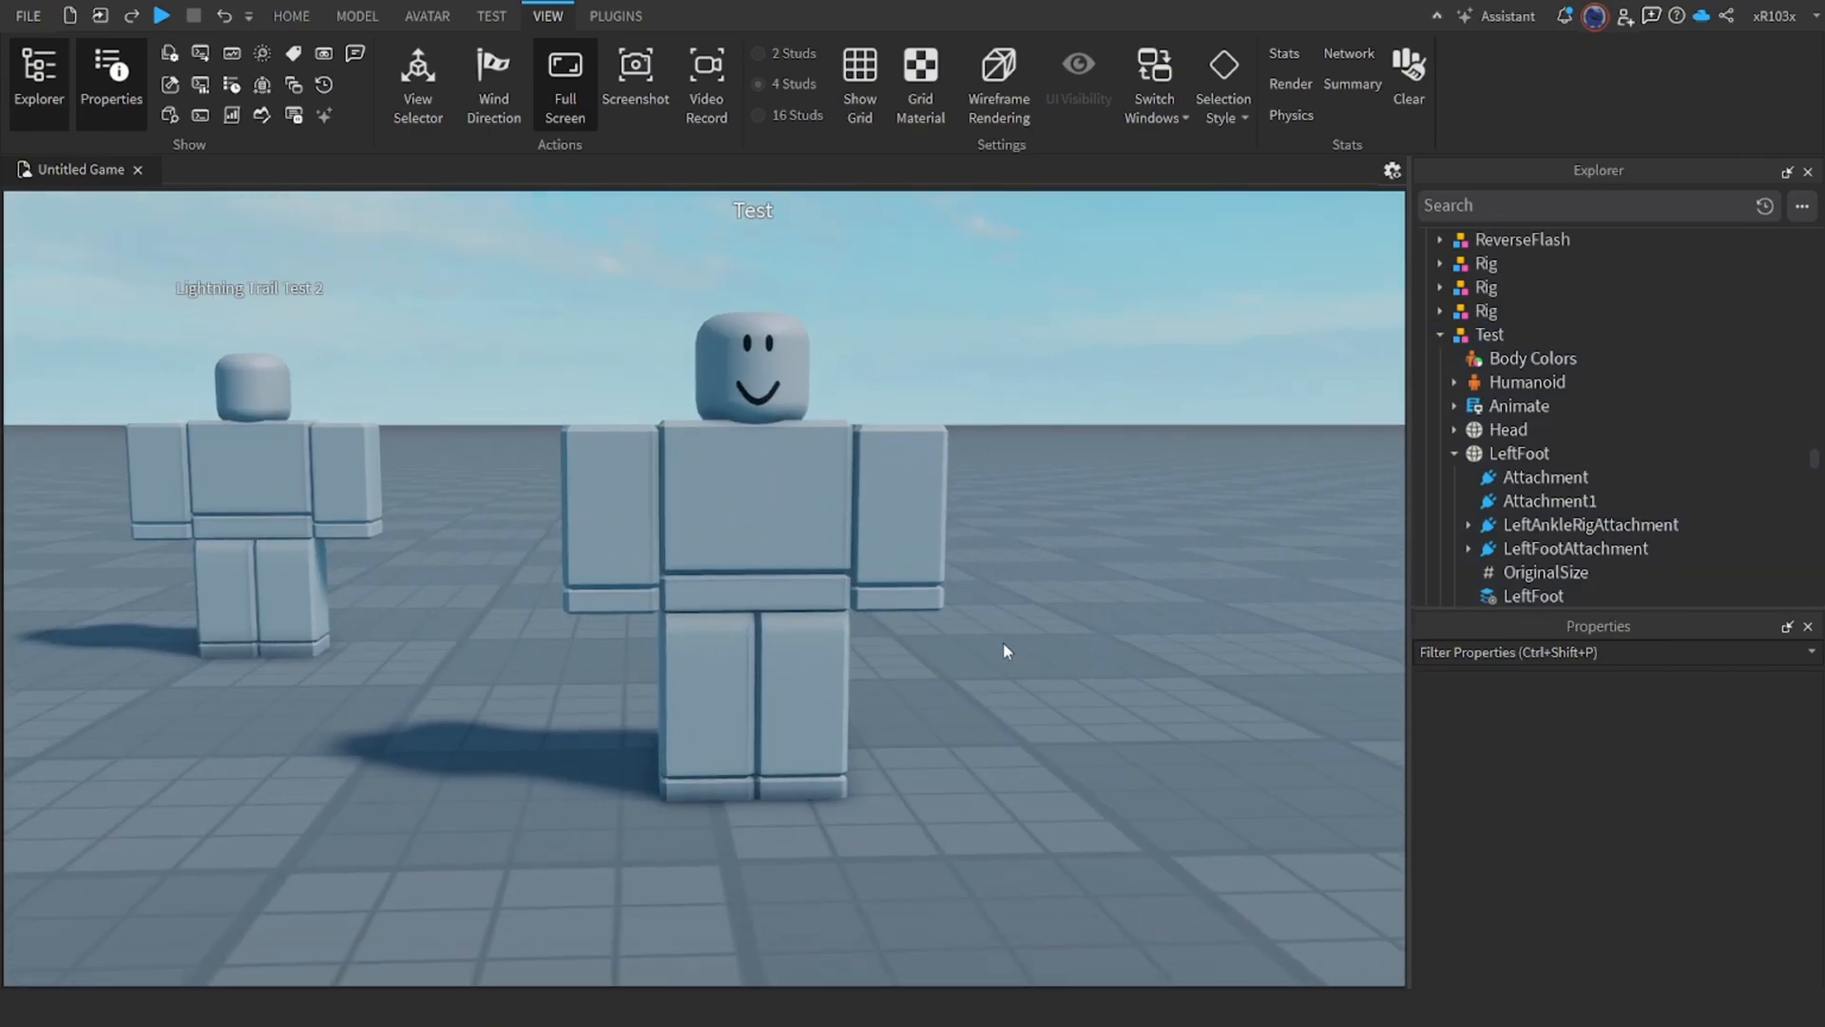
Step: Insert a Trail into the Test rig's LeftFoot through the object search 'Tr'
scroll("down", 3)
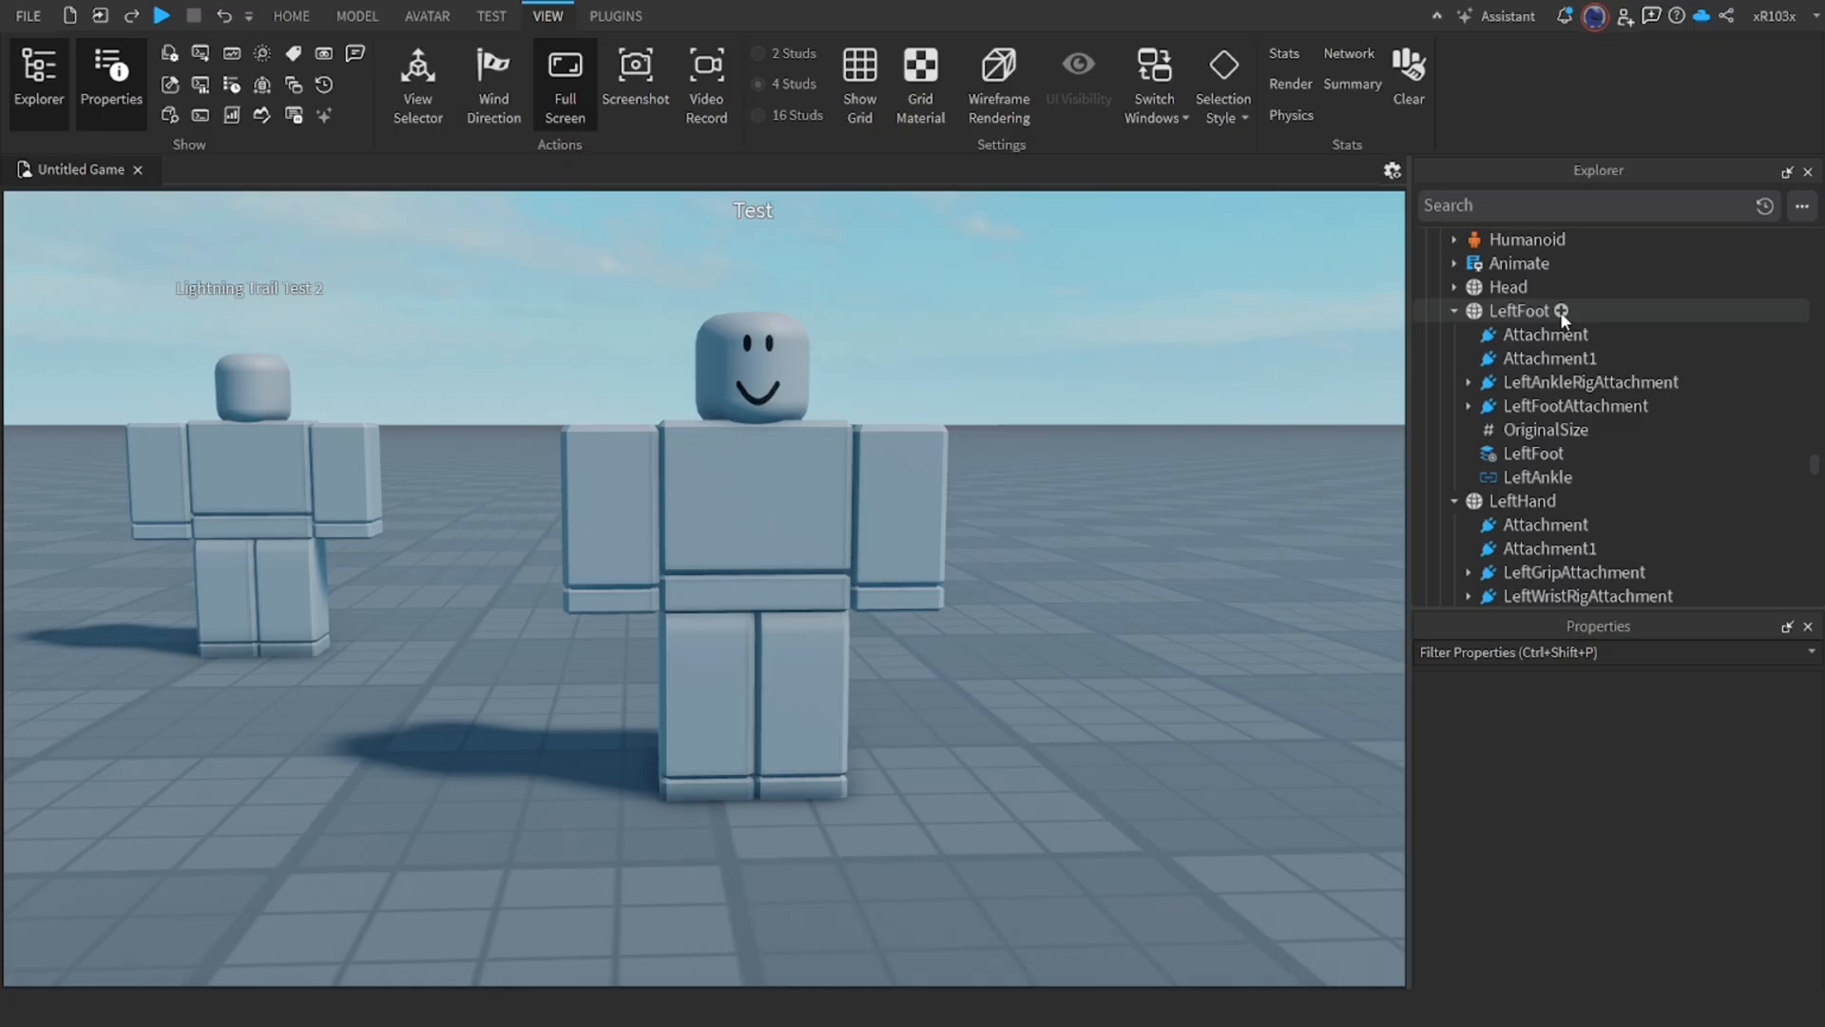
left_click(1563, 311)
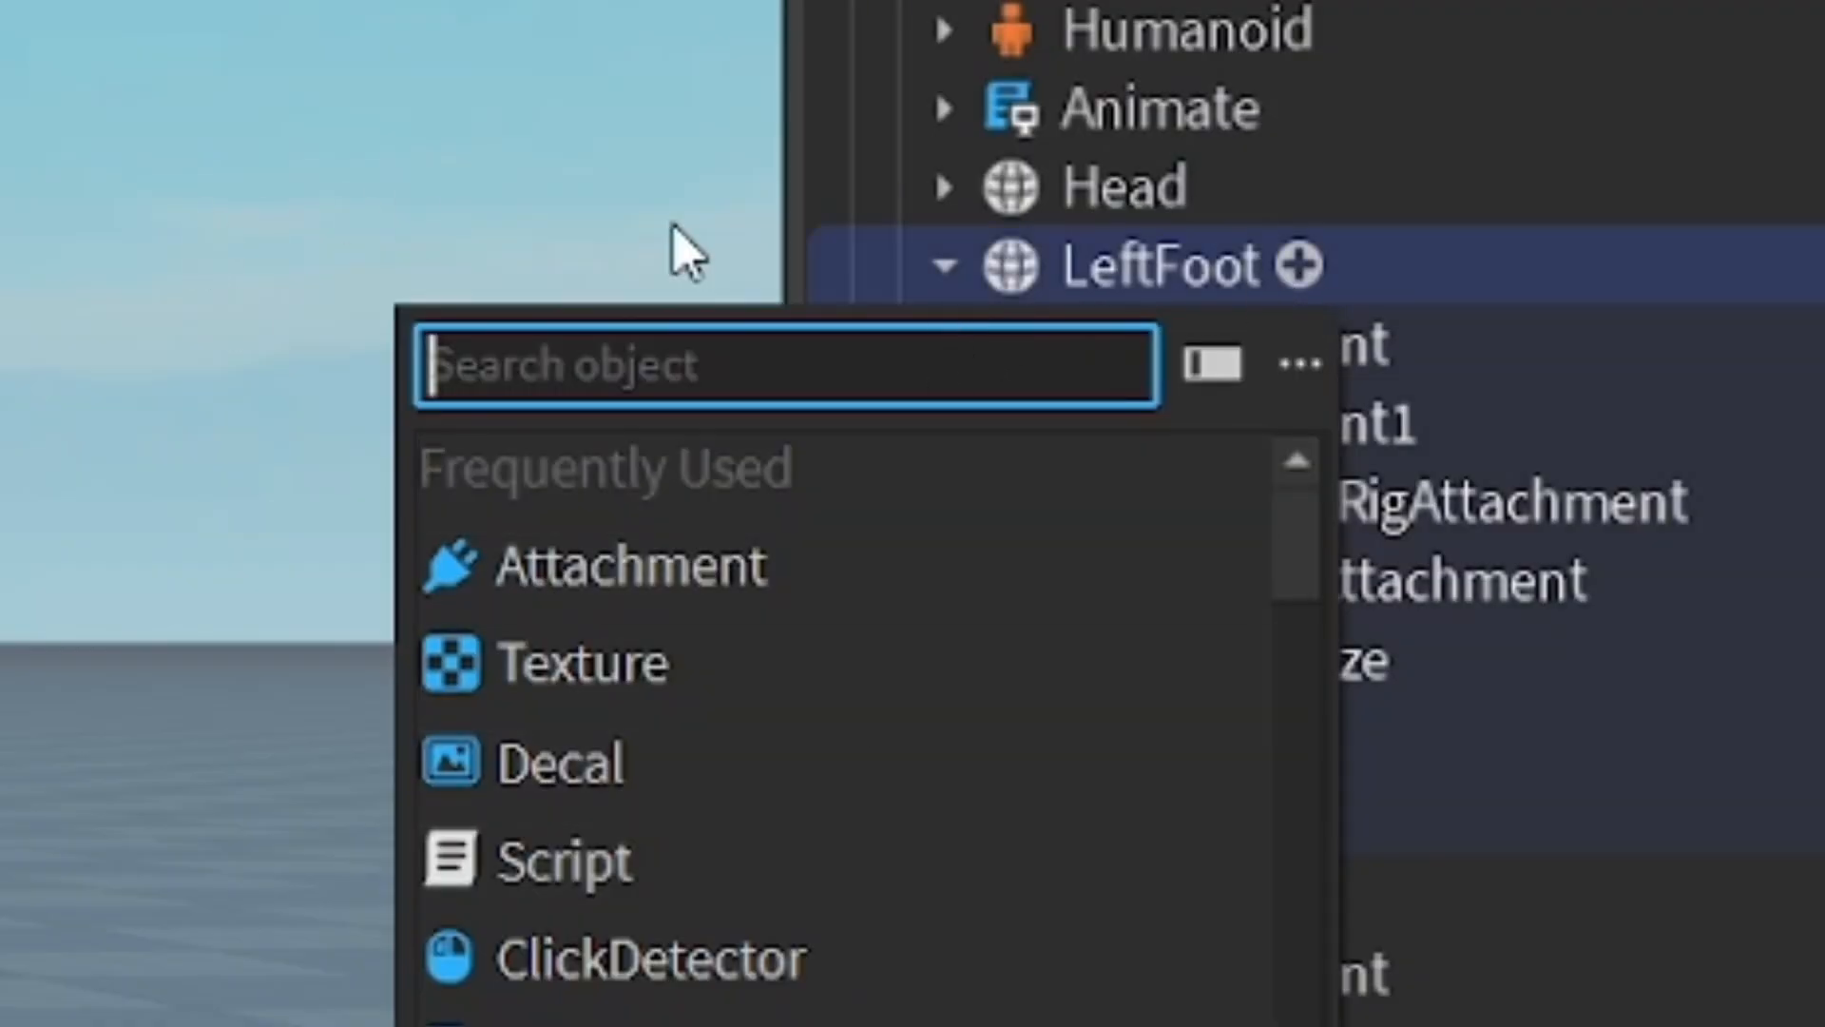
mouse_move(932, 472)
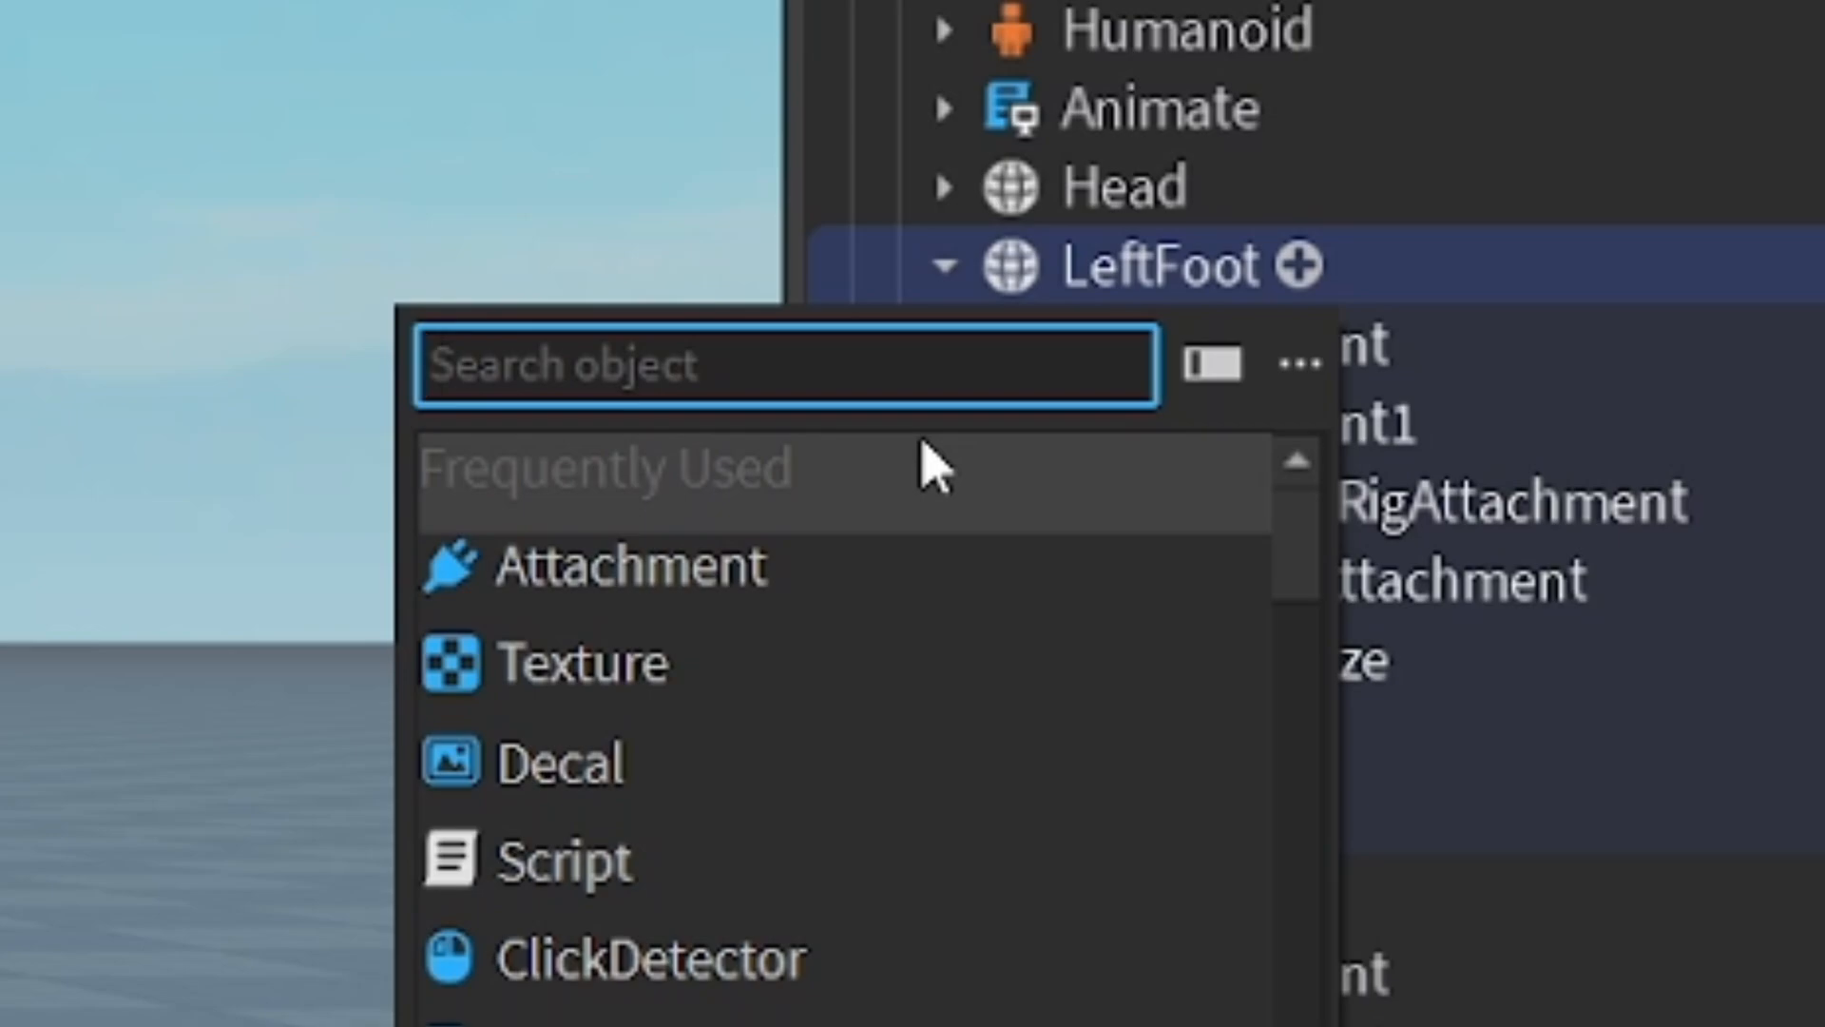
type("Tr")
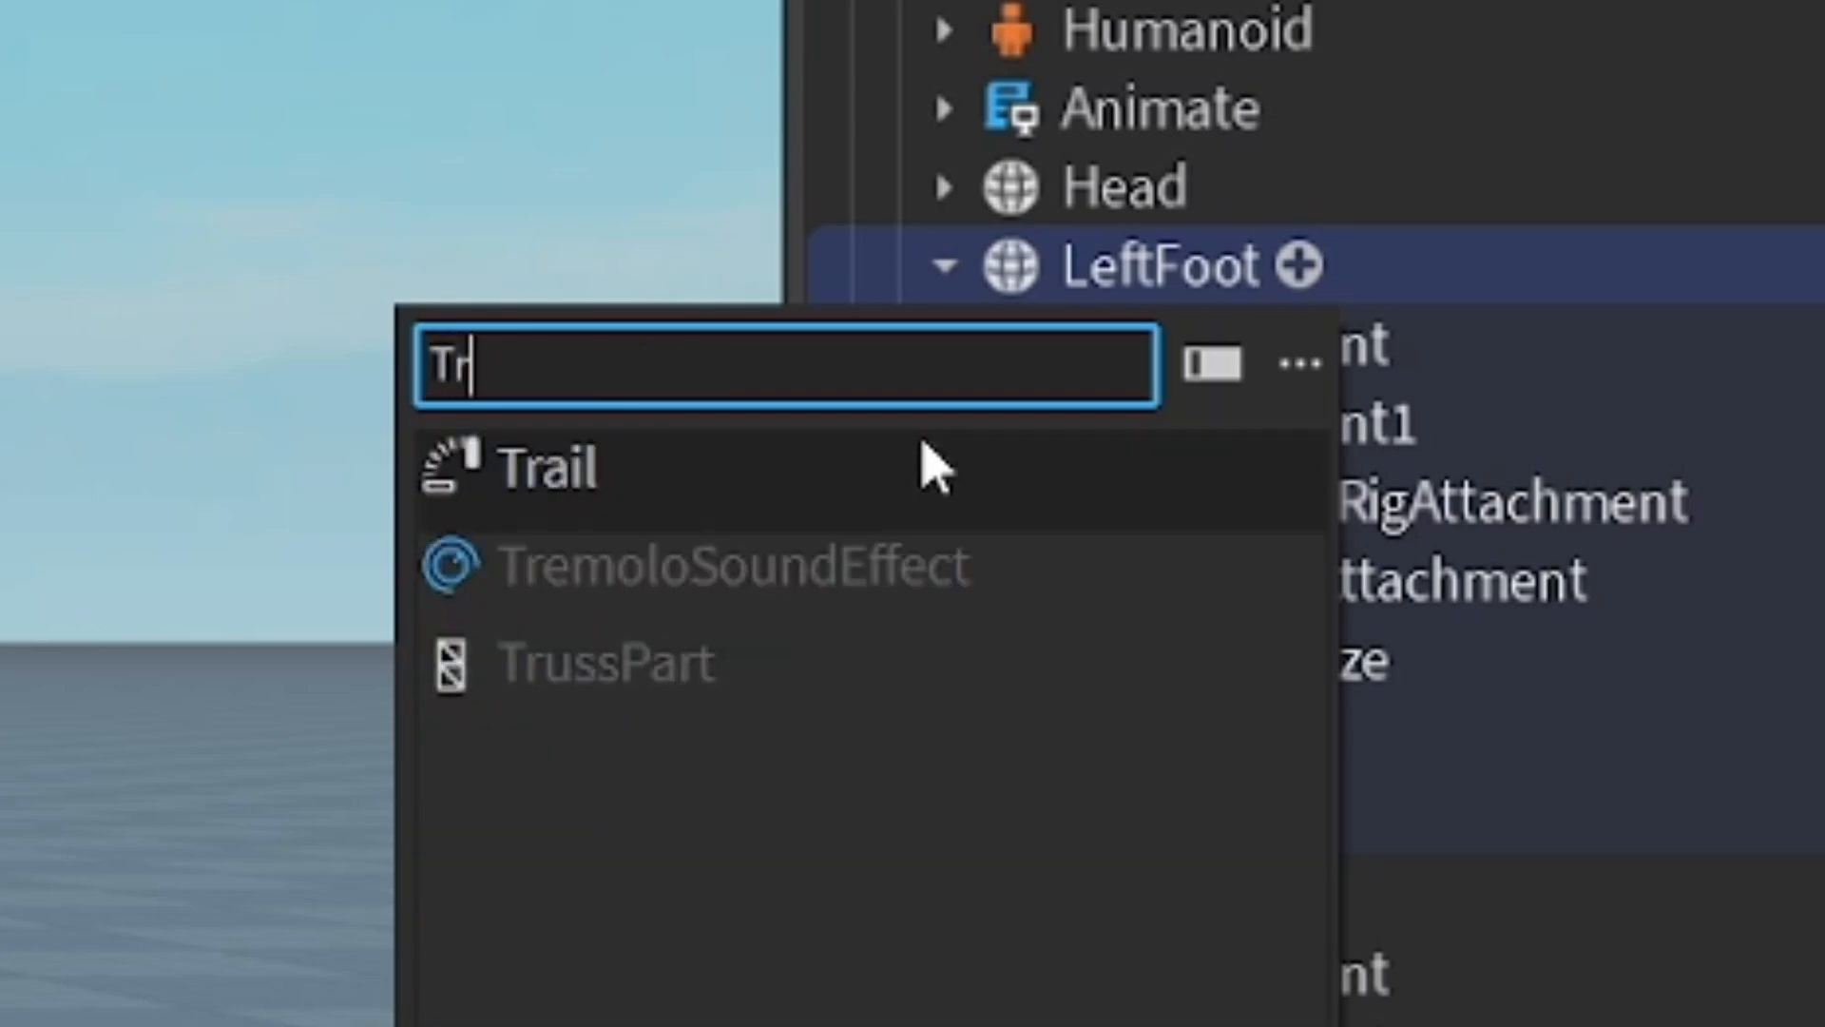
left_click(547, 468)
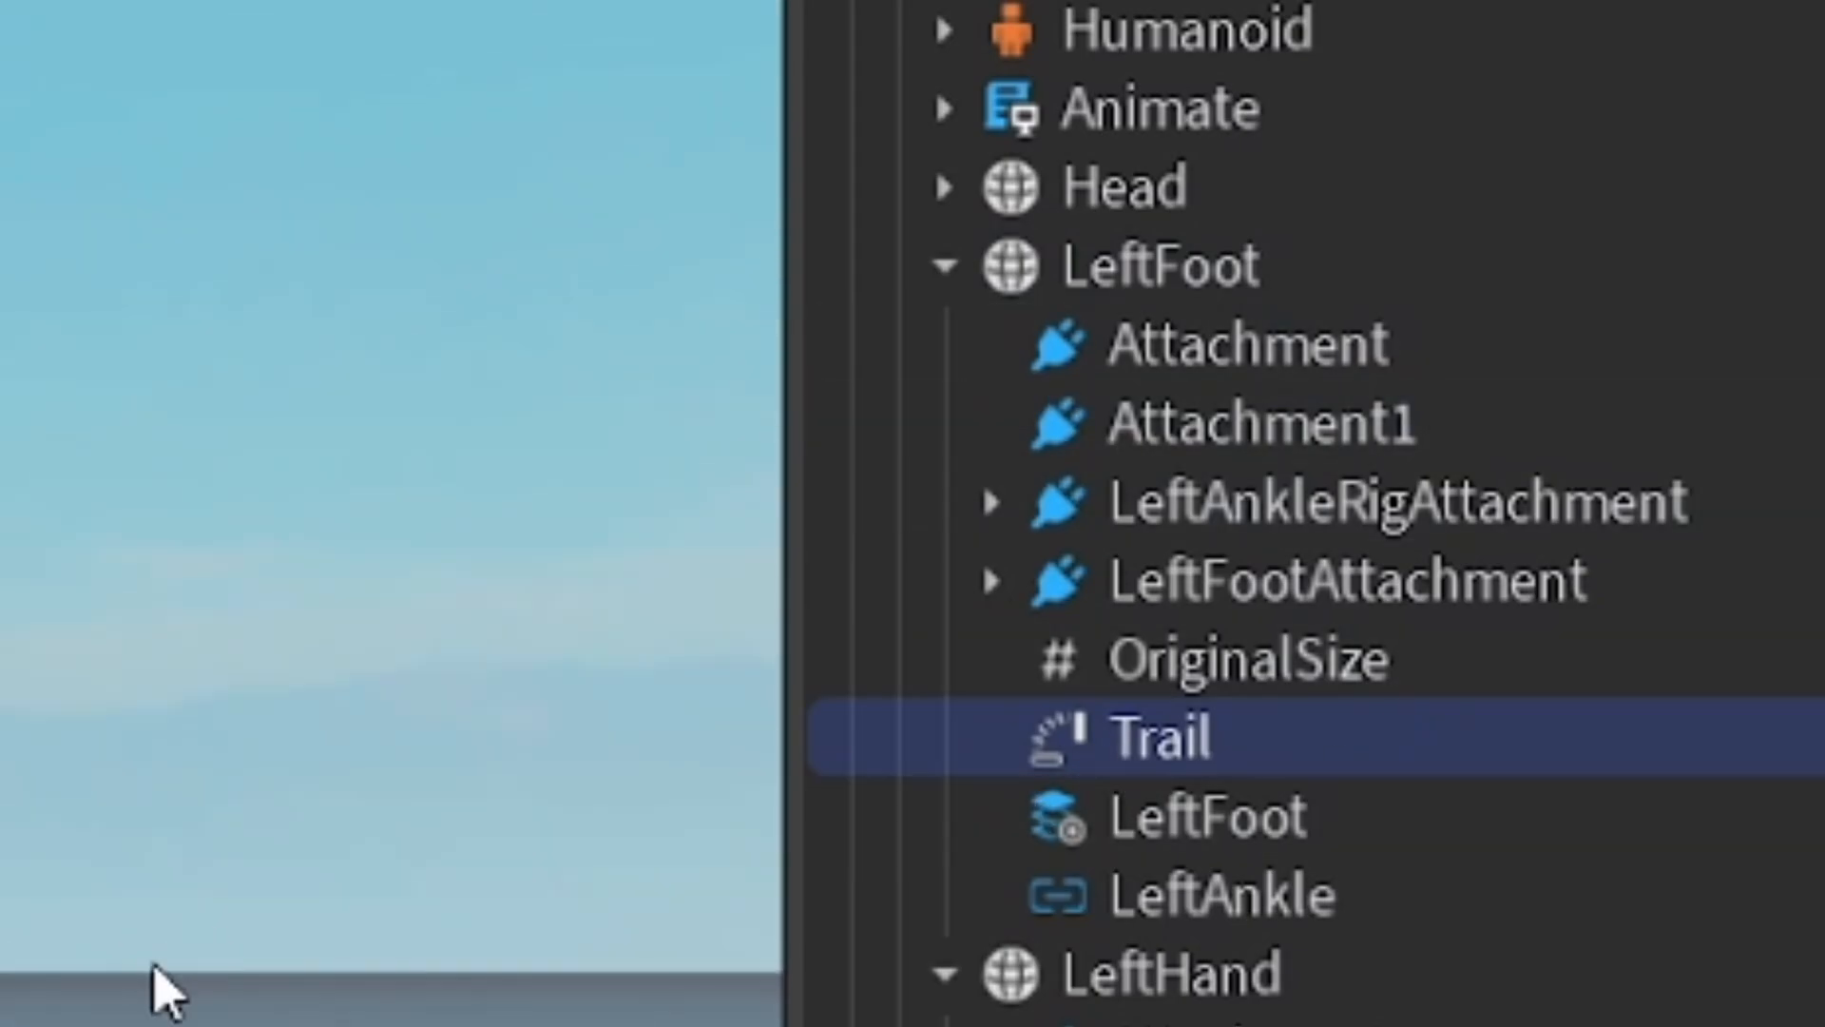
scroll("down", 3)
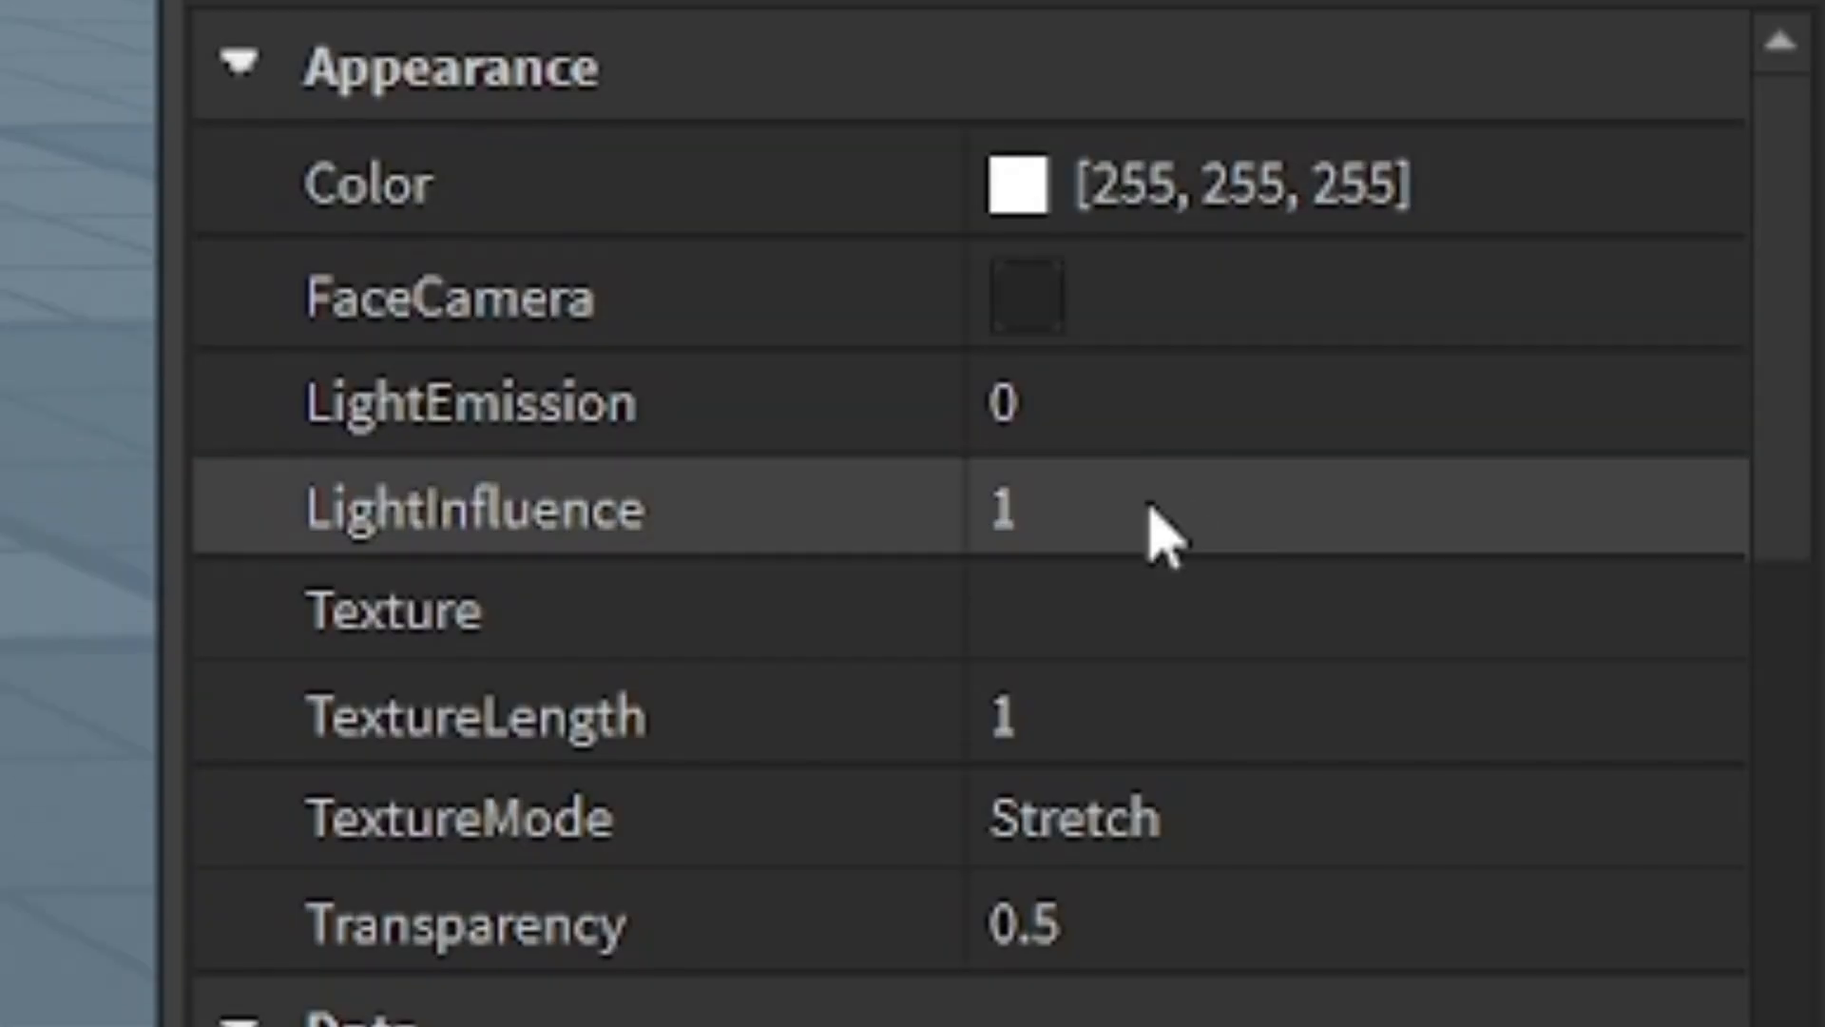
Step: Make the LeftFoot Trail yellow, enable FaceCamera, with LightEmission 1
scroll("up", 3)
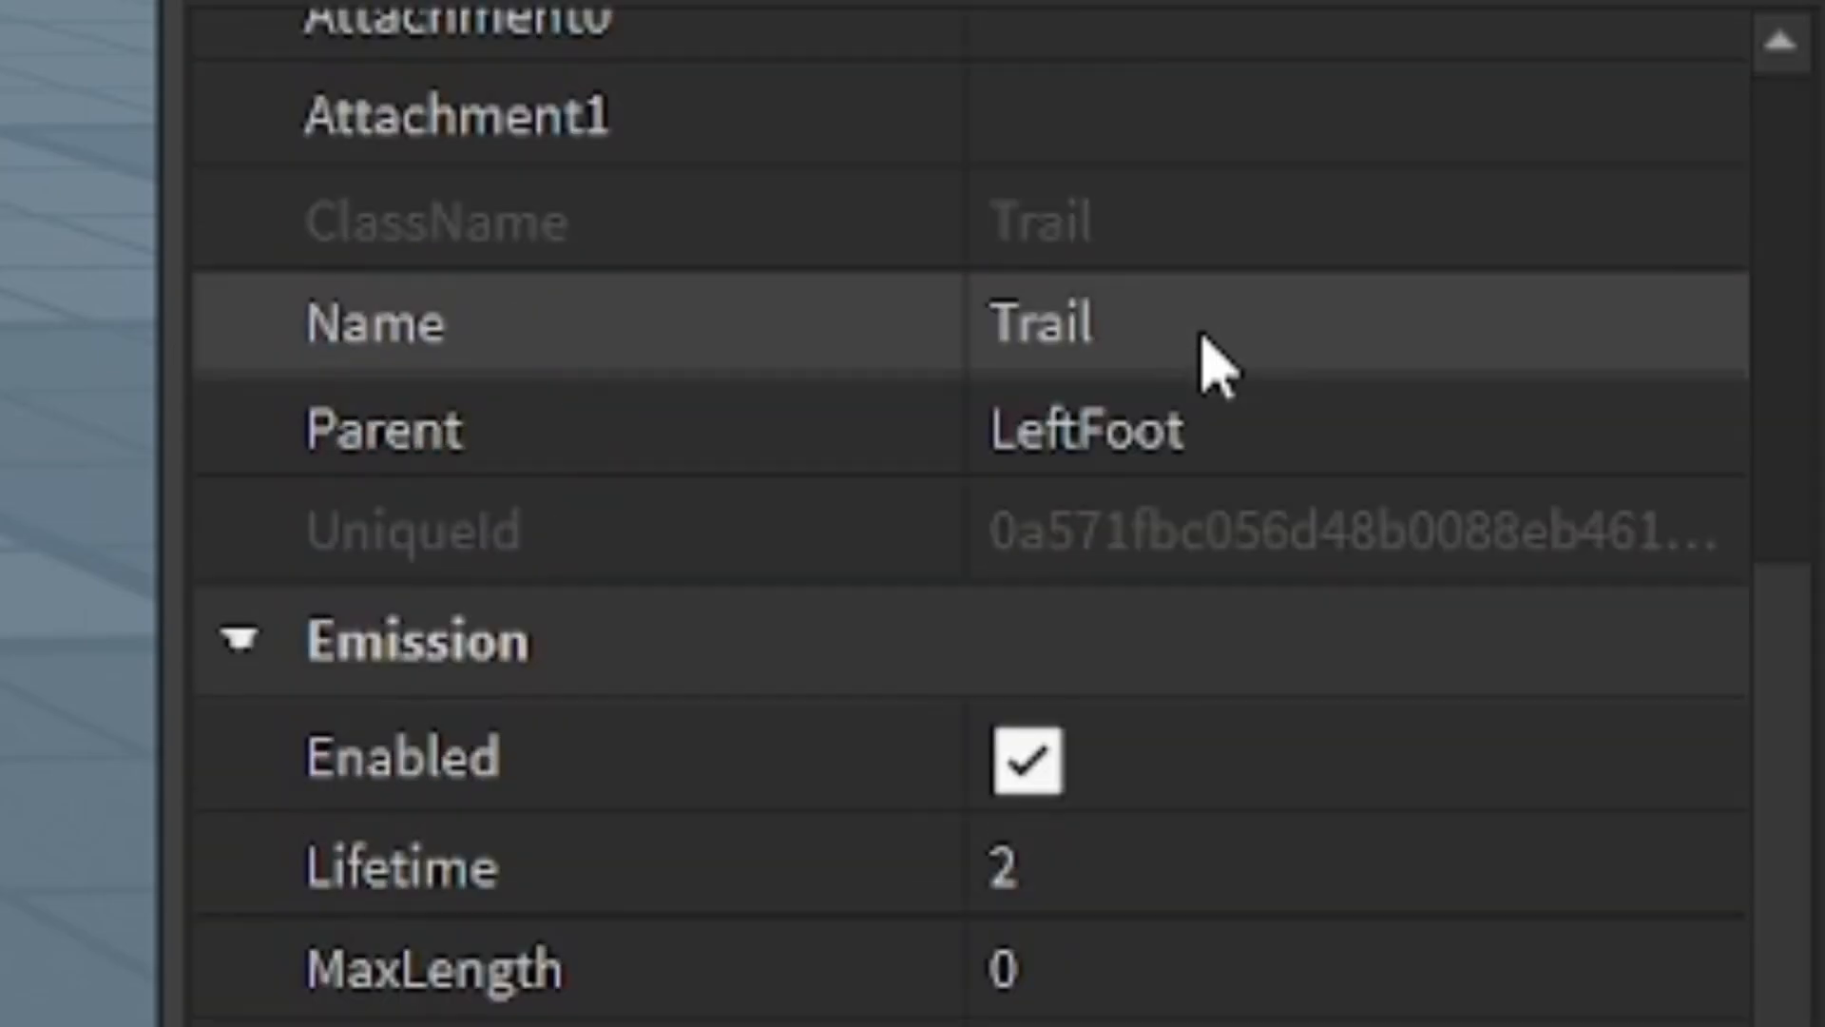
scroll("down", 3)
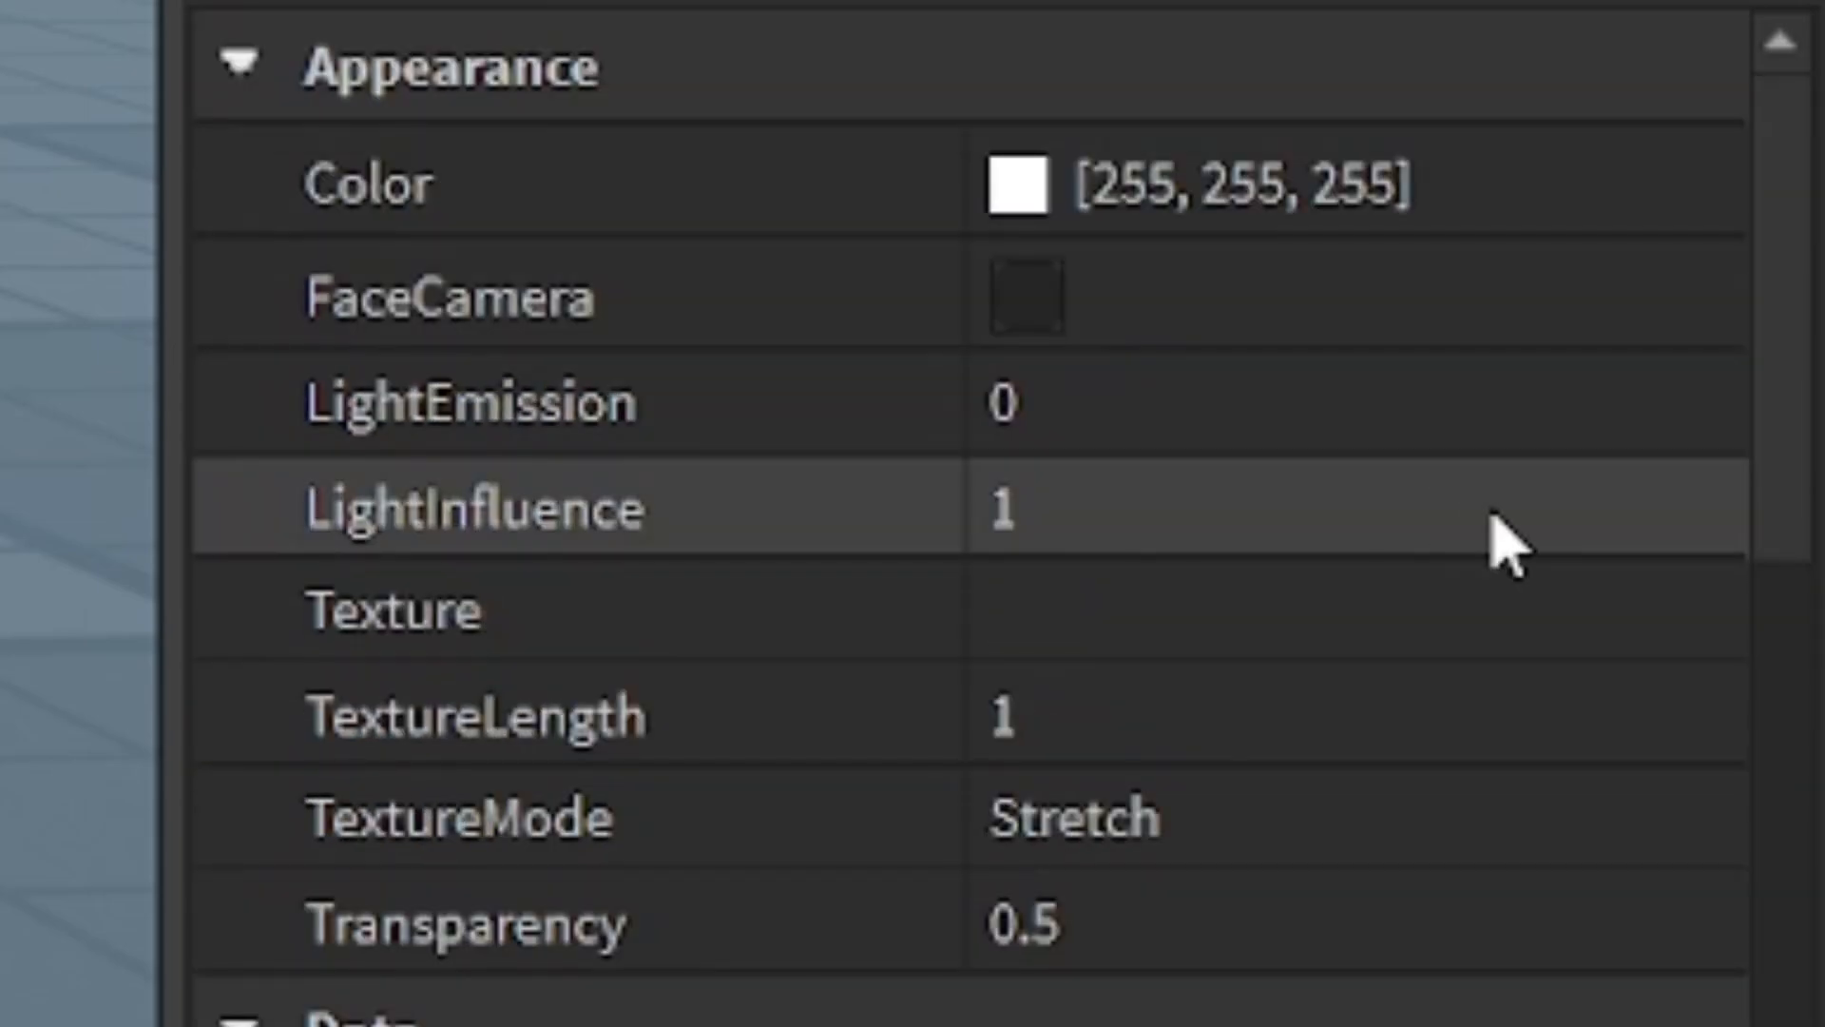
mouse_move(1426, 634)
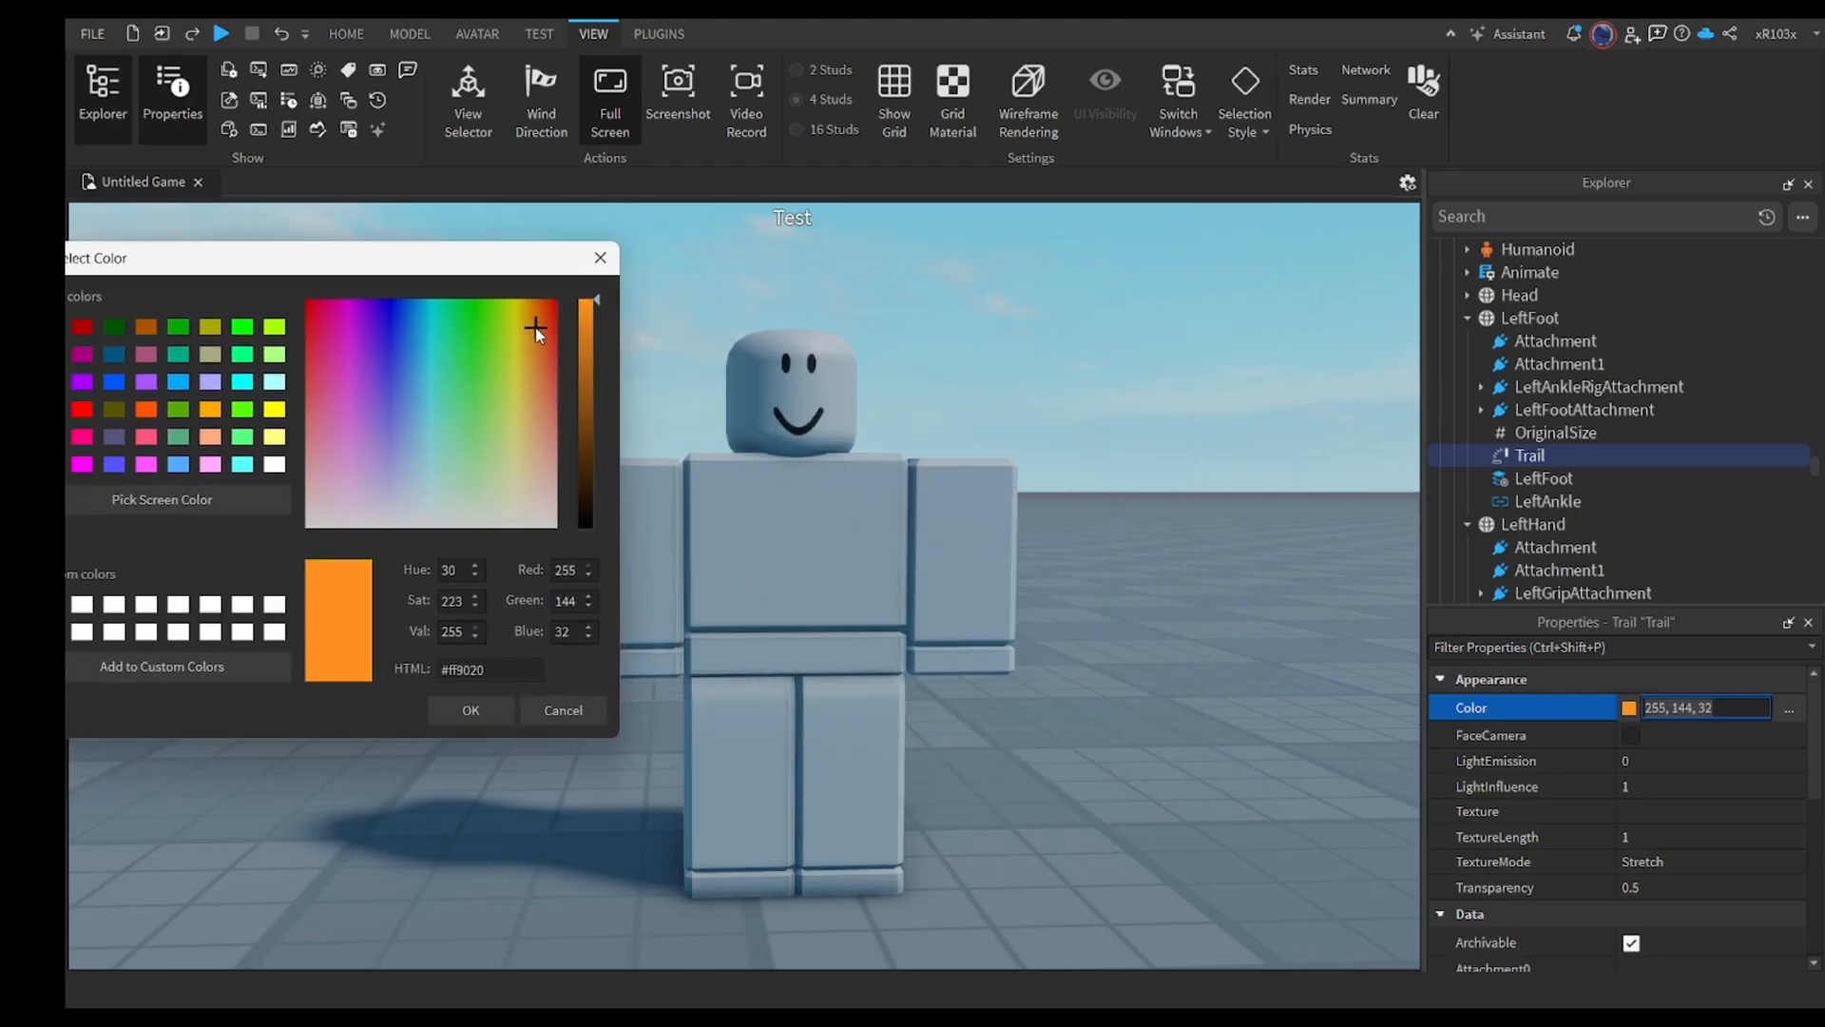
left_click(471, 710)
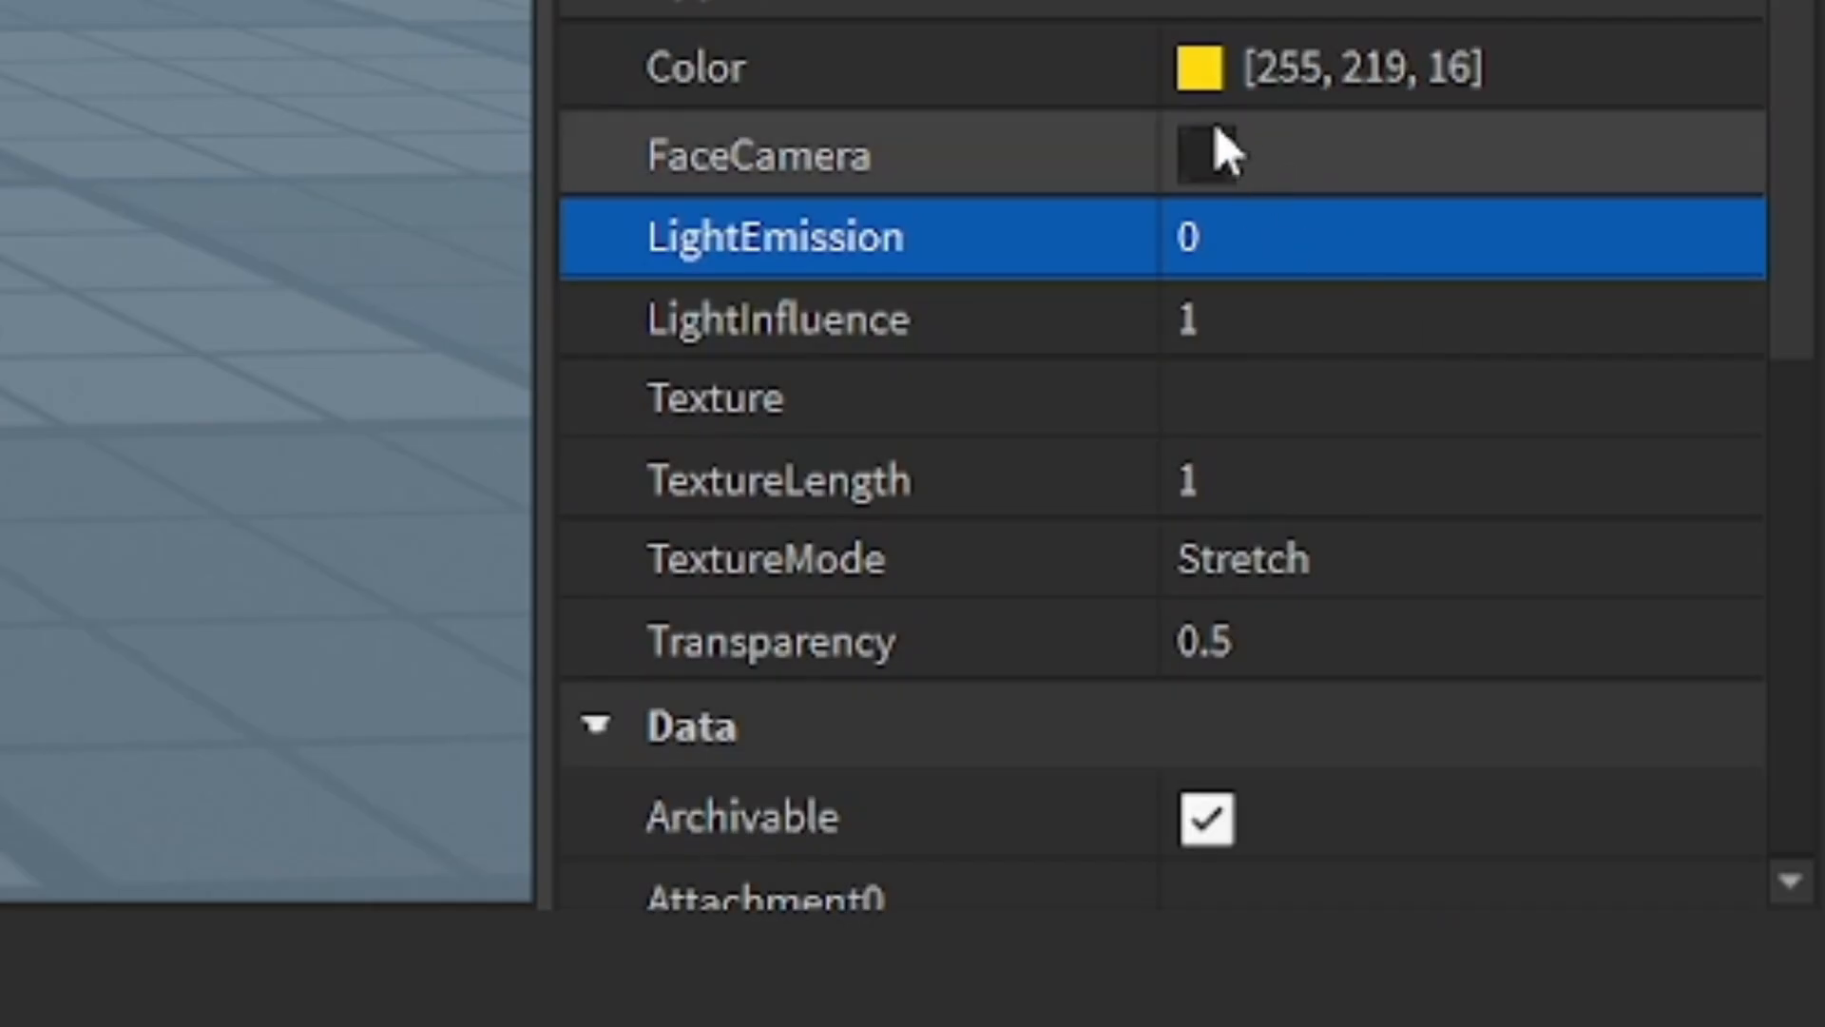
left_click(1204, 155)
type("1")
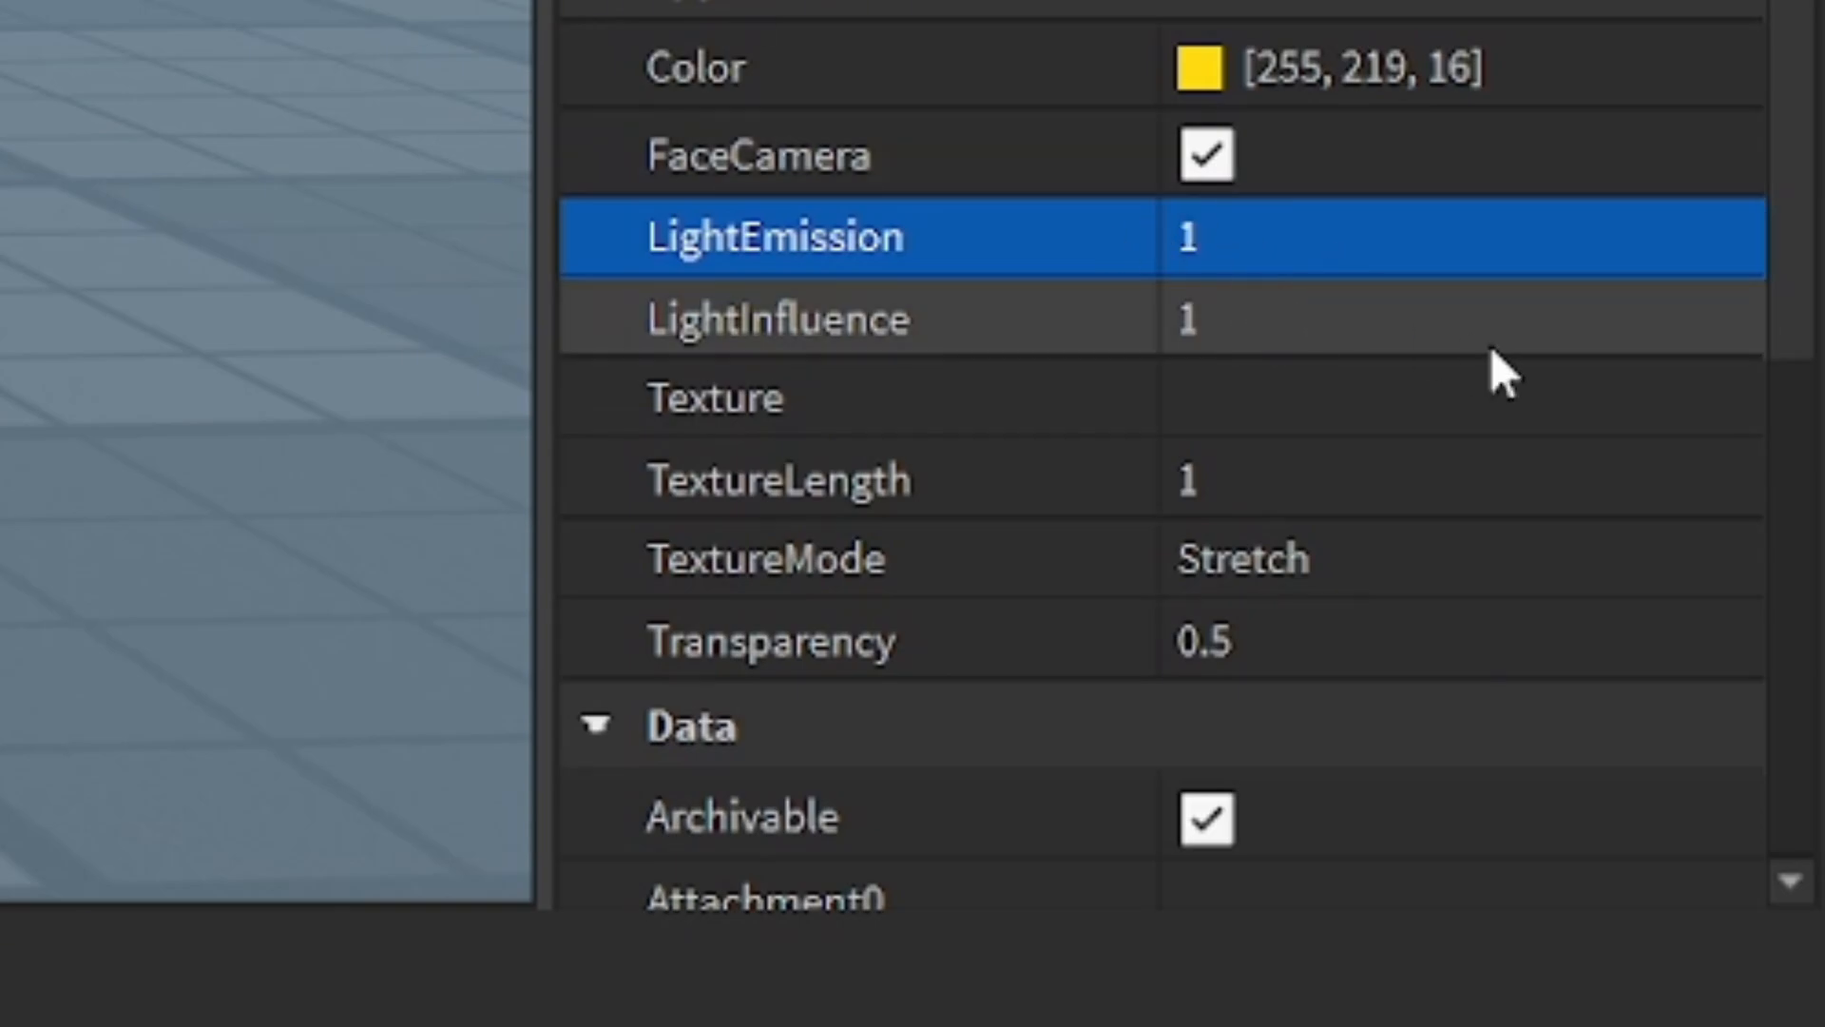
mouse_move(1281, 401)
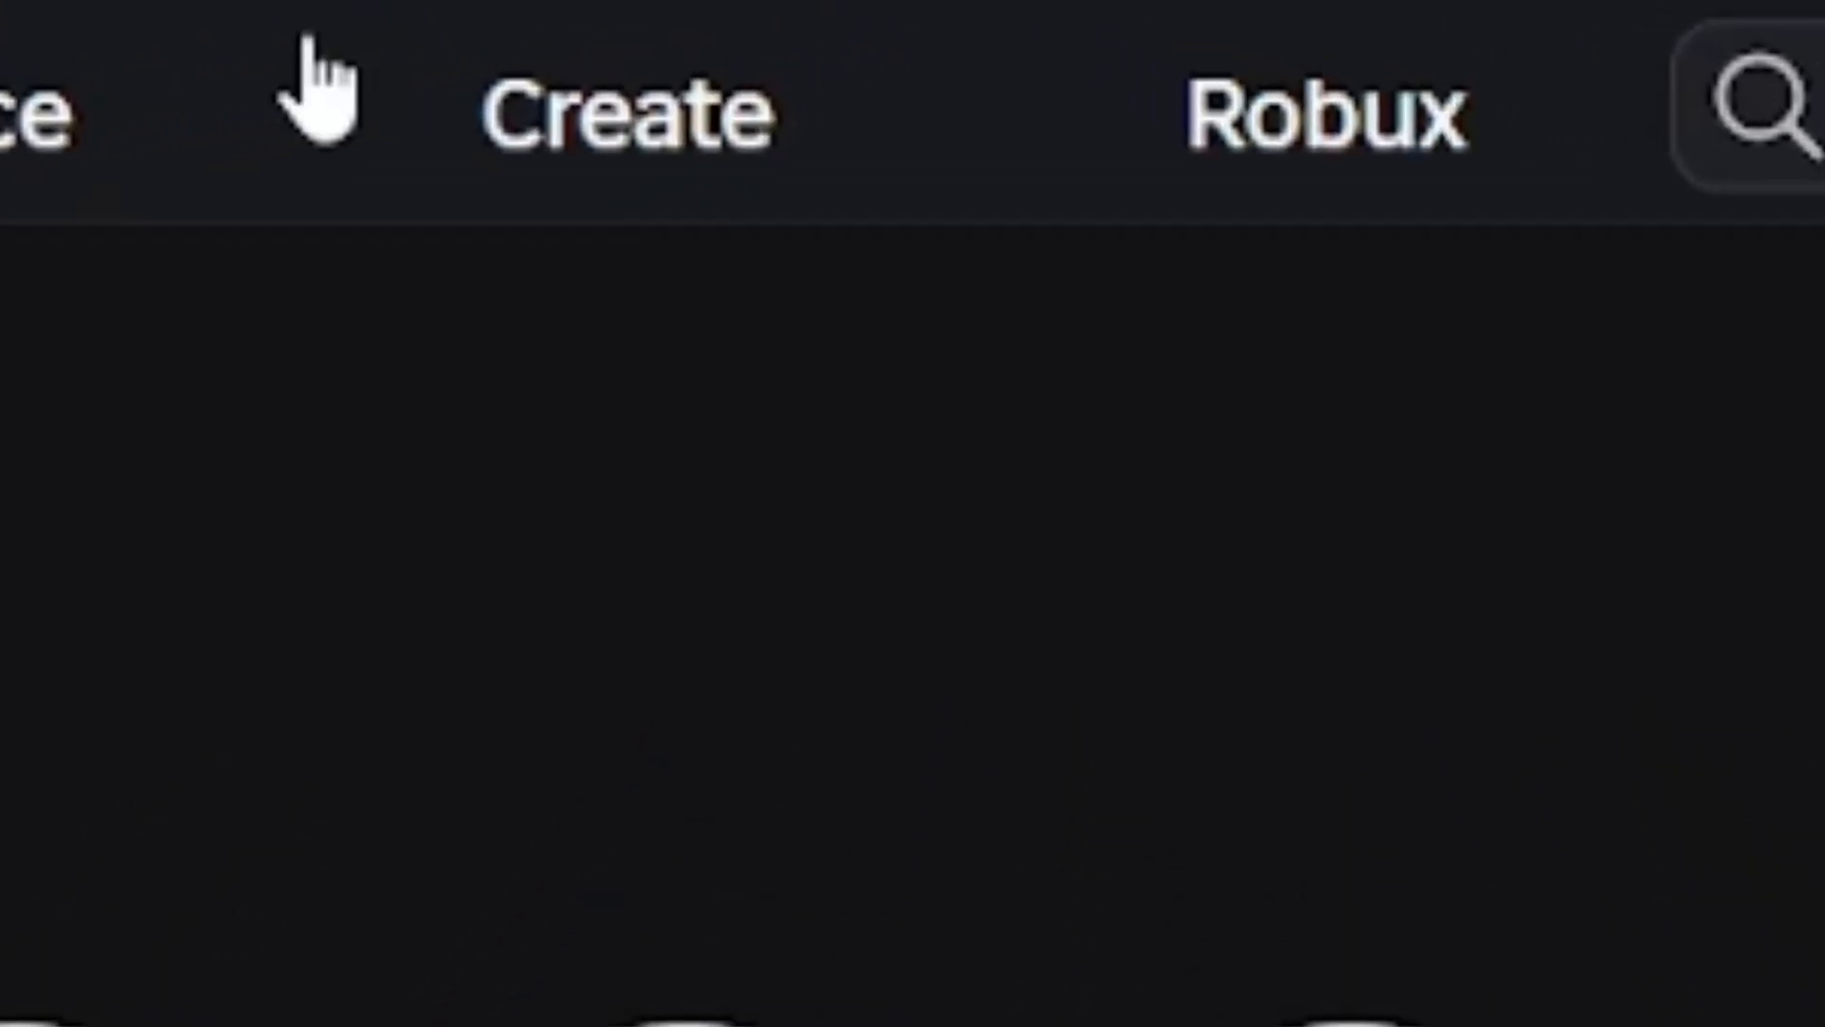
left_click(628, 110)
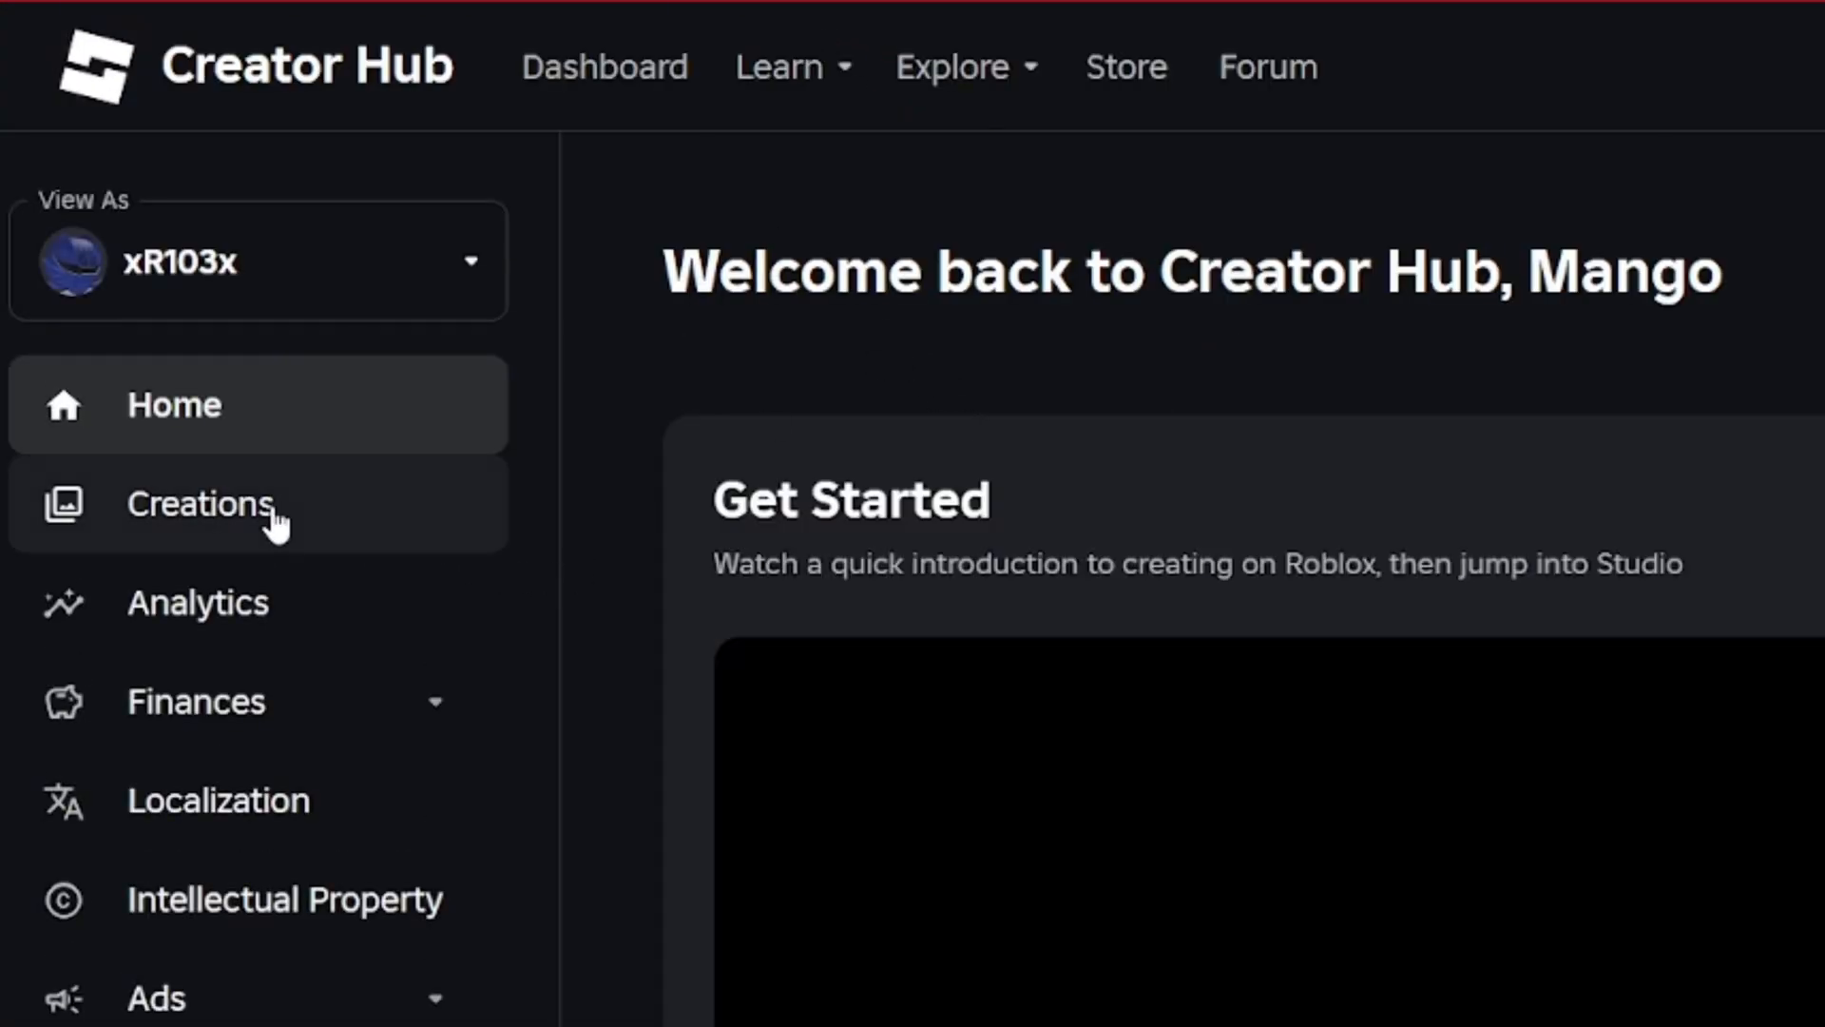
left_click(199, 503)
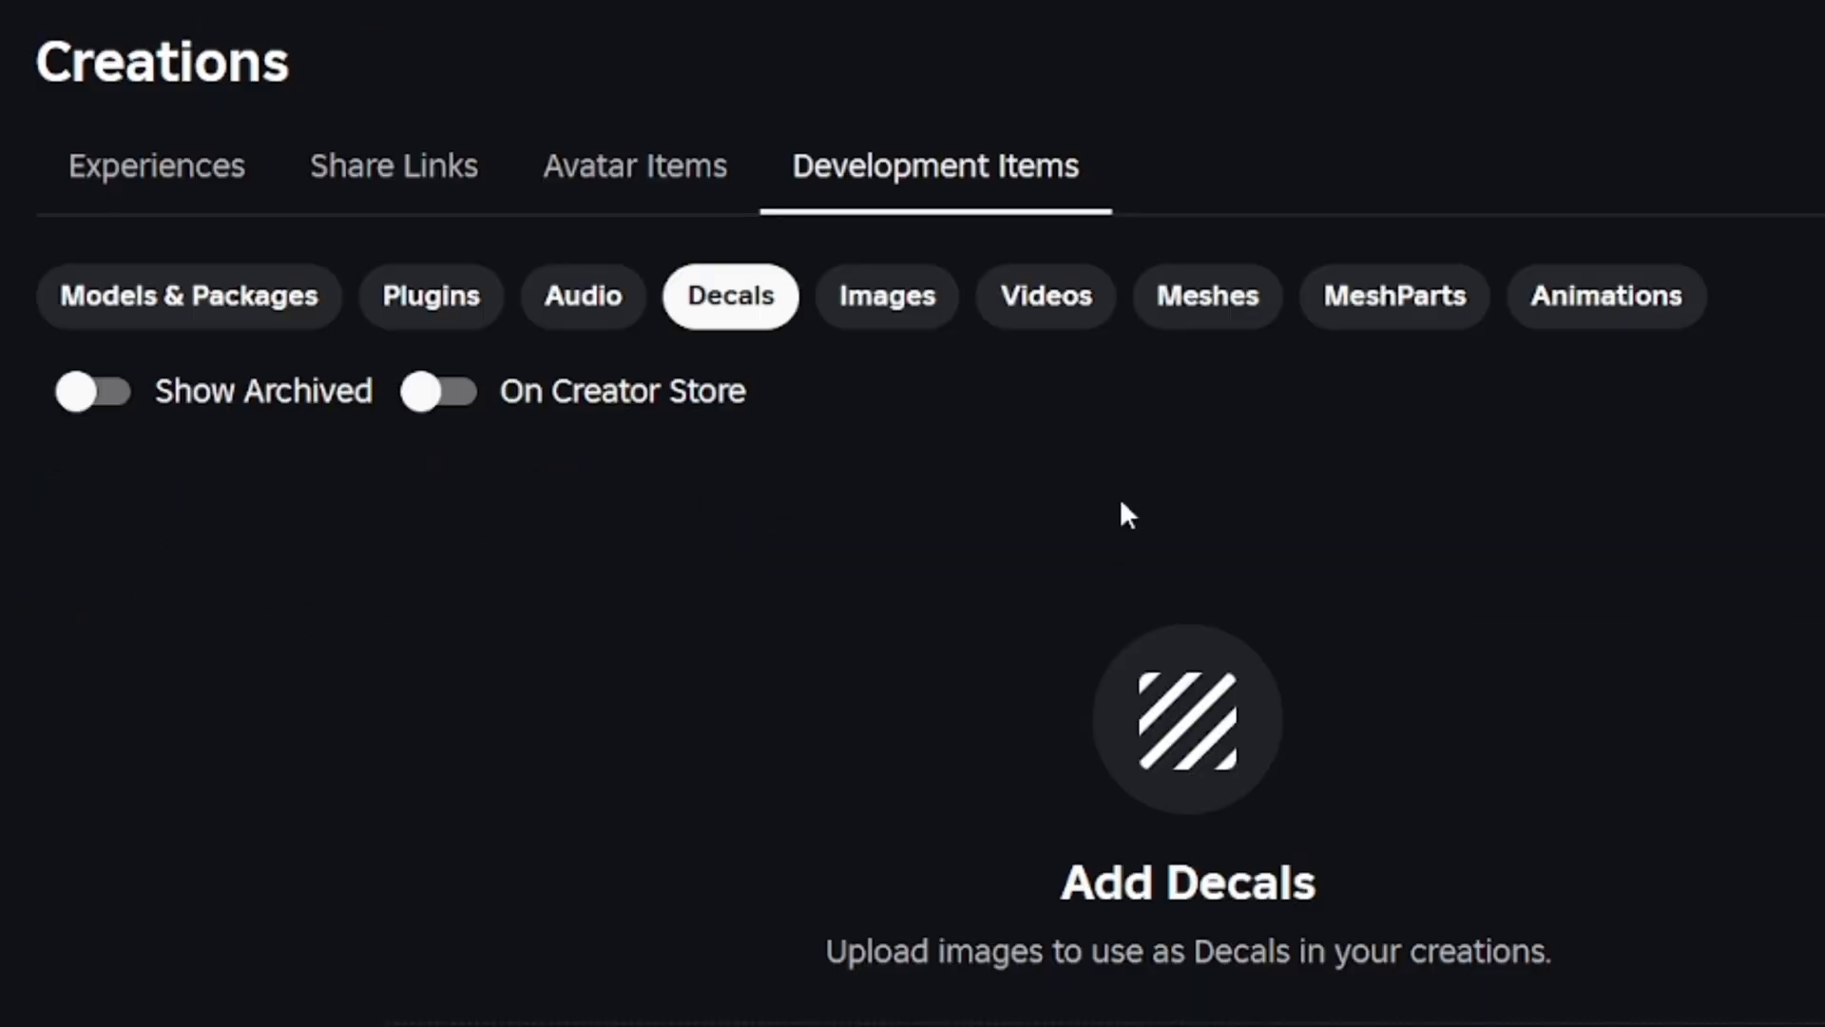
scroll("down", 3)
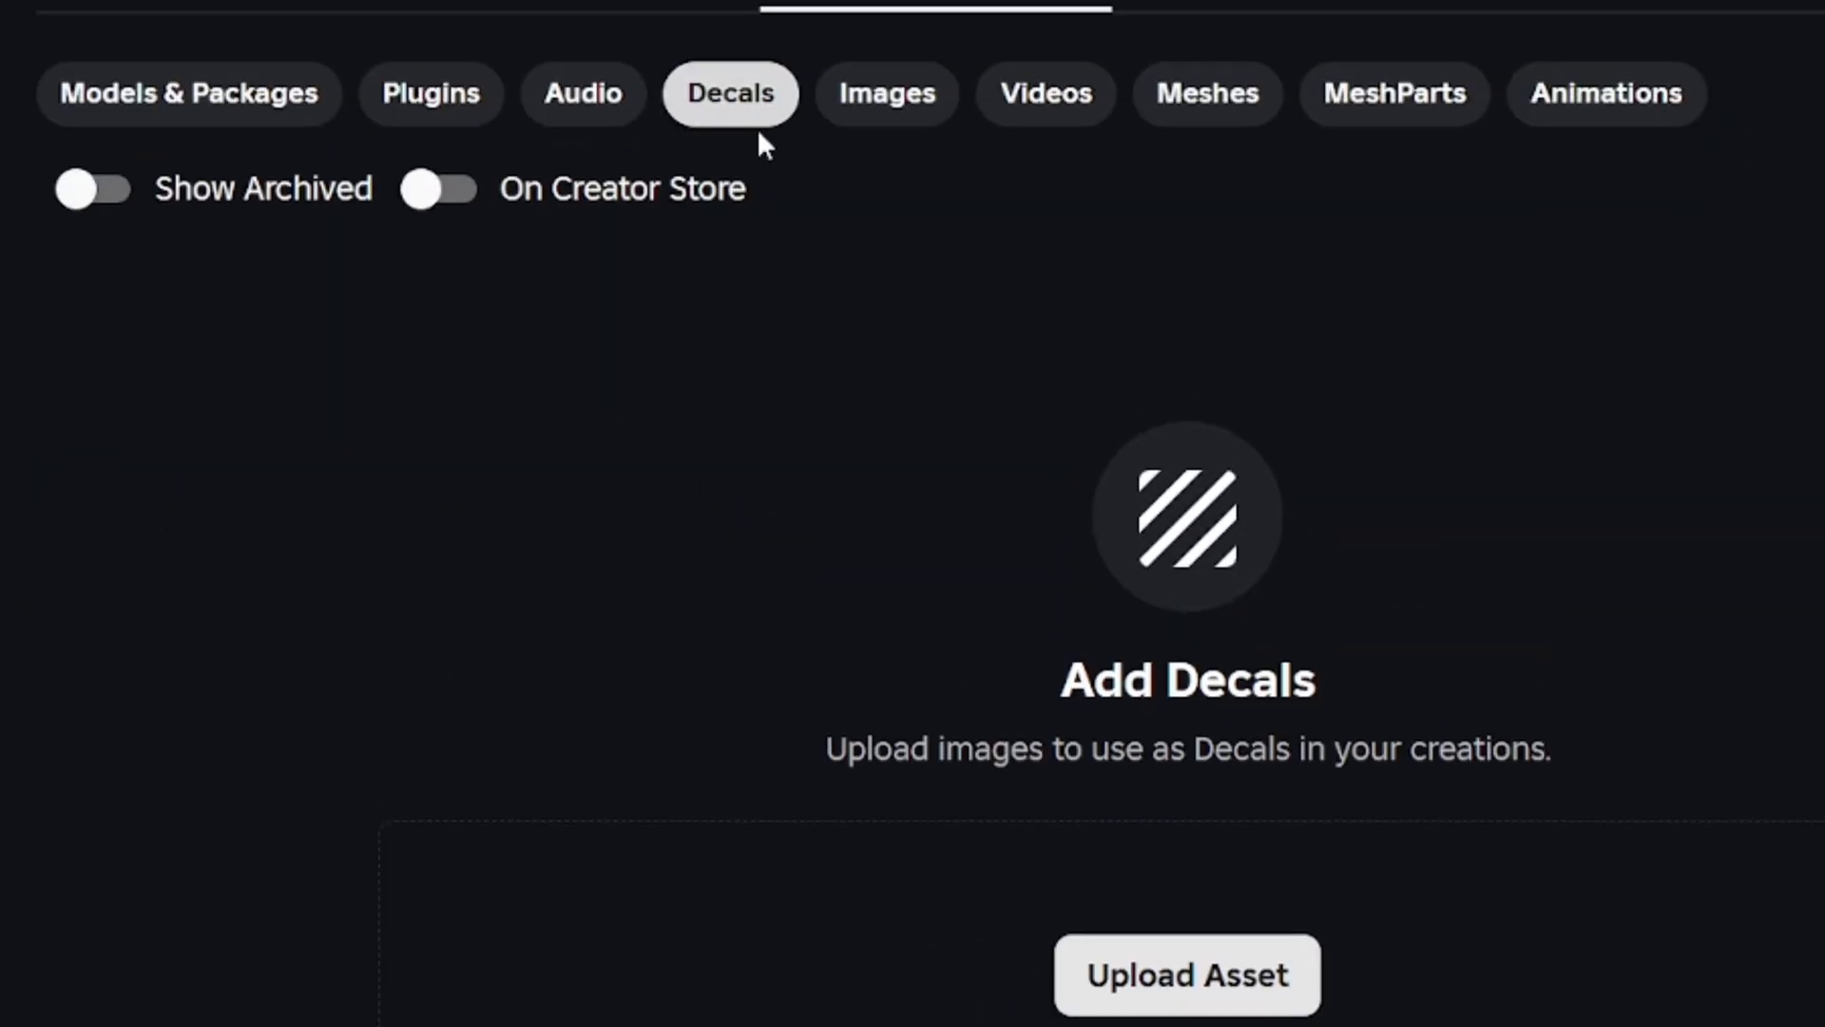
scroll("down", 3)
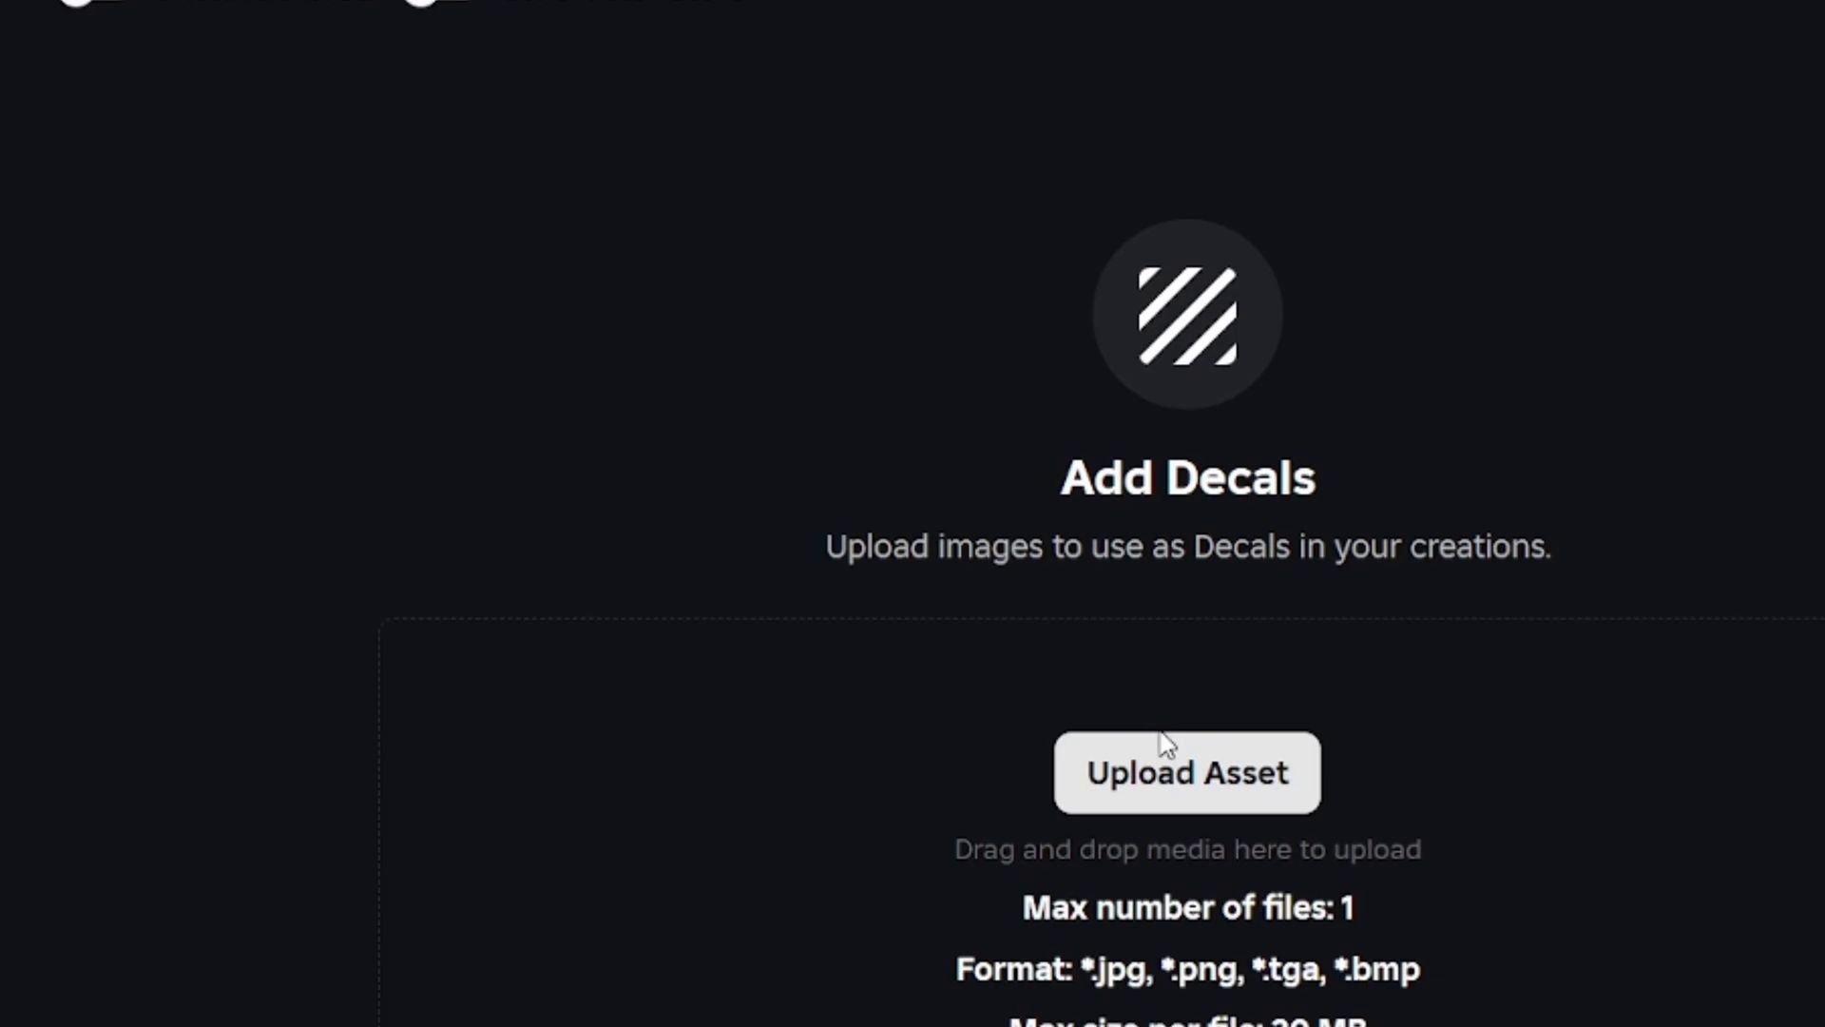
left_click(1186, 772)
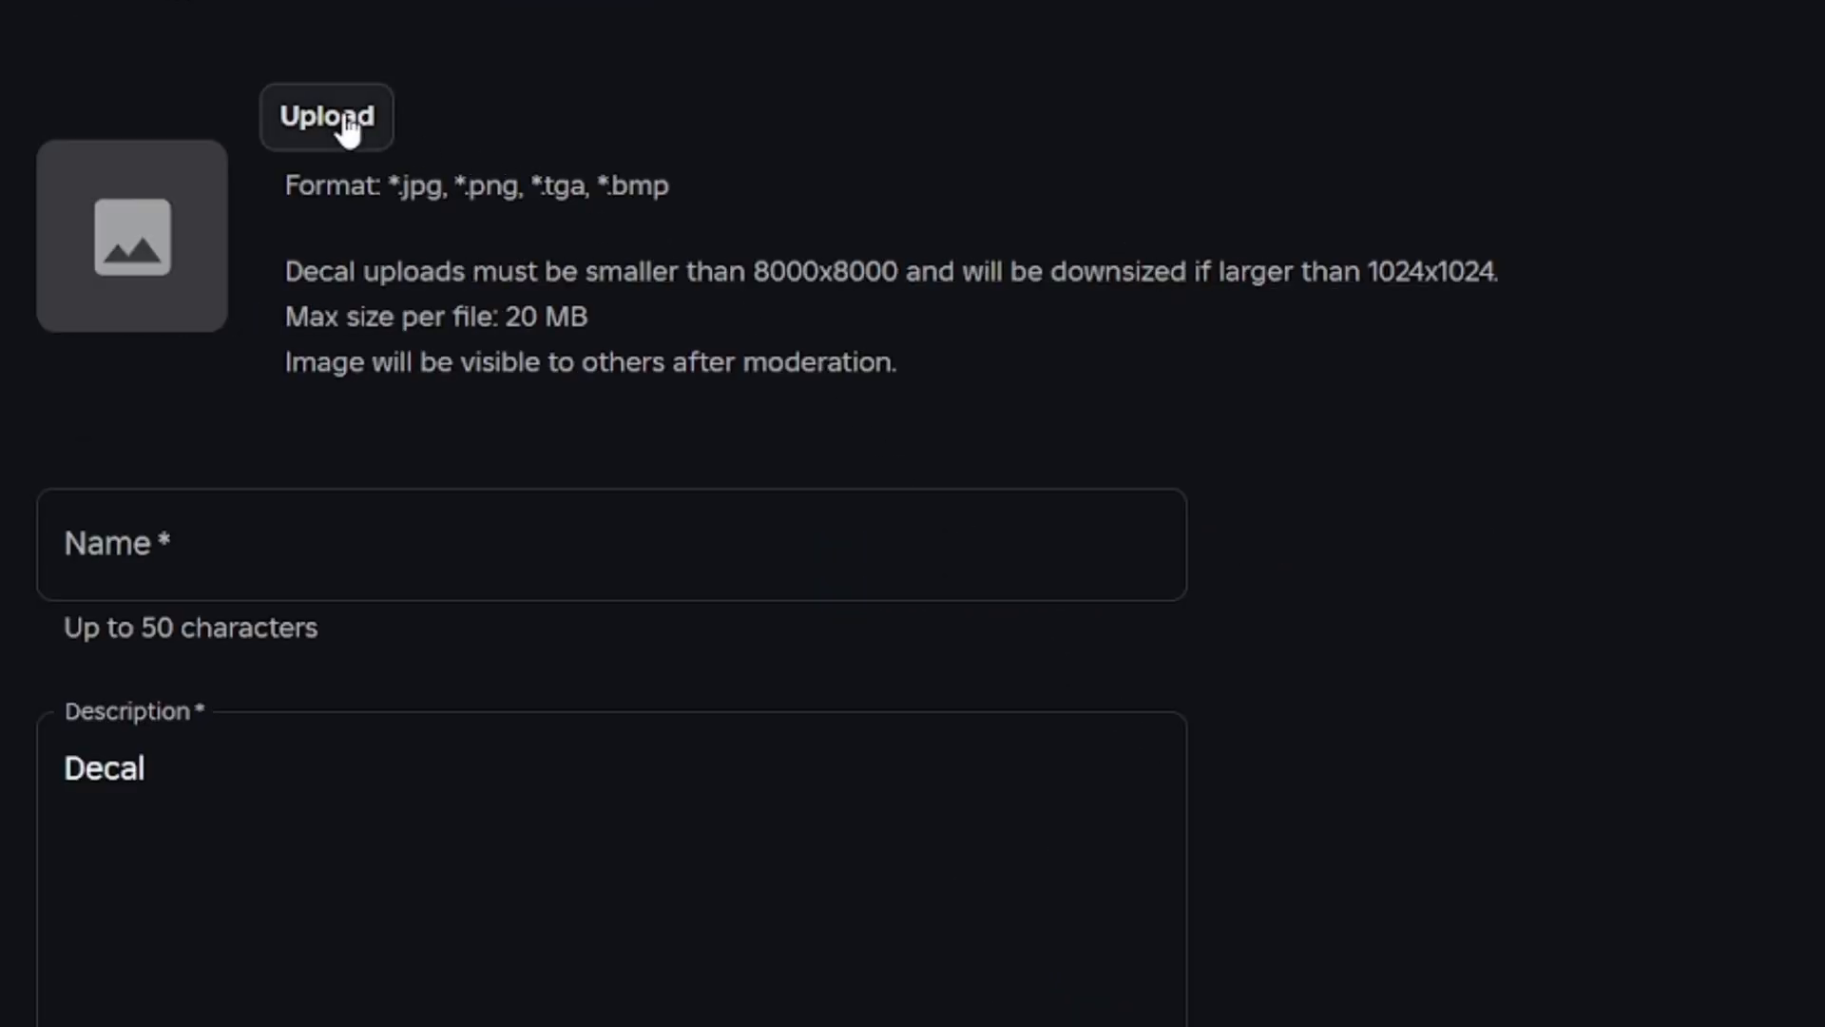
left_click(327, 116)
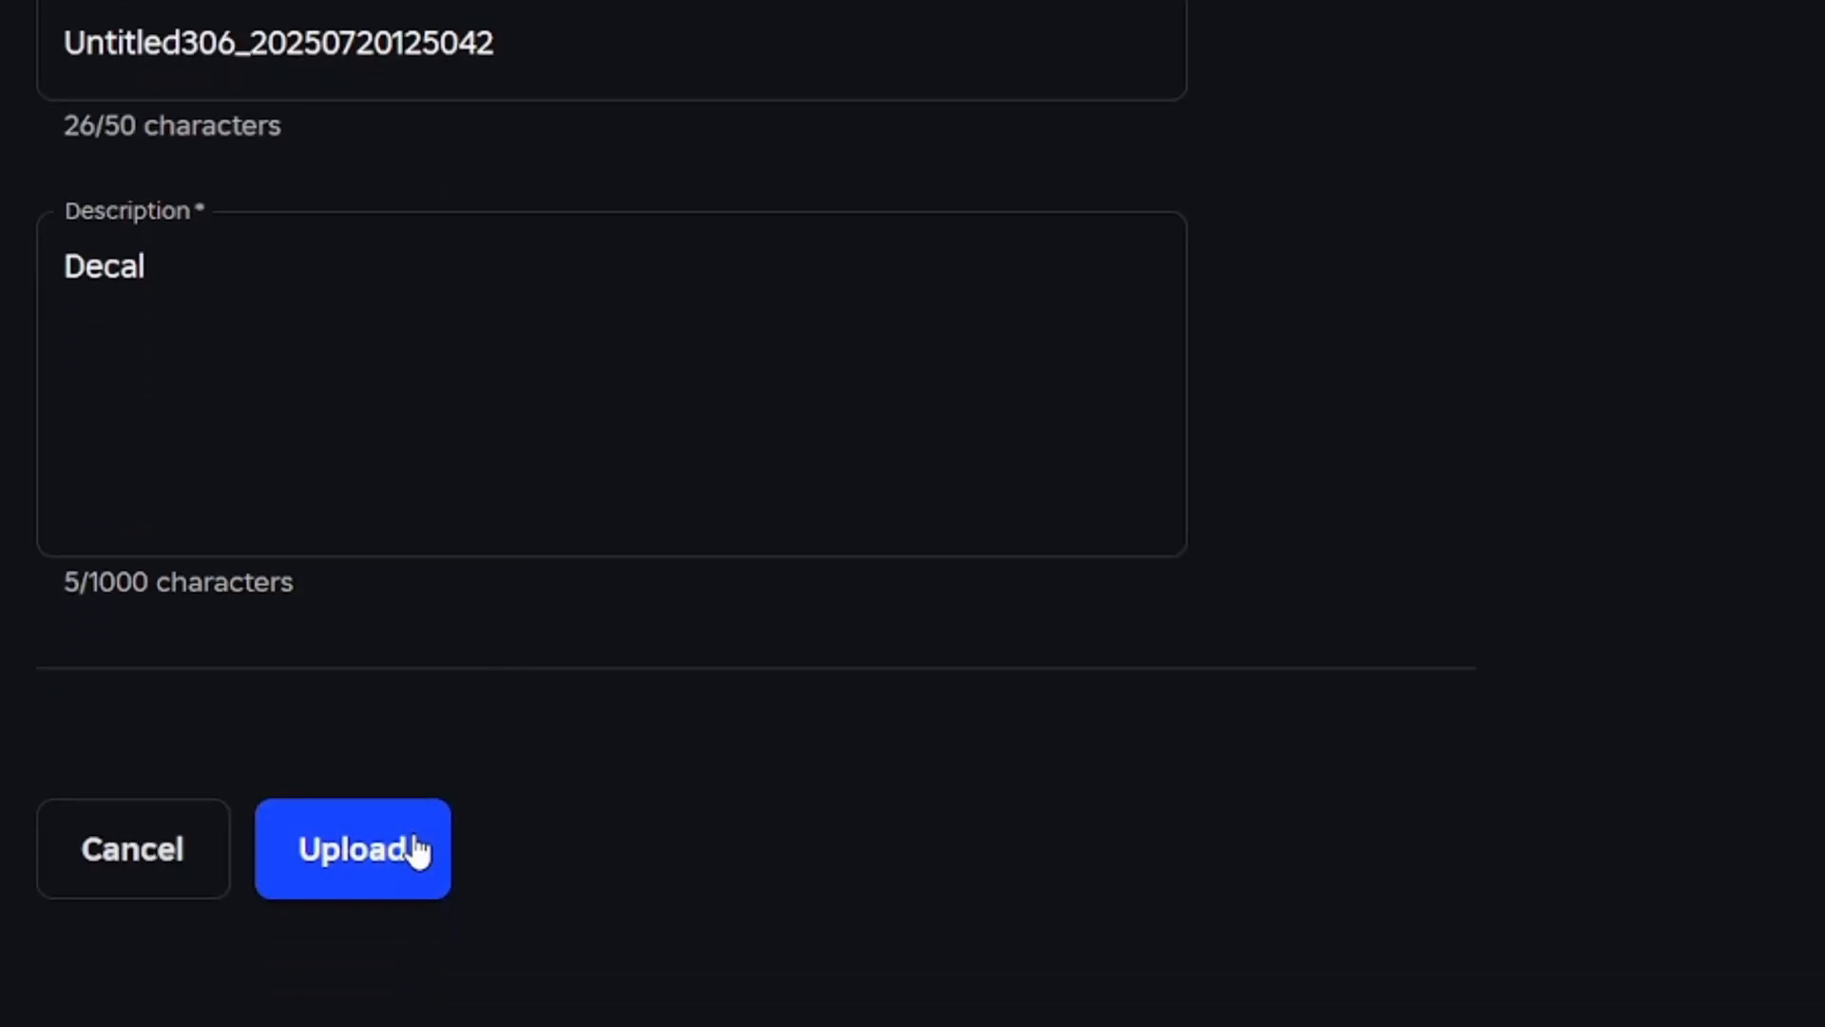
left_click(353, 847)
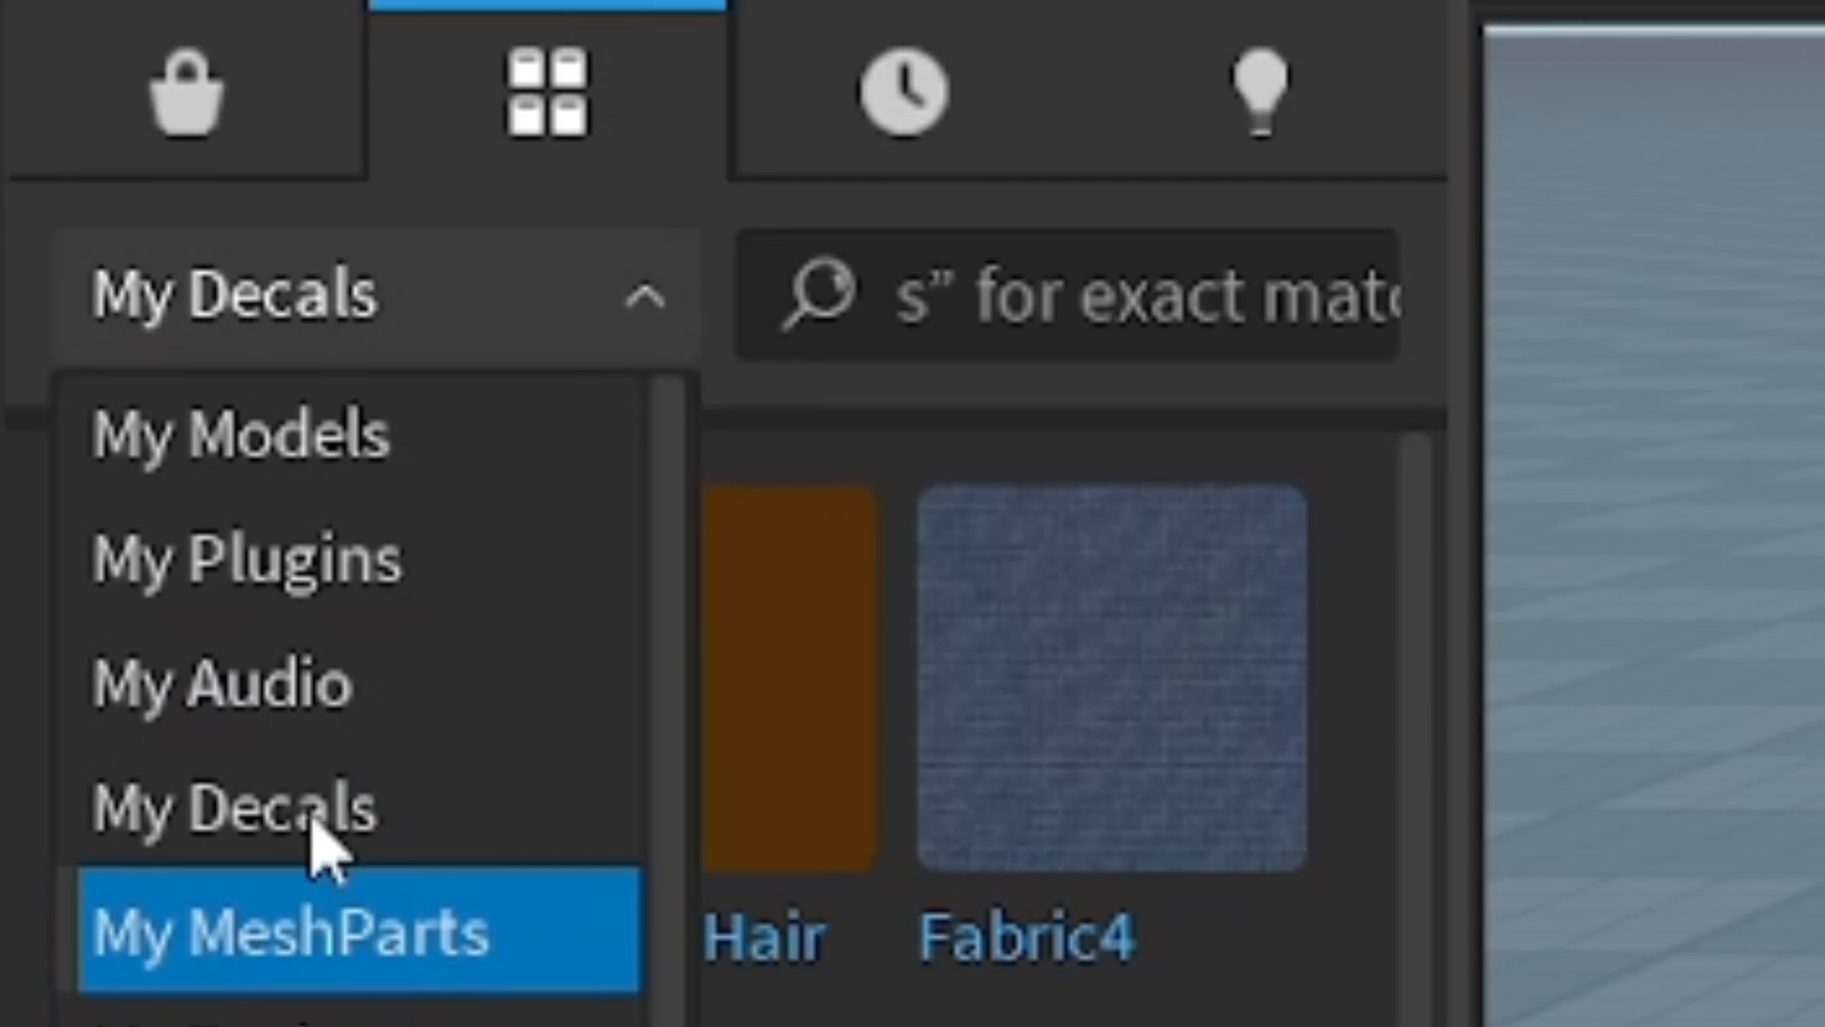
Step: Open the newly uploaded decal's details from My Decals in the Toolbox inventory
left_click(238, 807)
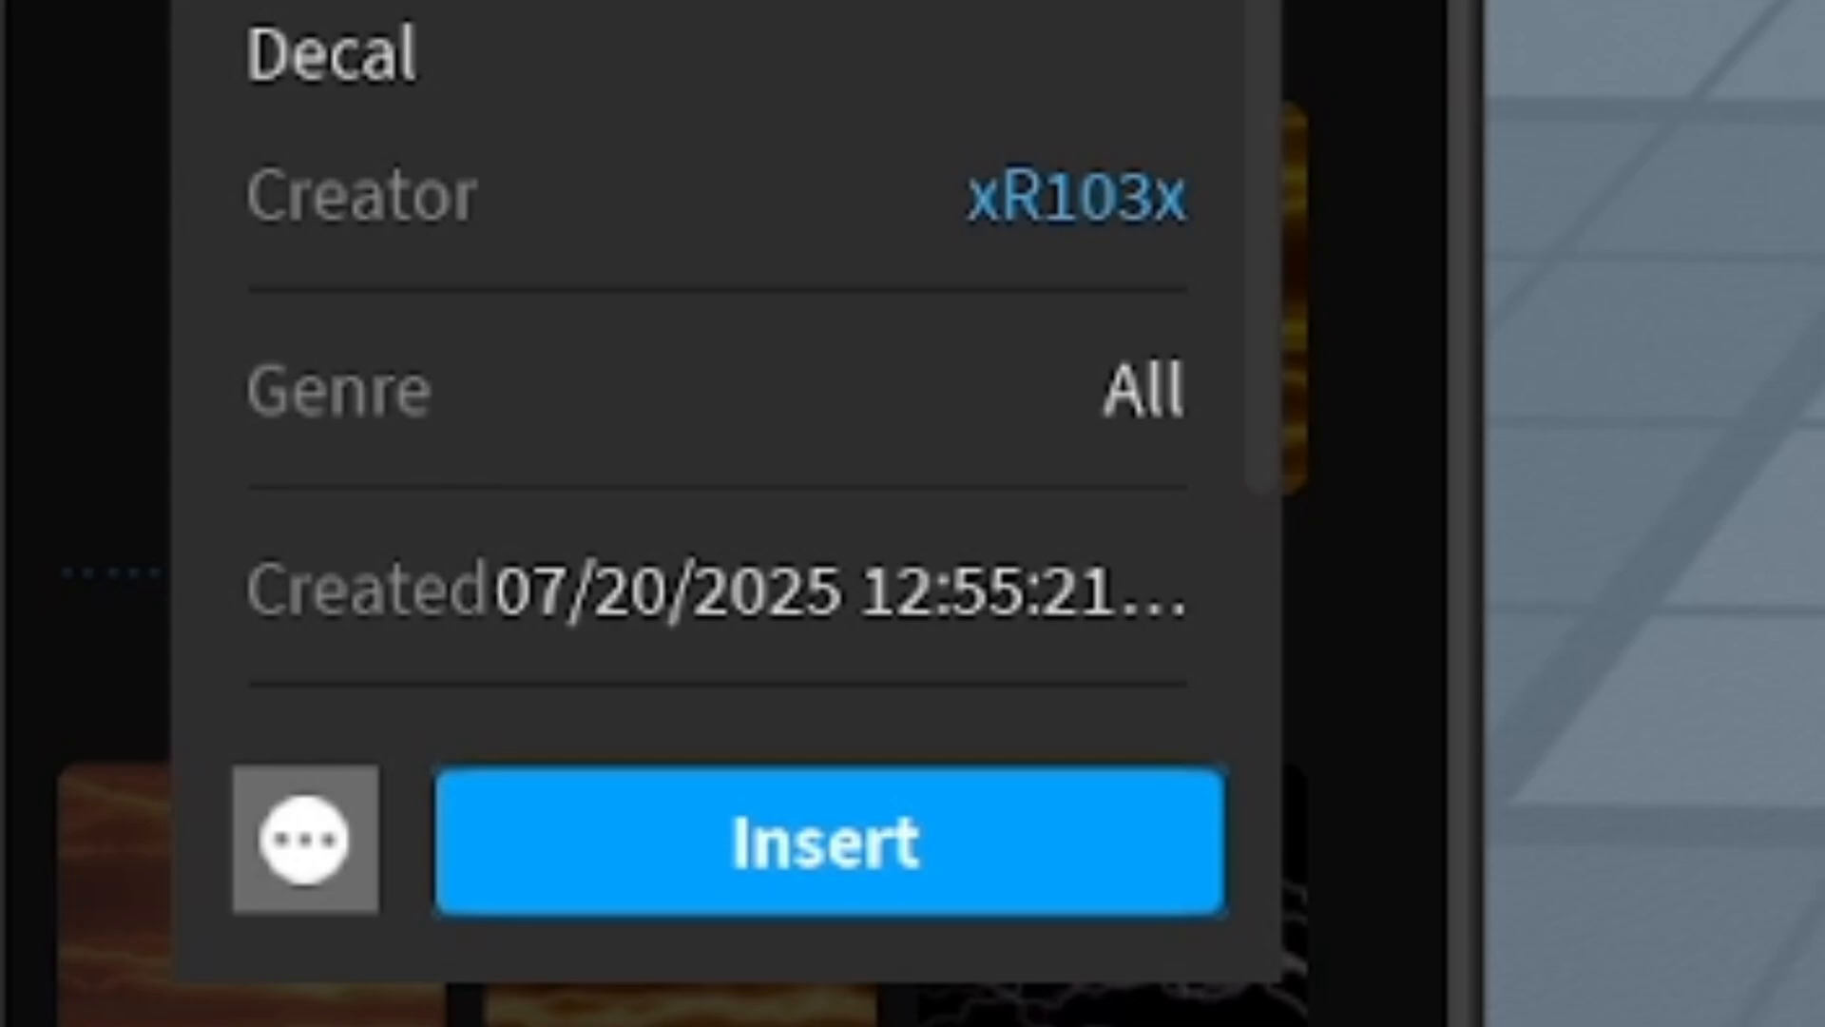
left_click(314, 838)
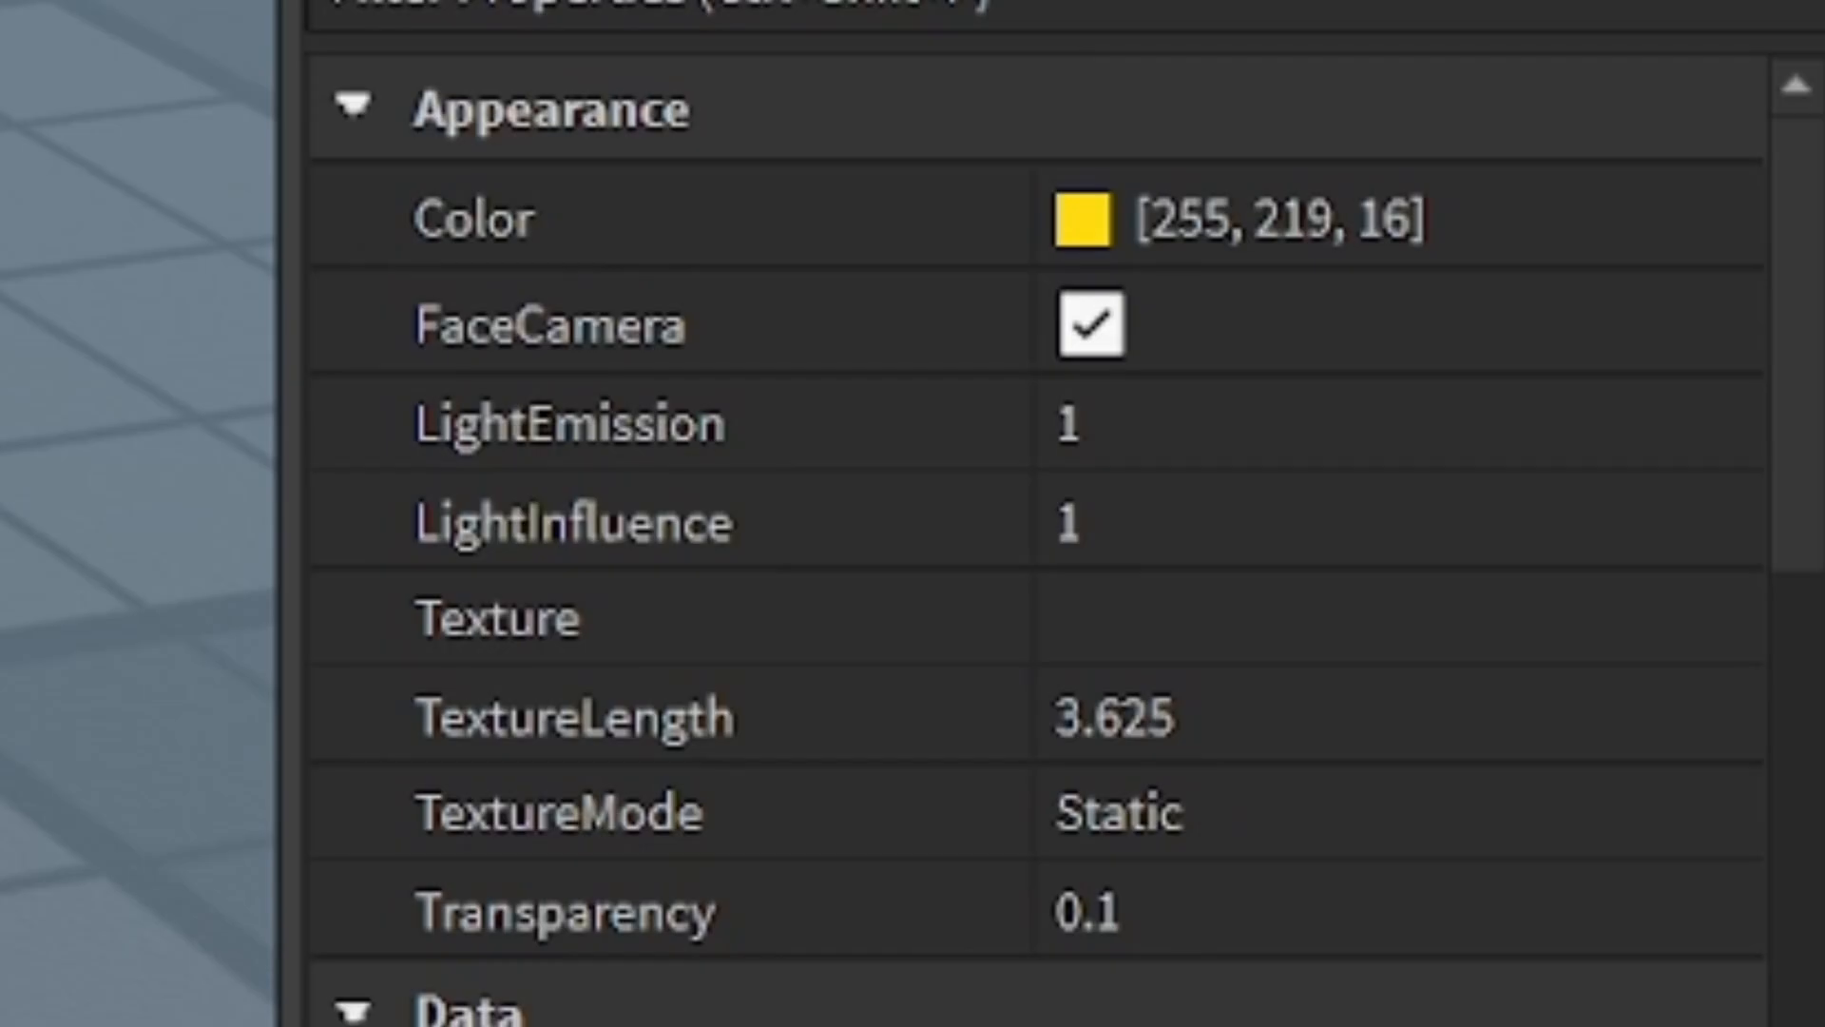
mouse_move(1359, 603)
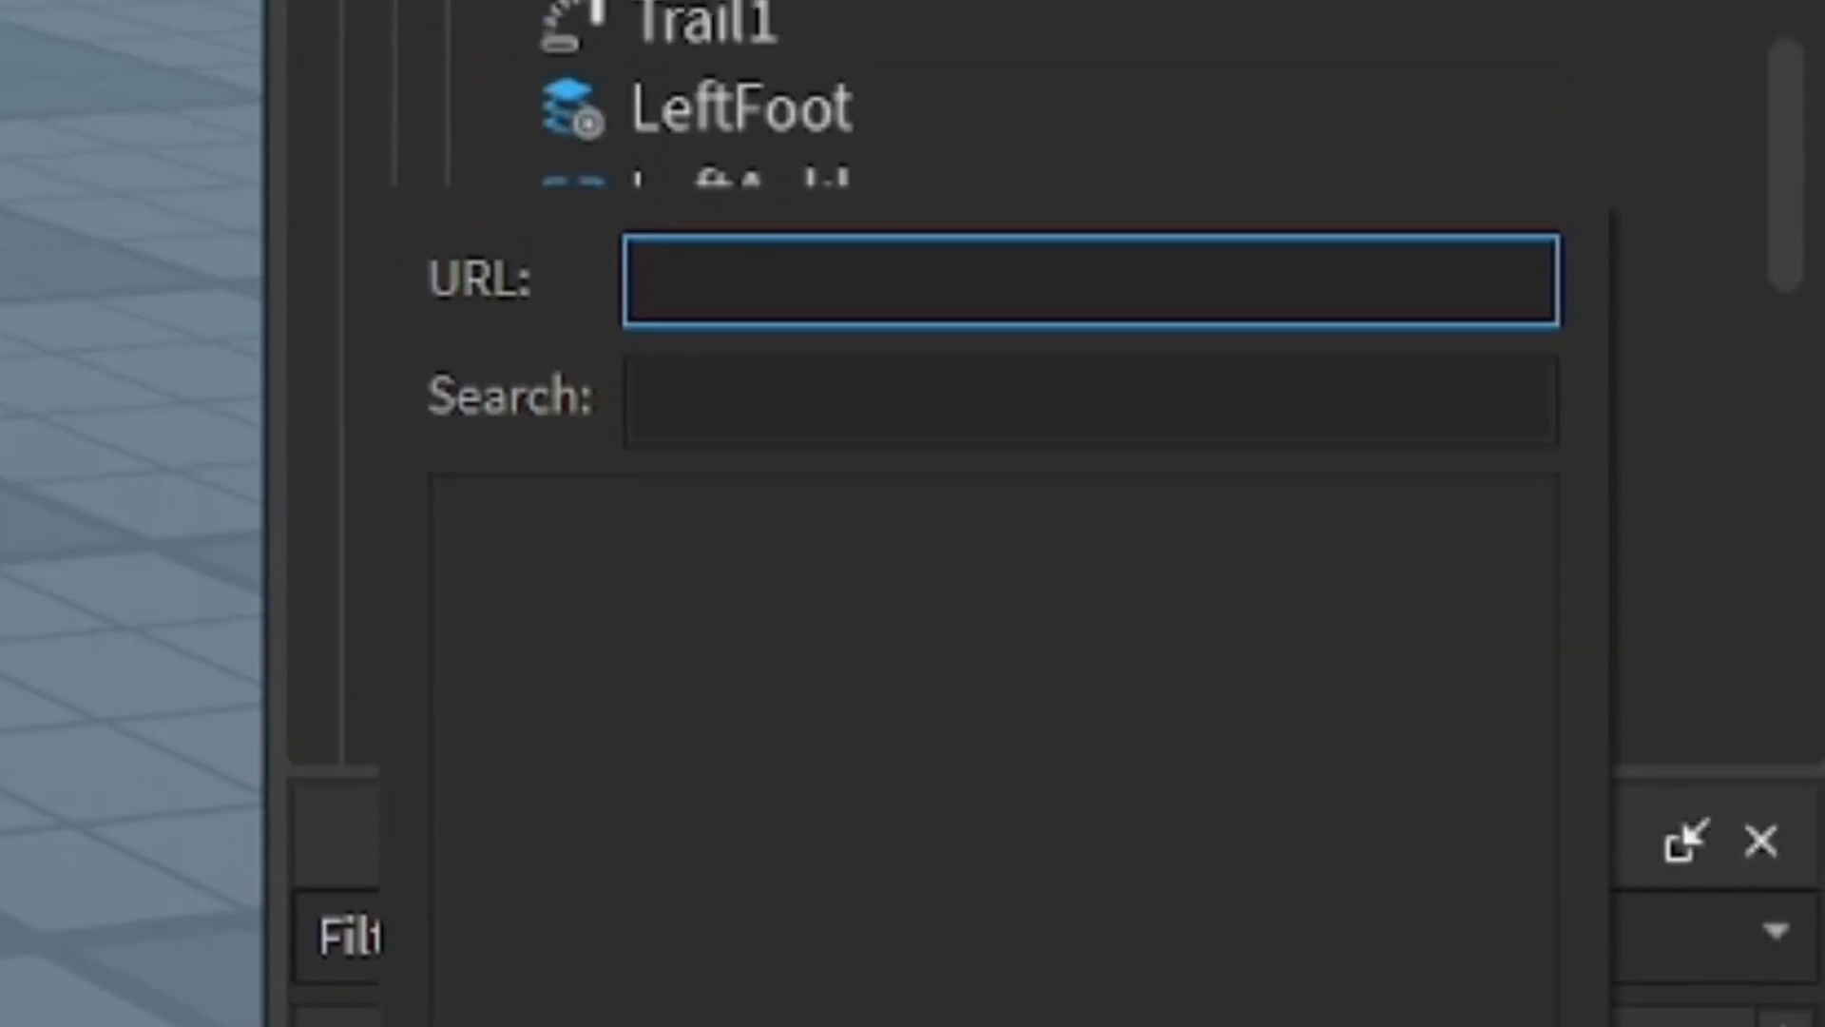
Step: Scroll the Explorer back to the Trail under LeftFoot
scroll("down", 3)
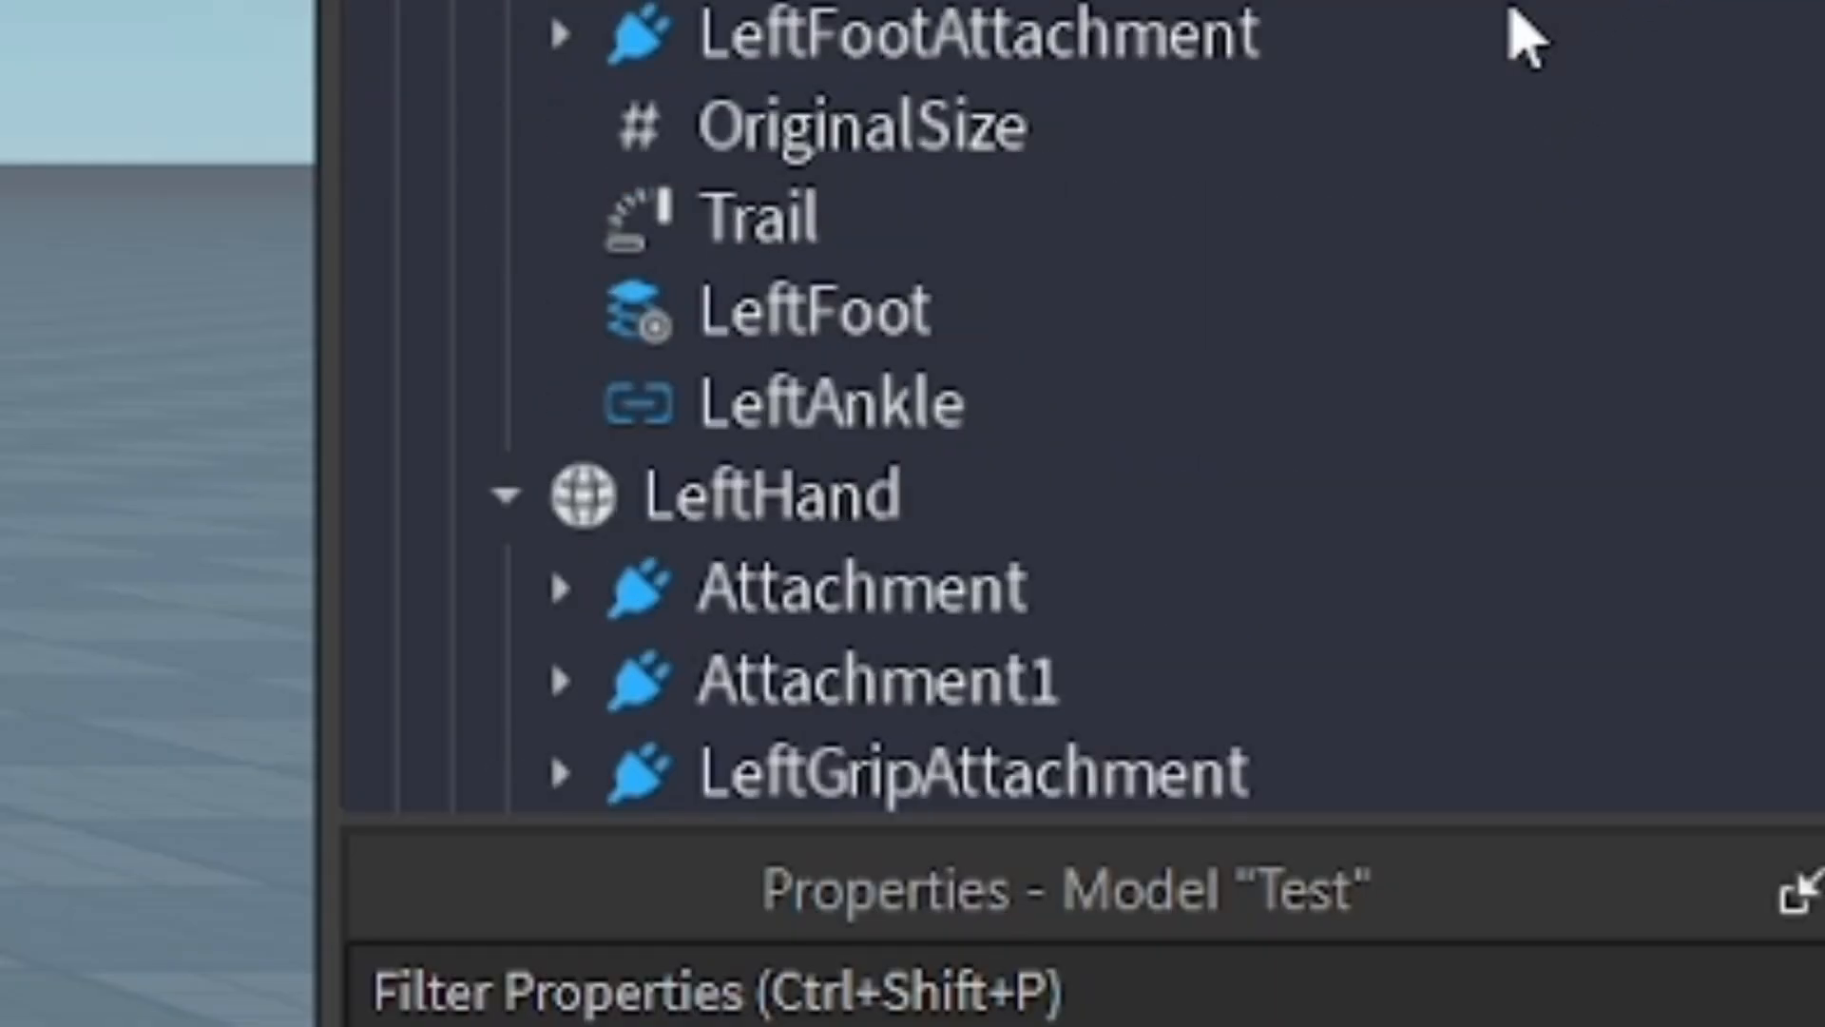
Step: Set the LeftFoot Trail's Attachment0 to Attachment and Attachment1 to Attachment1
left_click(768, 217)
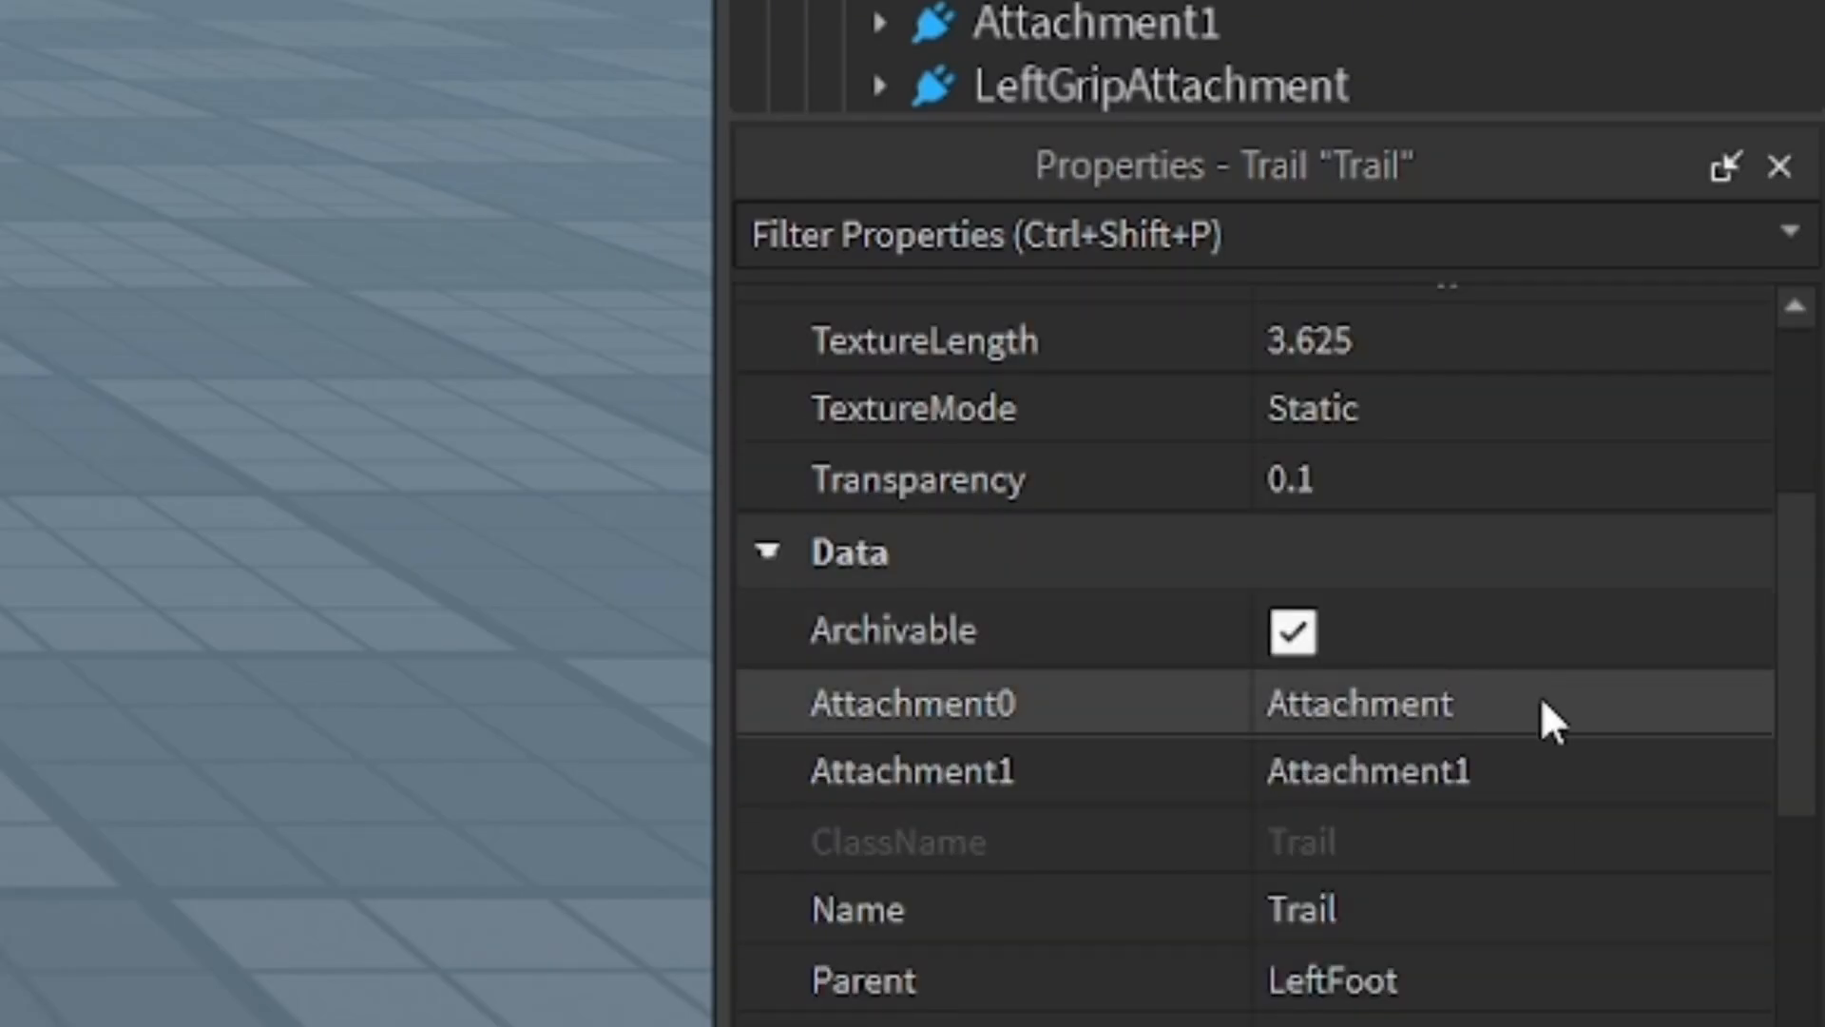
mouse_move(919, 727)
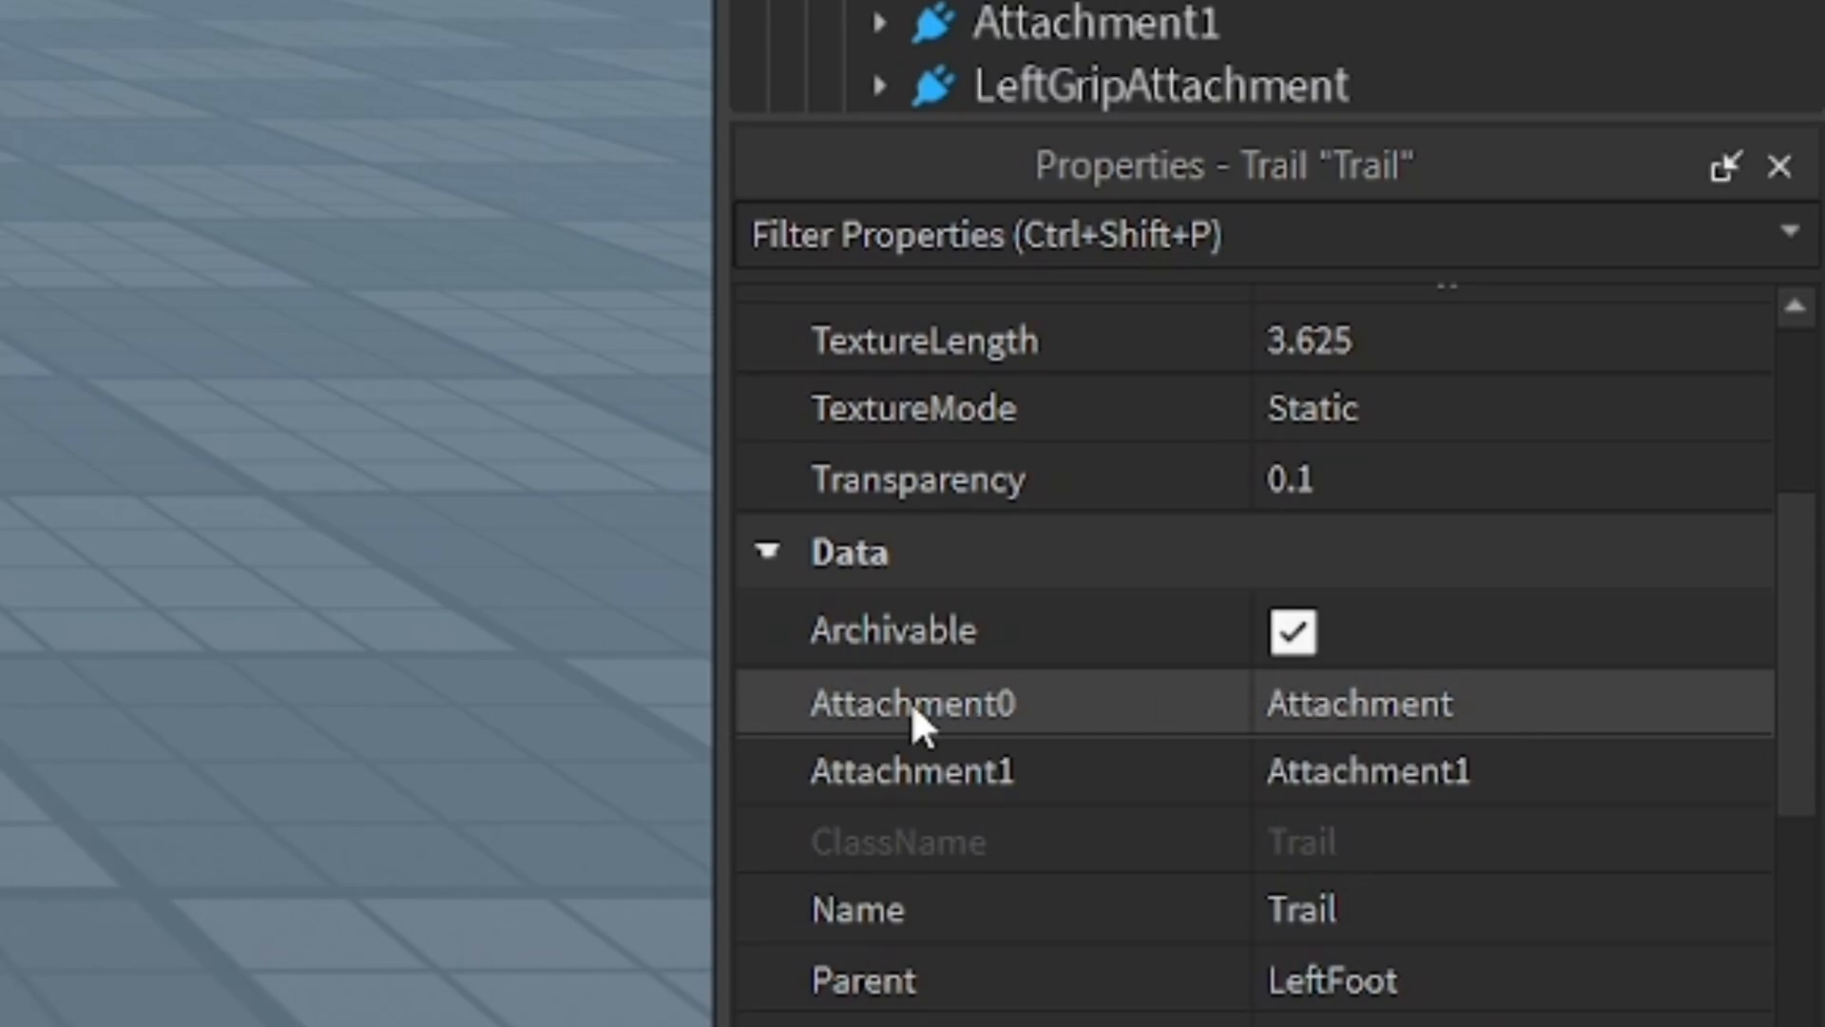
left_click(912, 701)
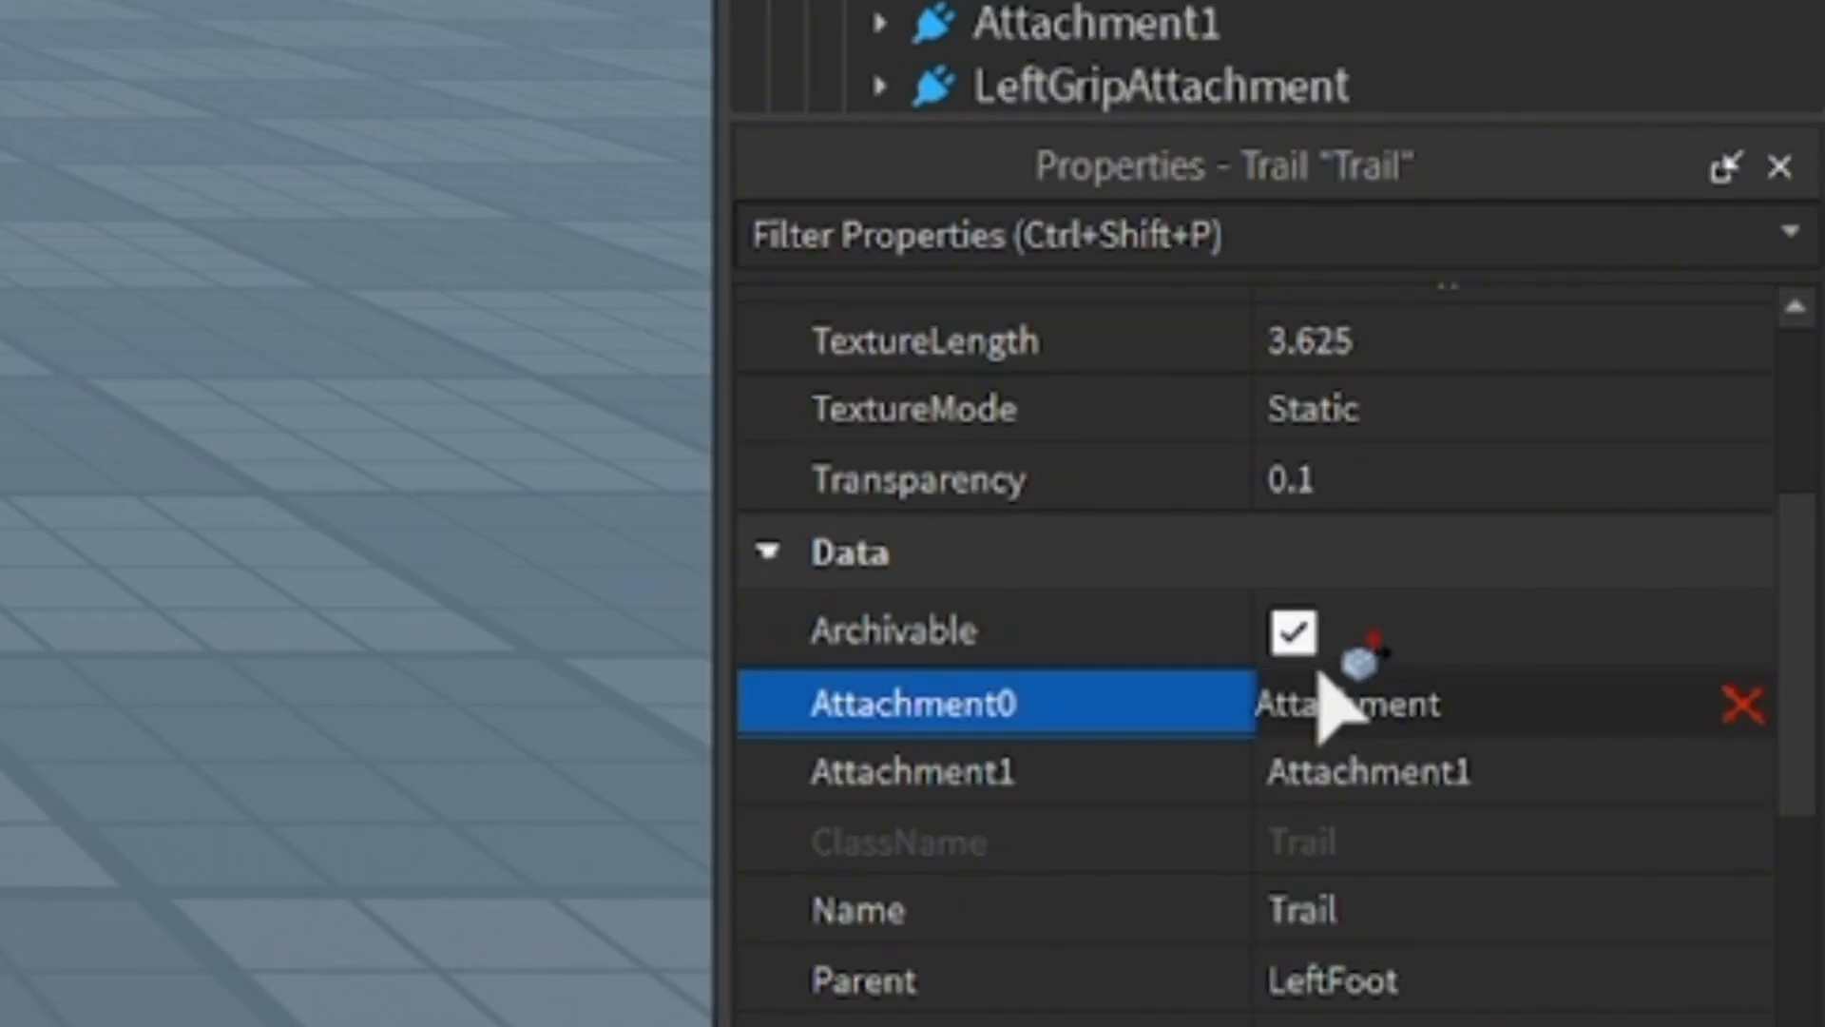
mouse_move(1240, 745)
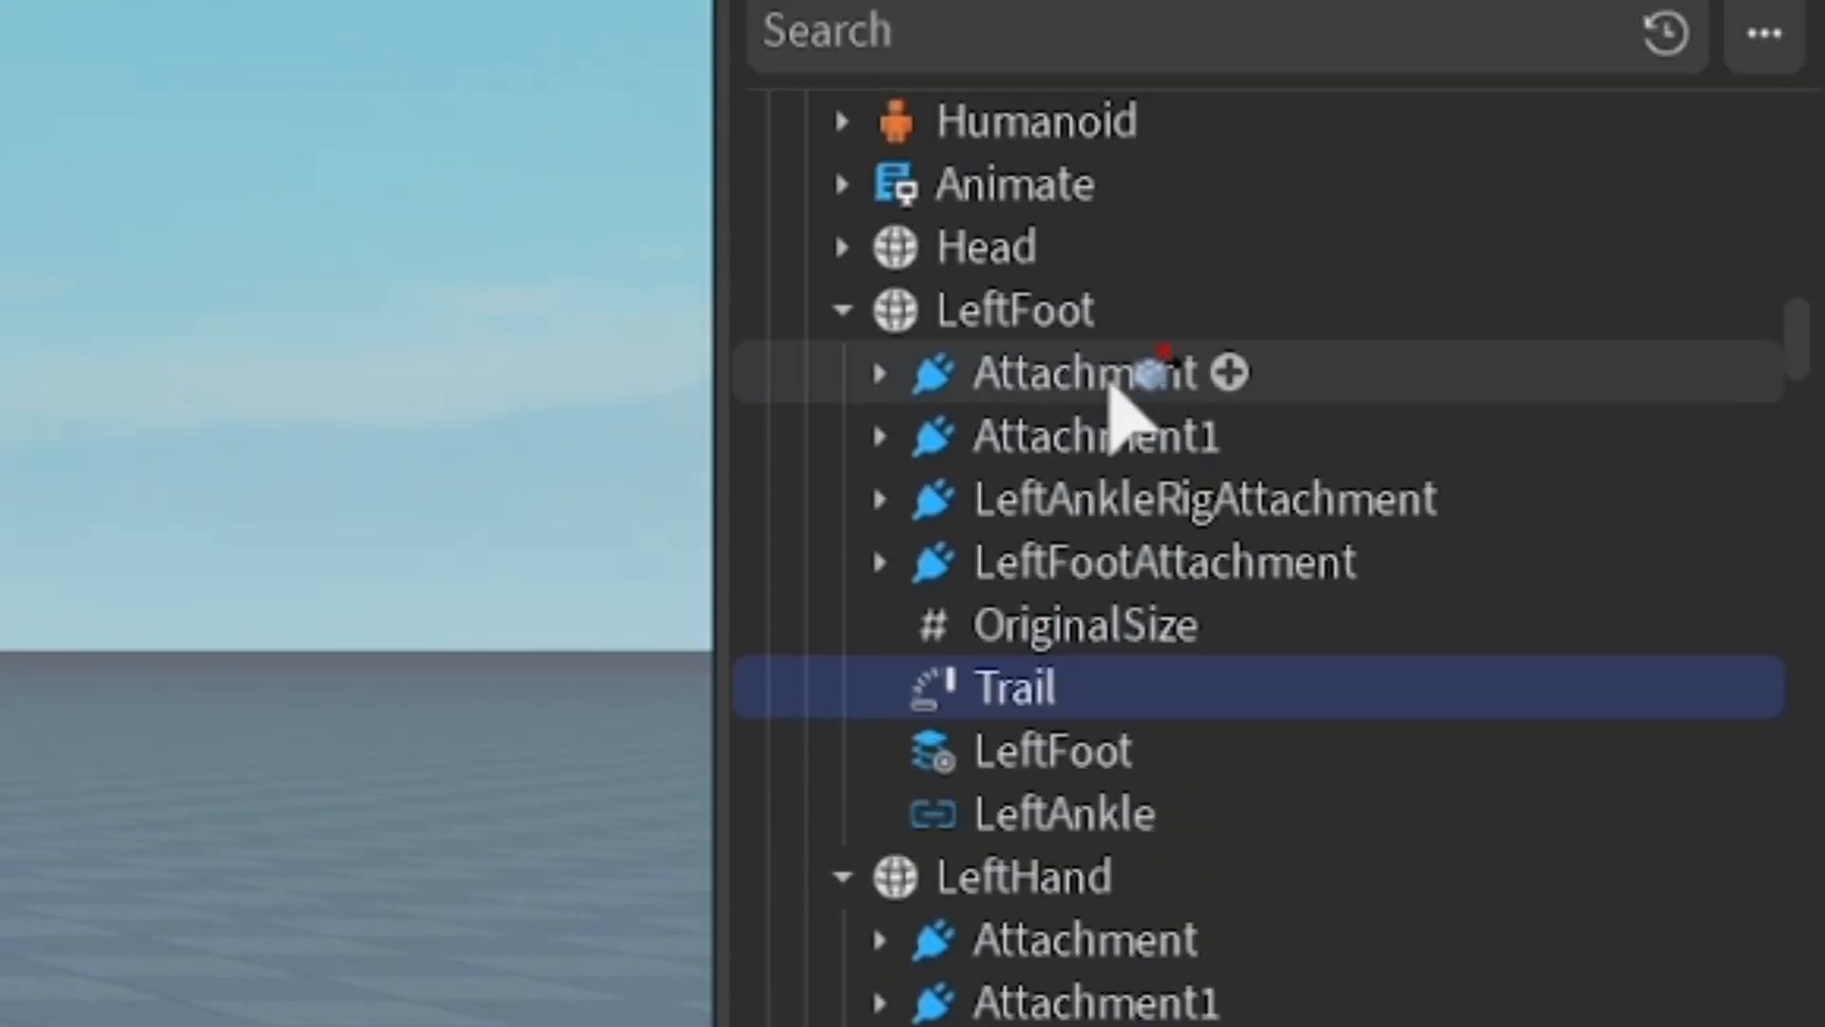
mouse_move(1042, 384)
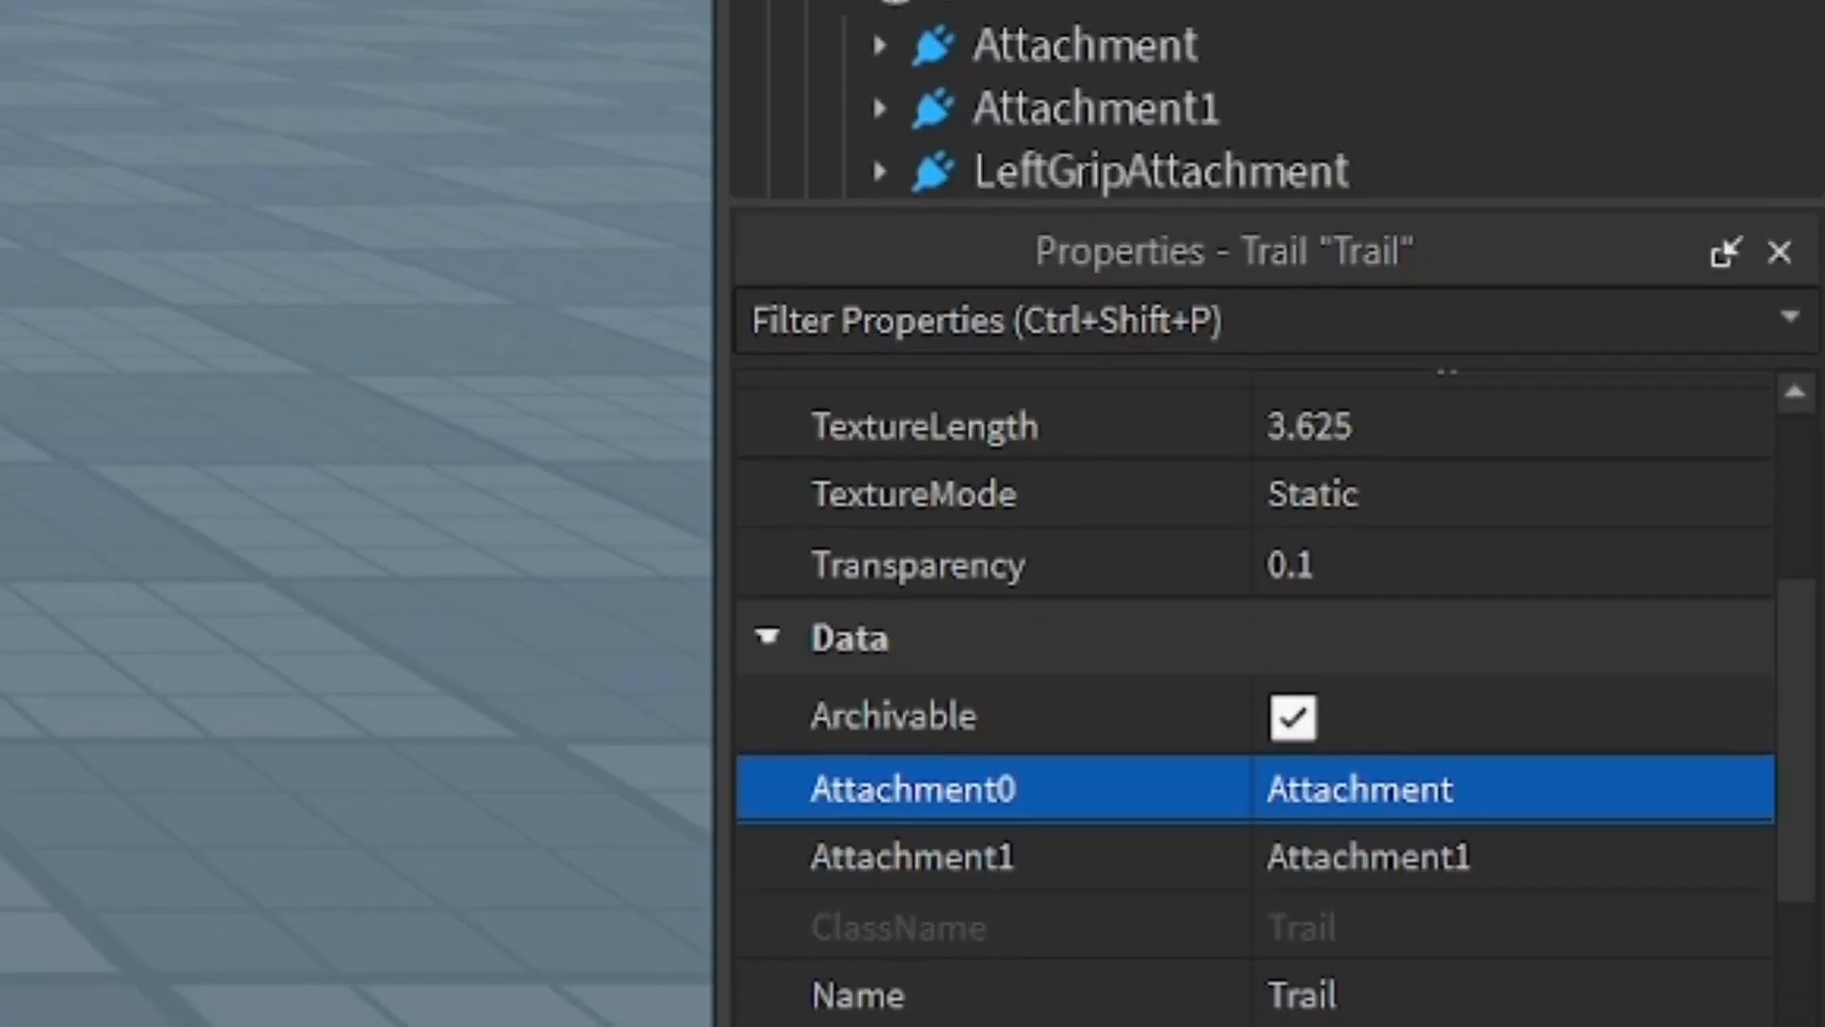
mouse_move(1403, 876)
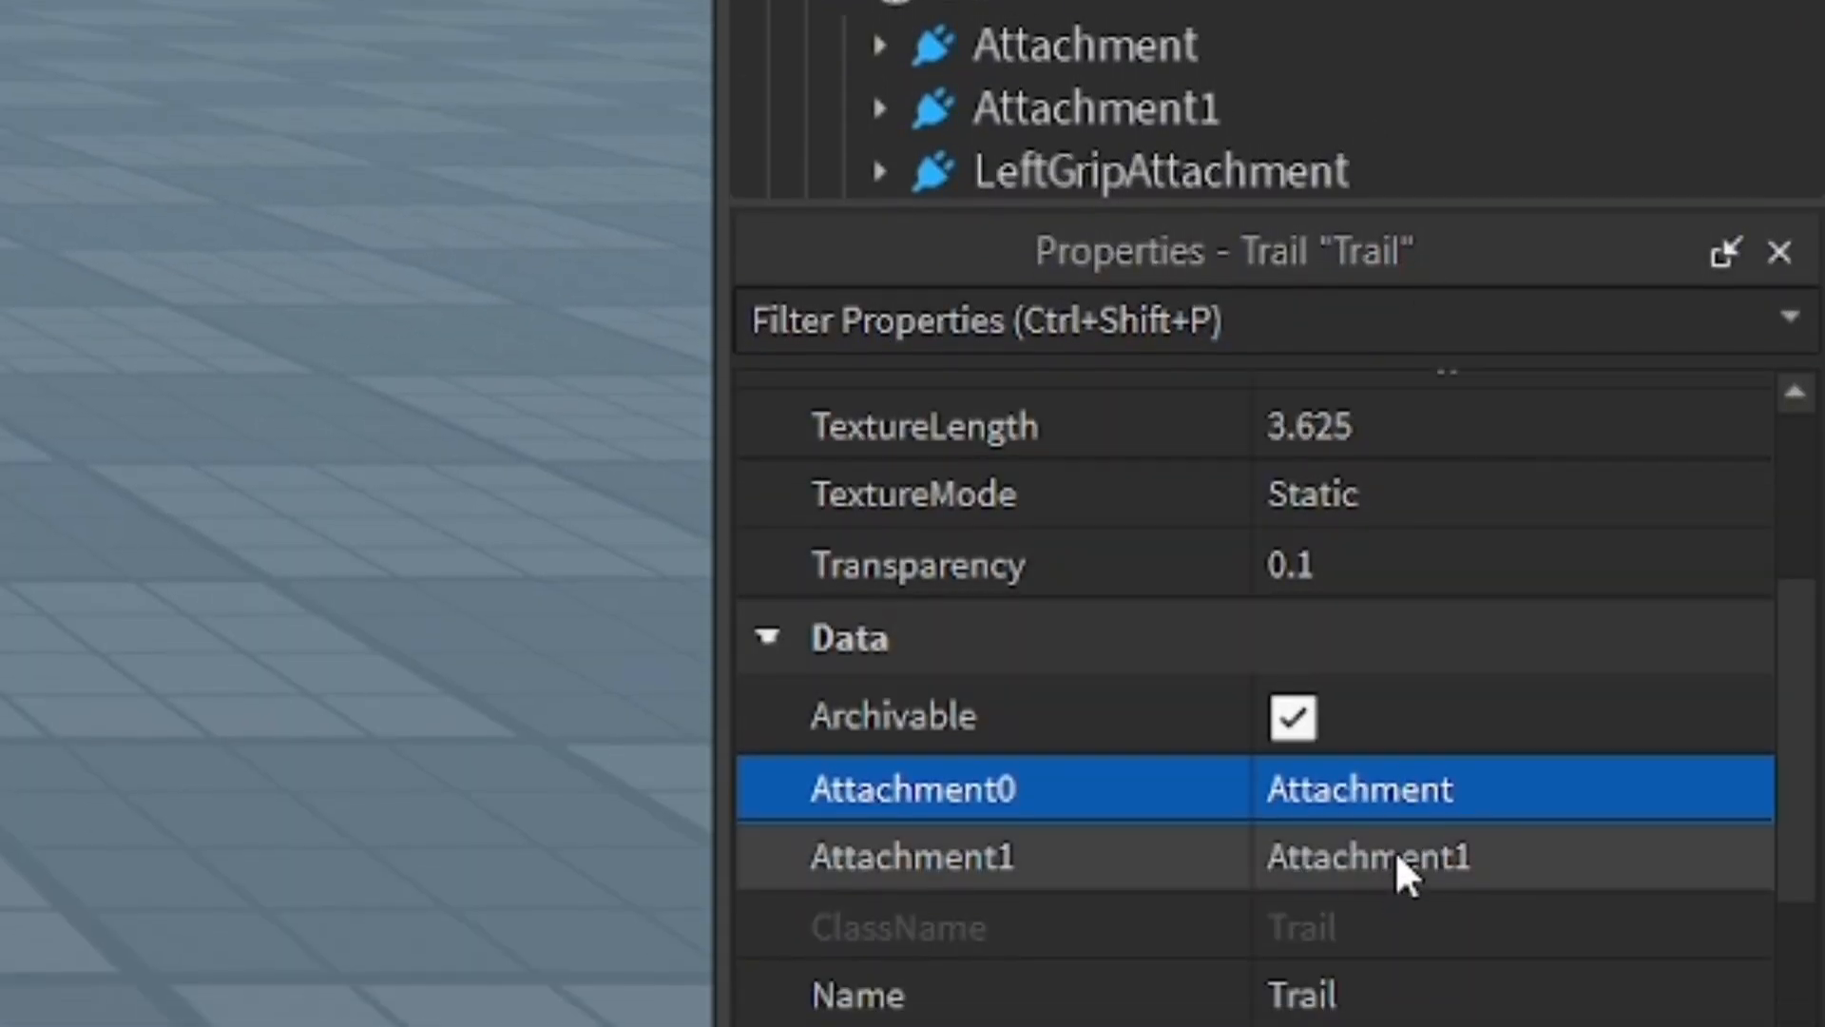
left_click(908, 857)
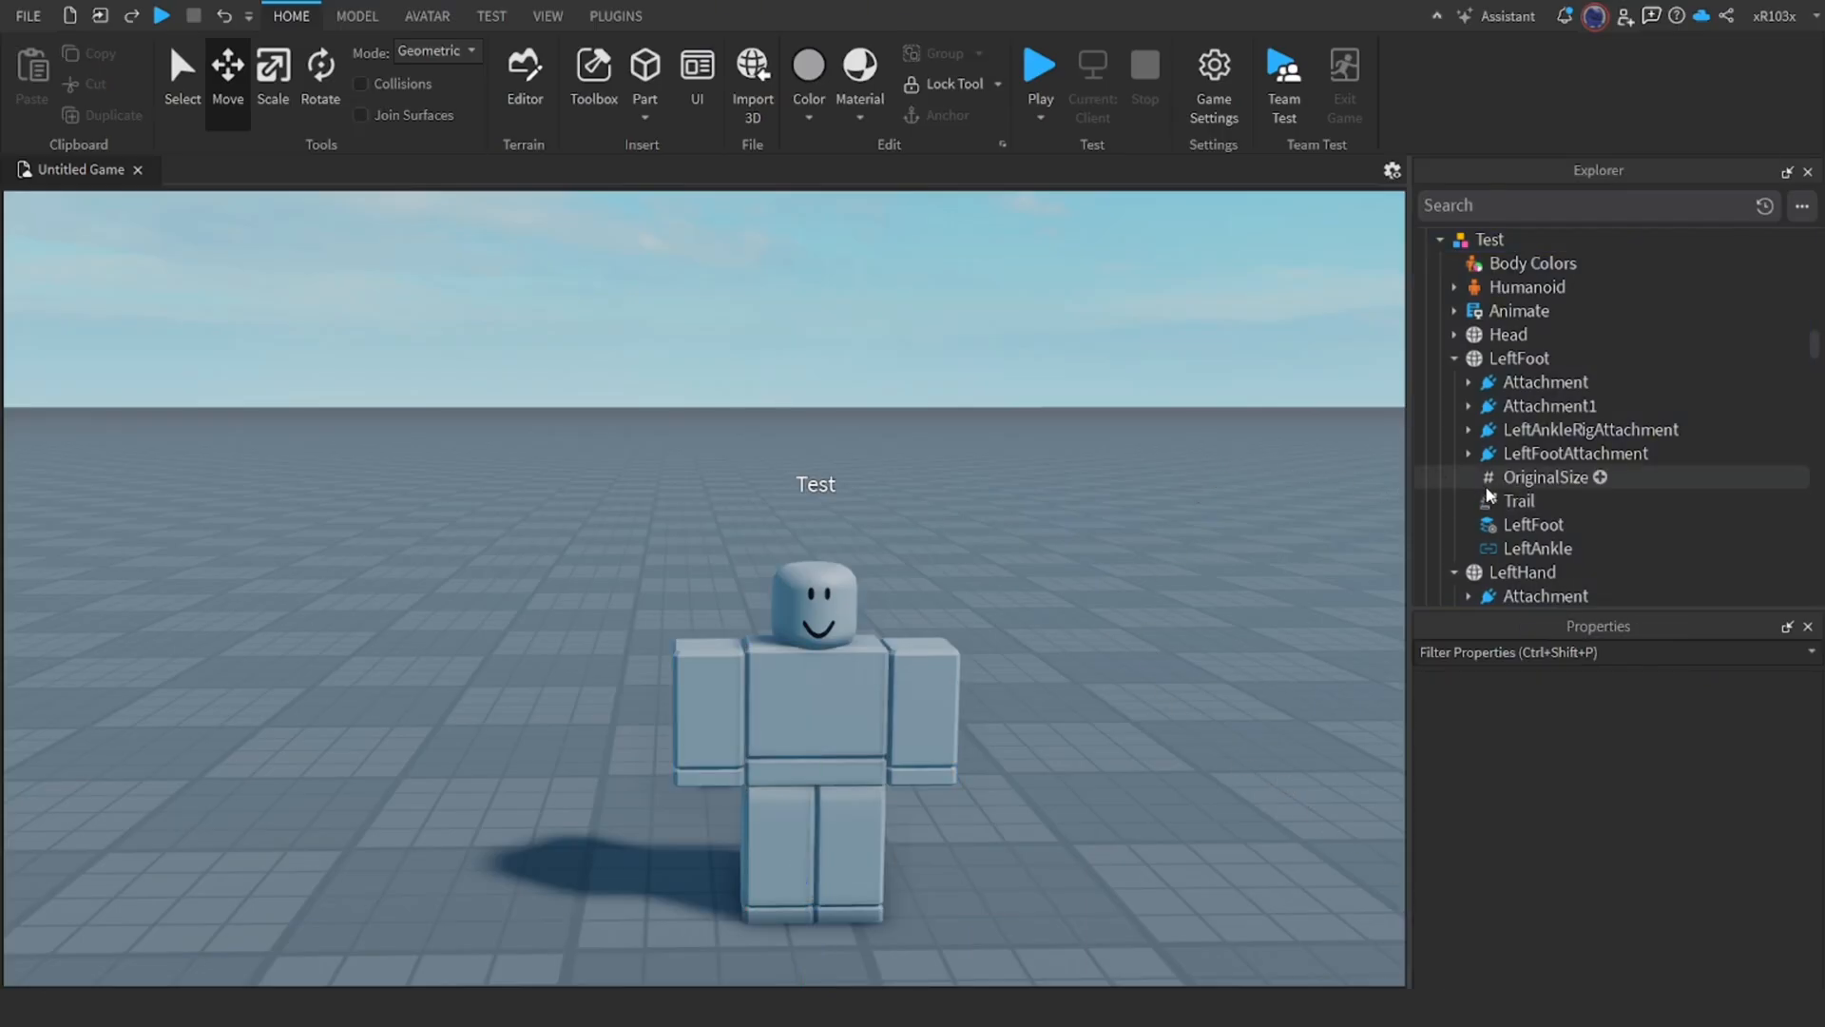
mouse_move(1519, 501)
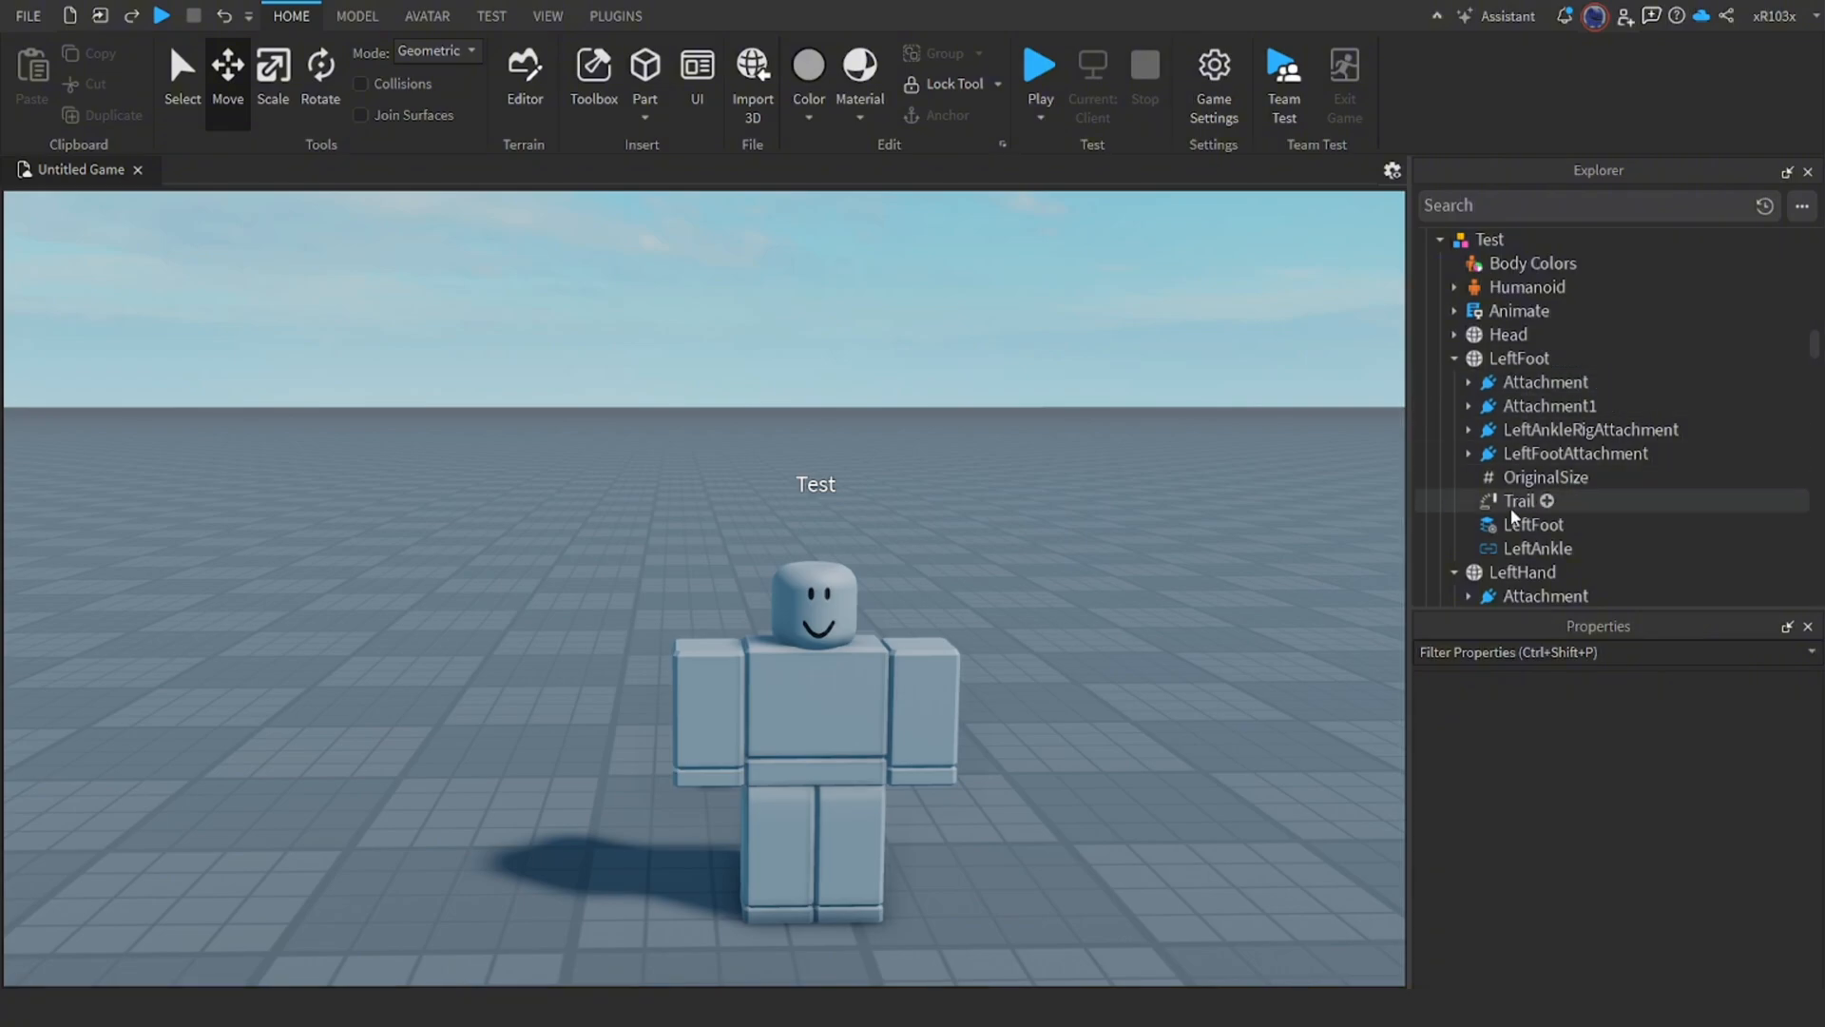
Step: Duplicate LeftFoot's Trail into Trail1 and clear the selection
left_click(1519, 501)
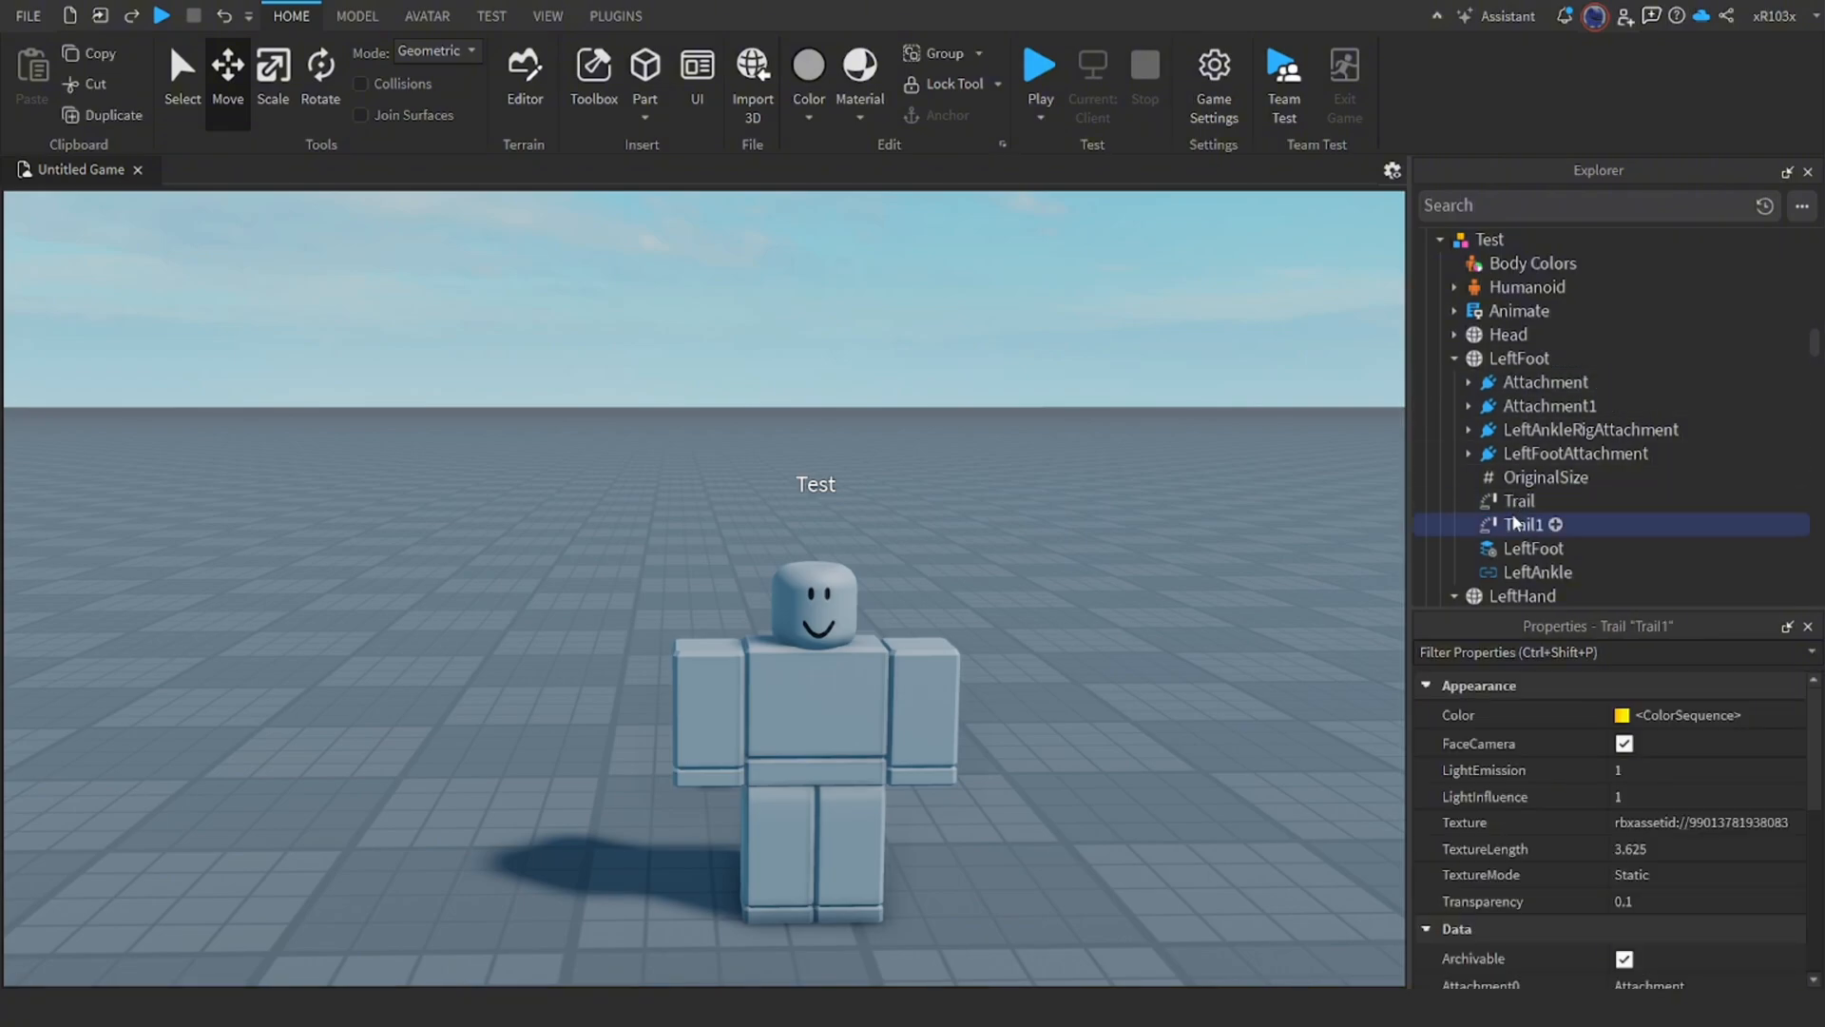
left_click(1518, 501)
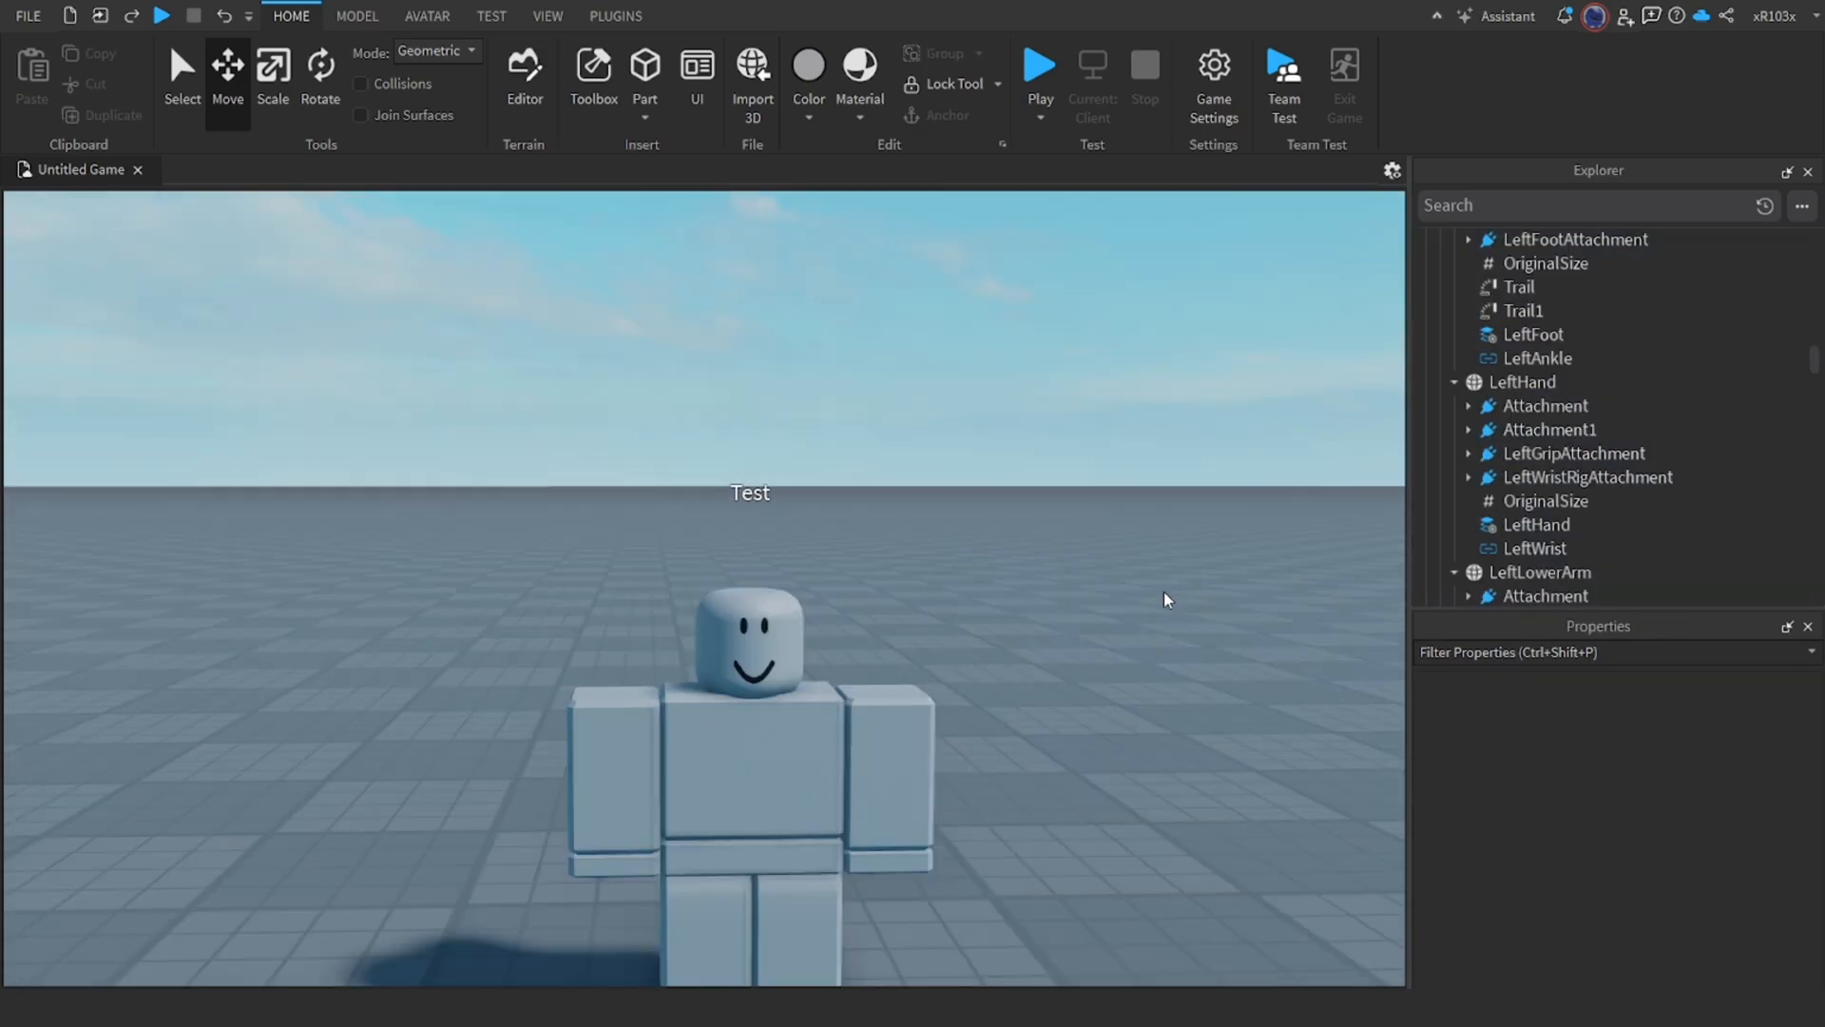
scroll("down", 3)
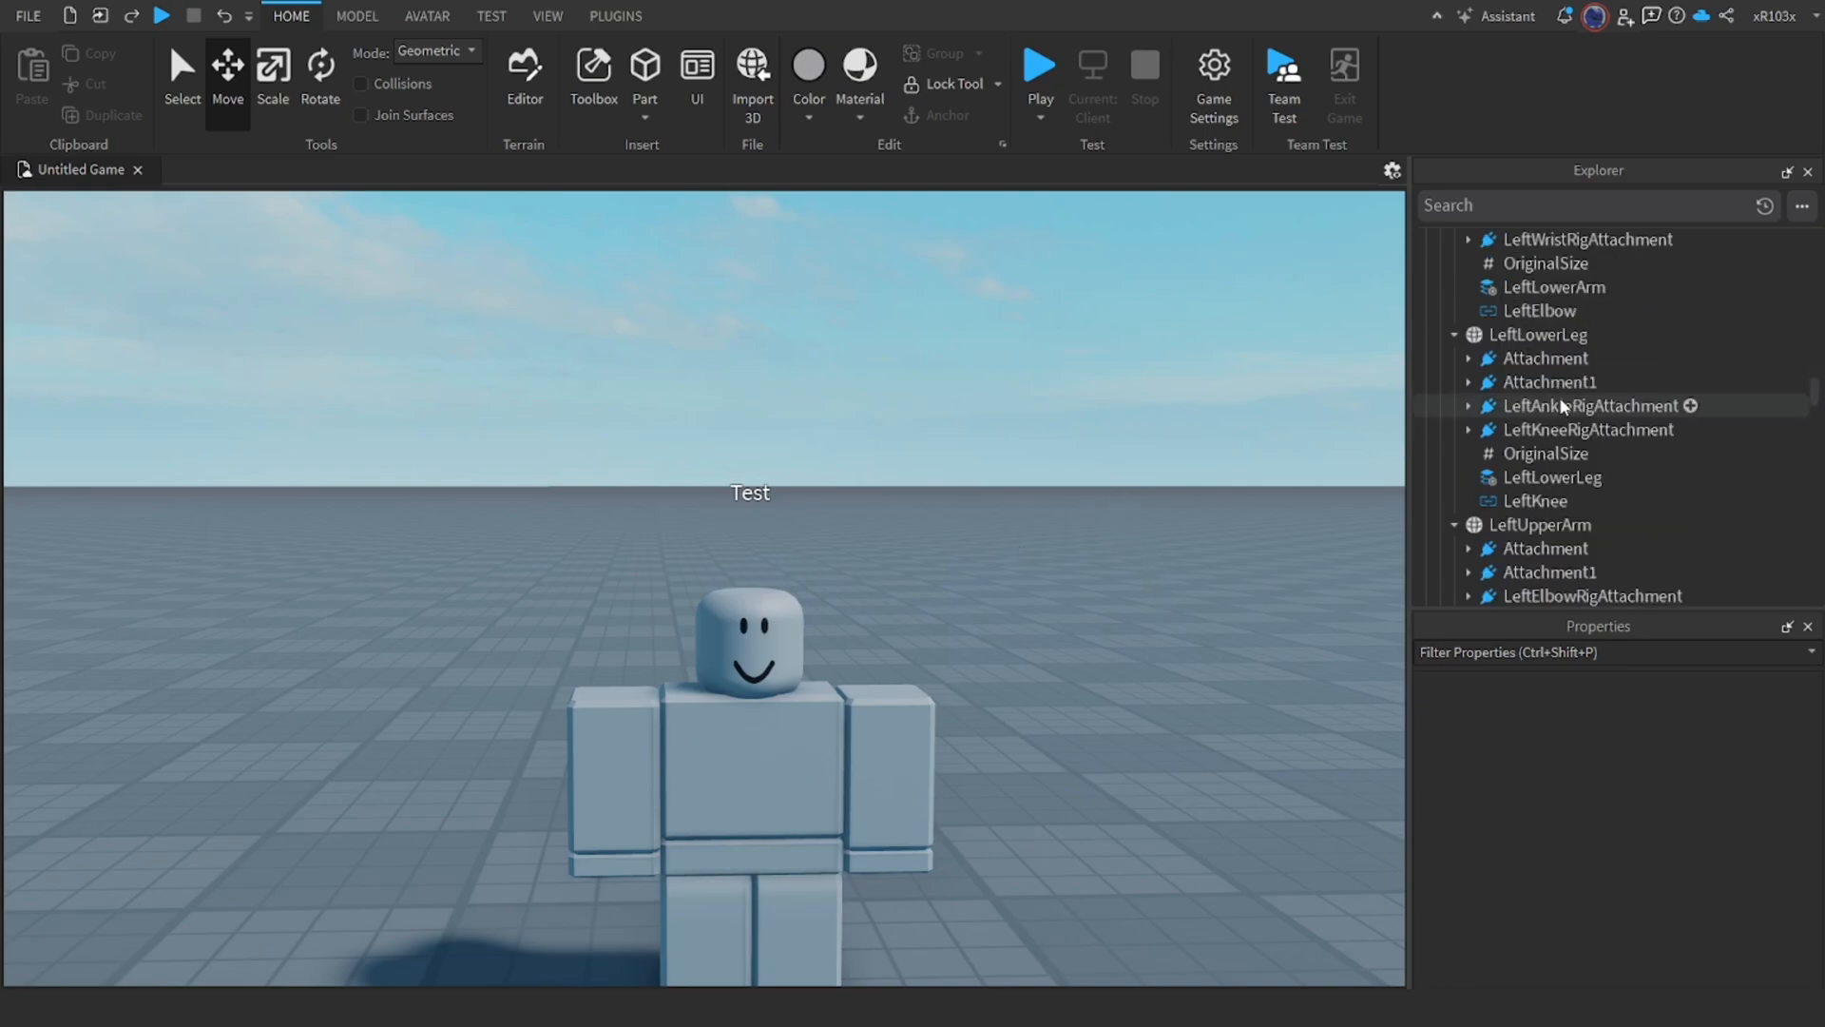
scroll("up", 3)
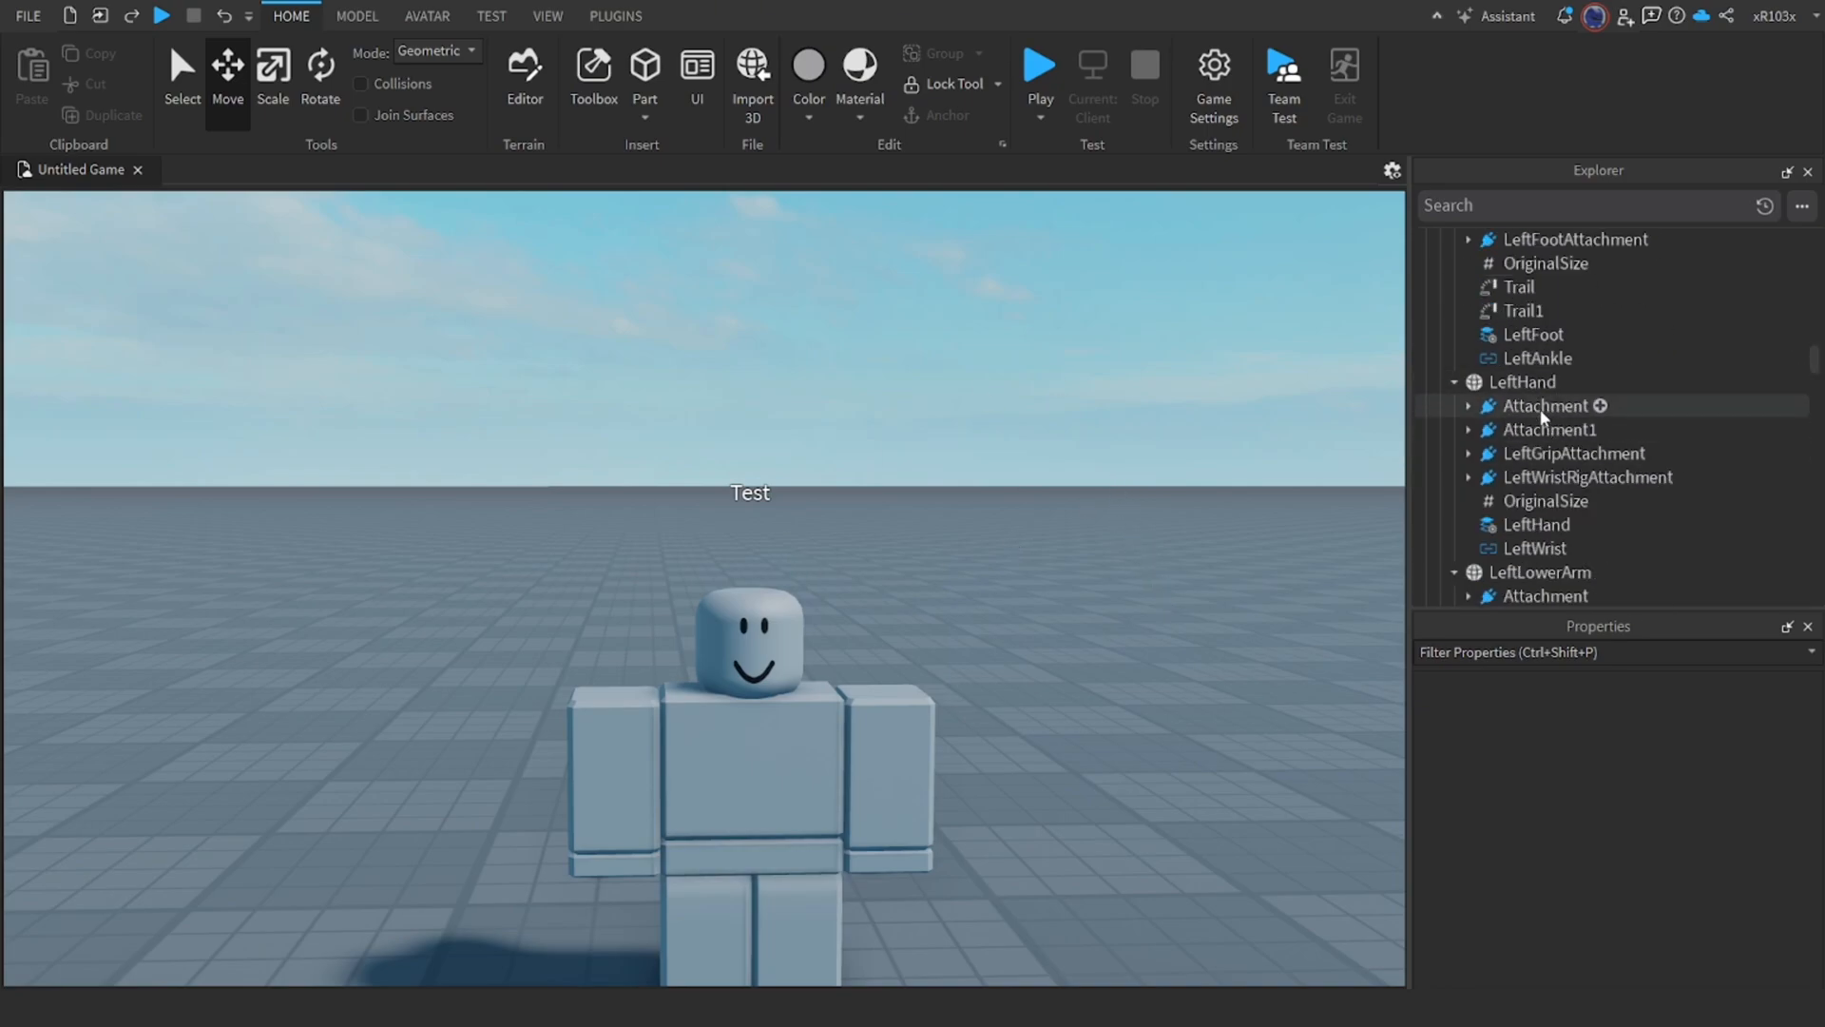
Step: Place trail copies in LeftHand and LeftLowerArm (Trail3), linked to each part's Attachment and Attachment1
left_click(1519, 310)
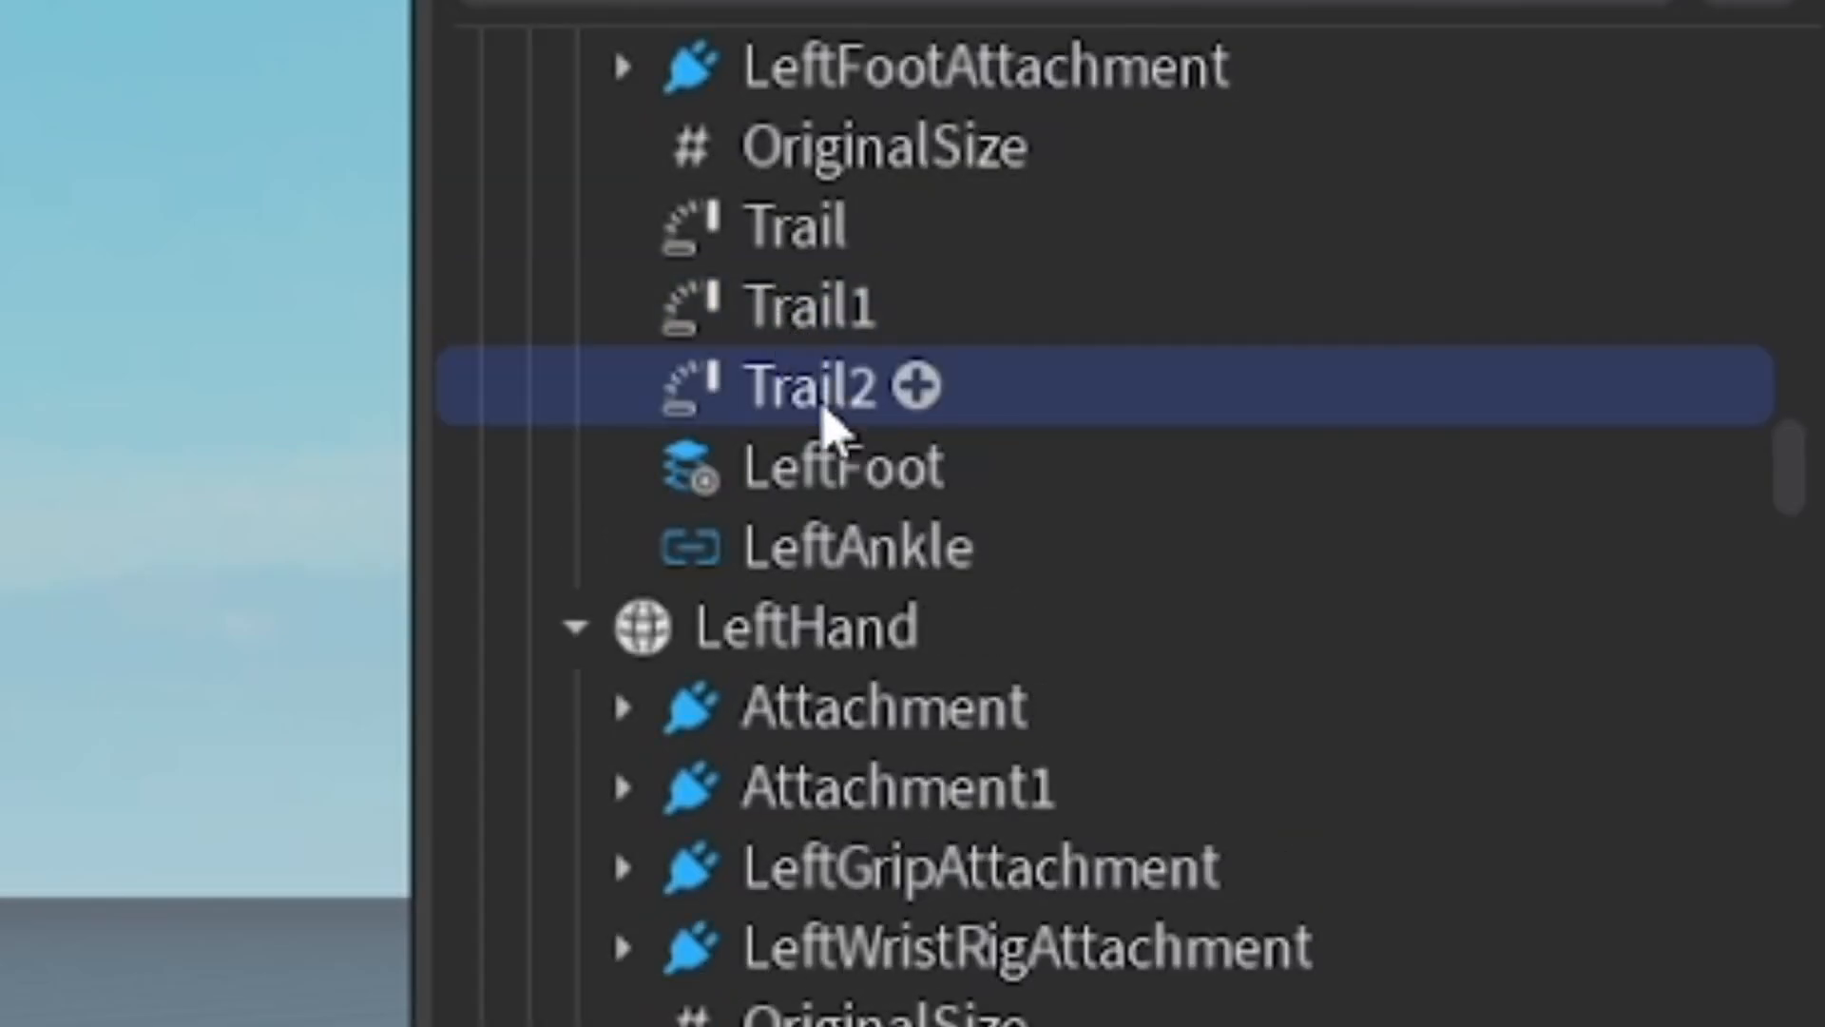
scroll("down", 3)
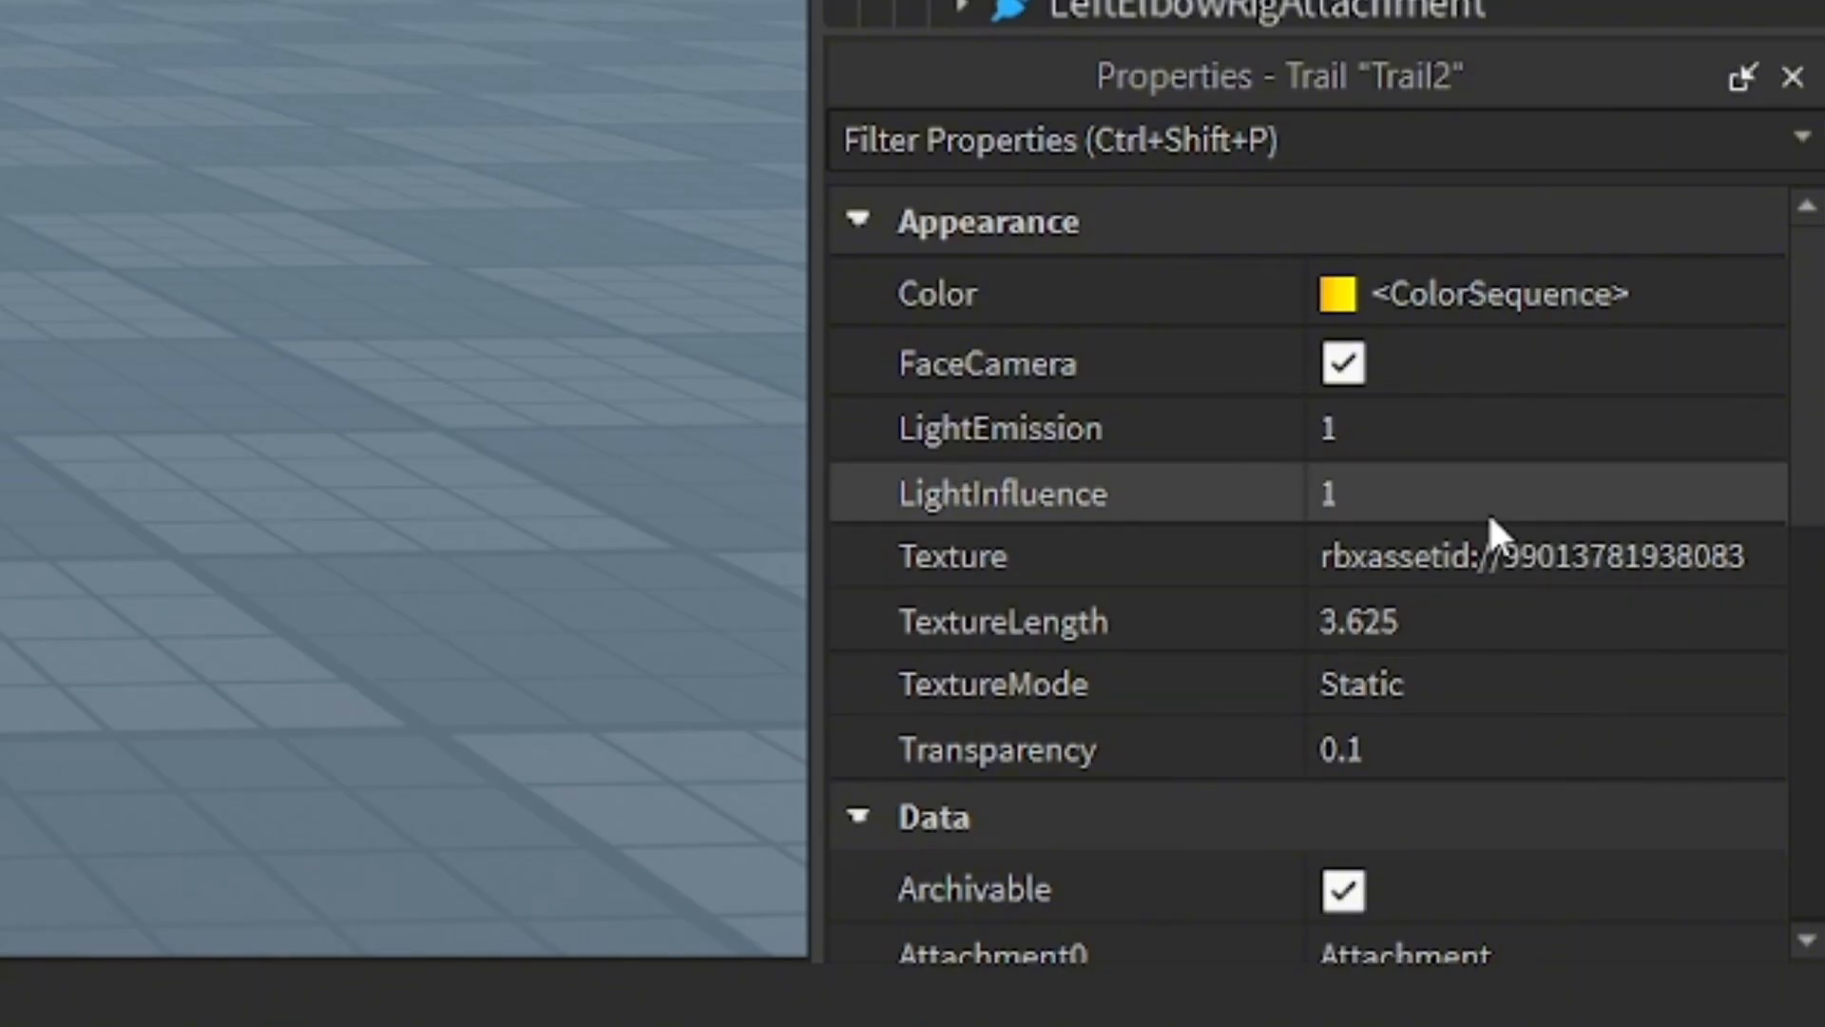
scroll("down", 3)
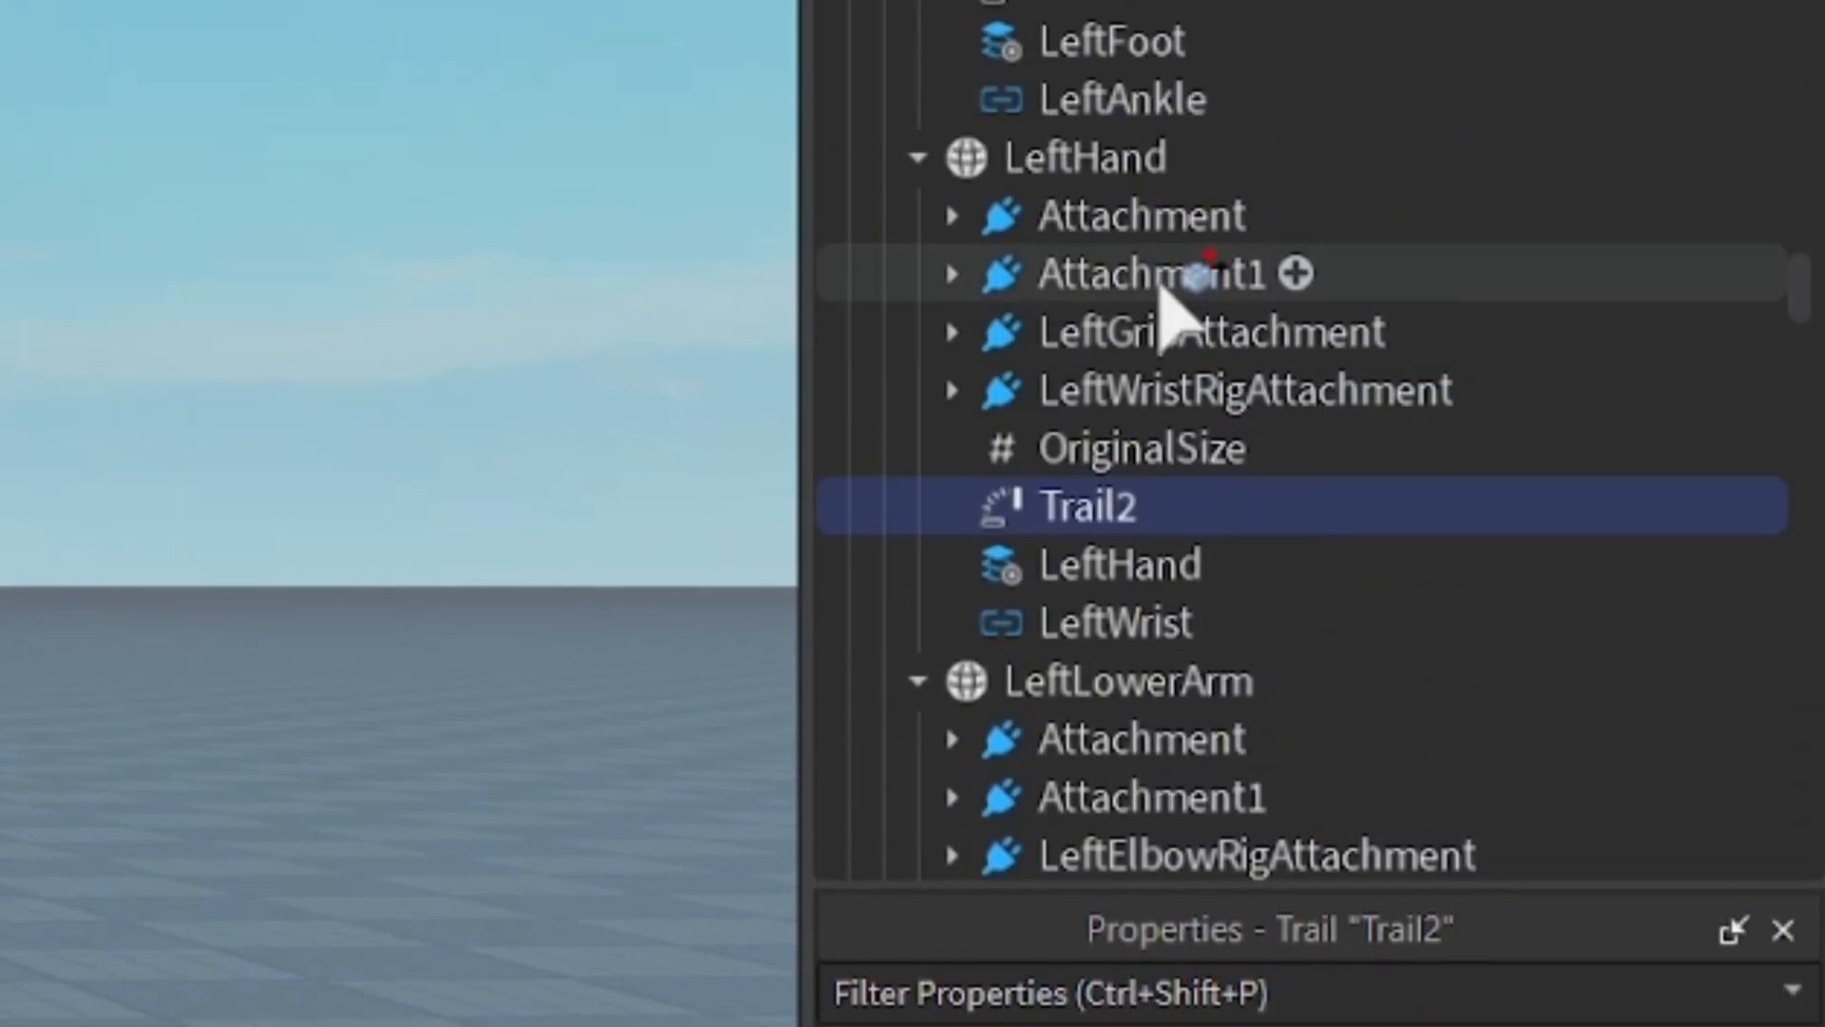
mouse_move(1059, 623)
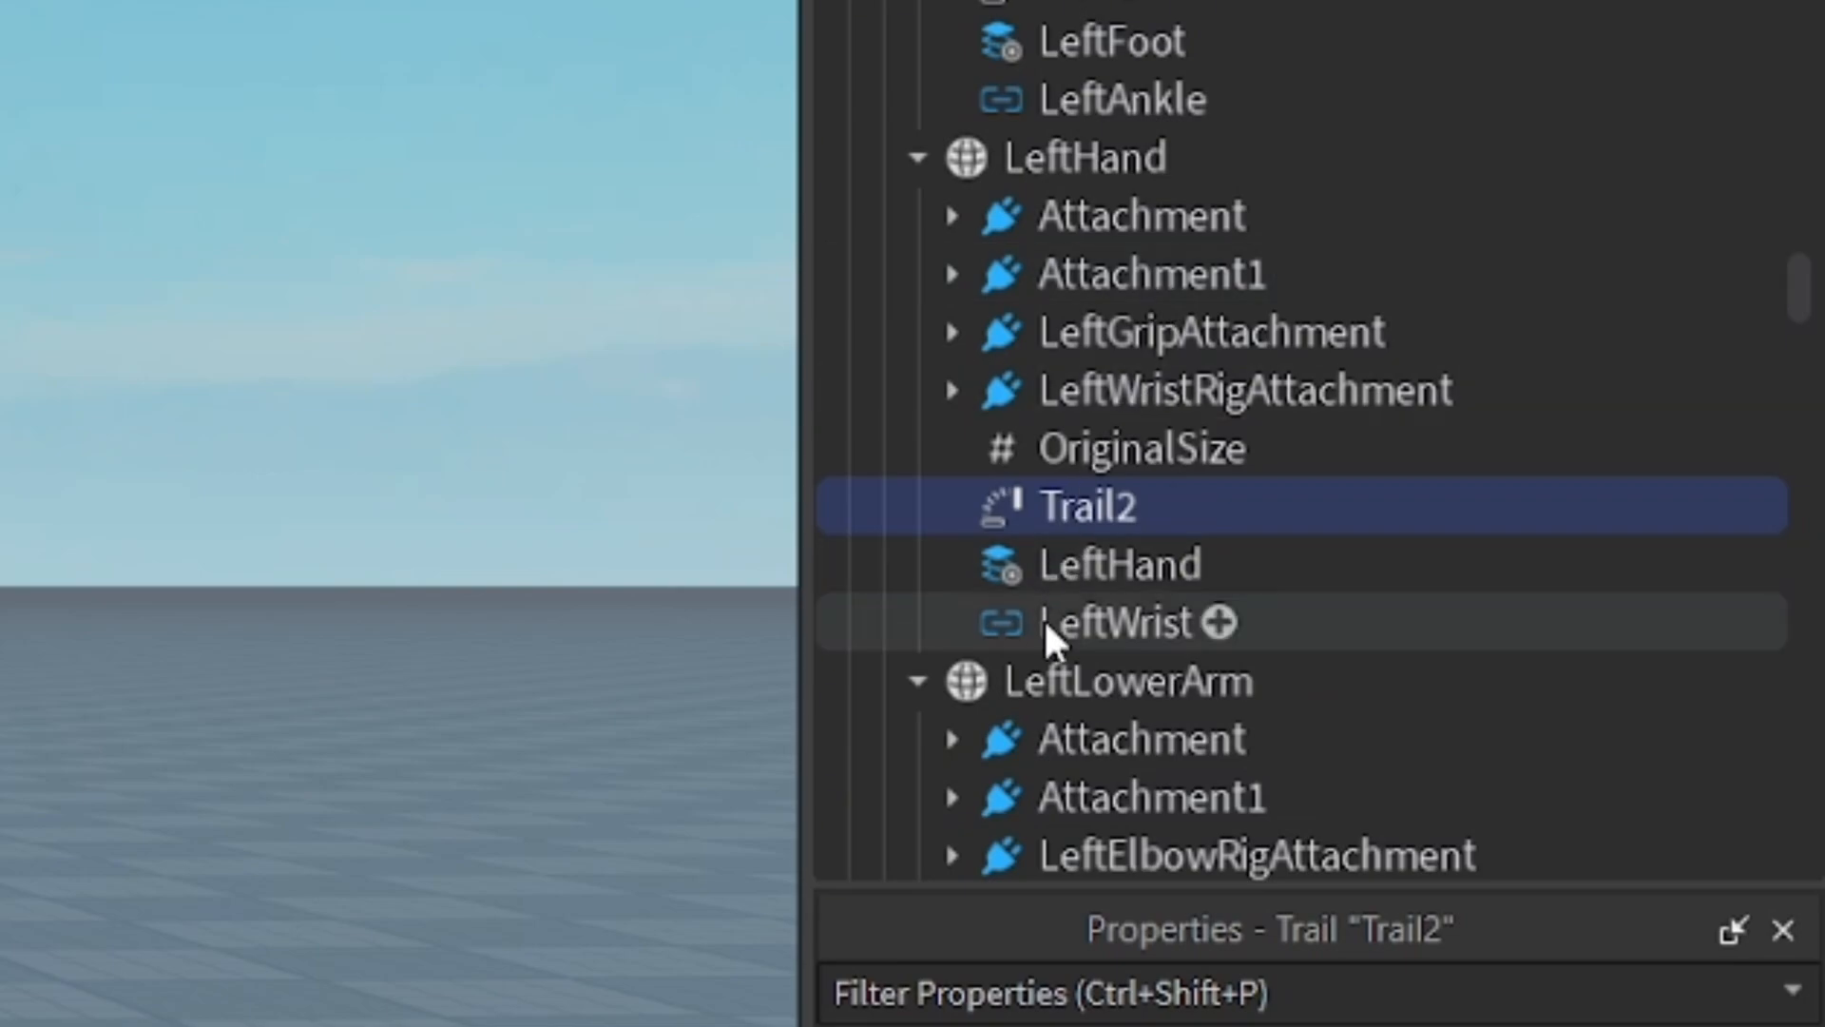
mouse_move(1090, 507)
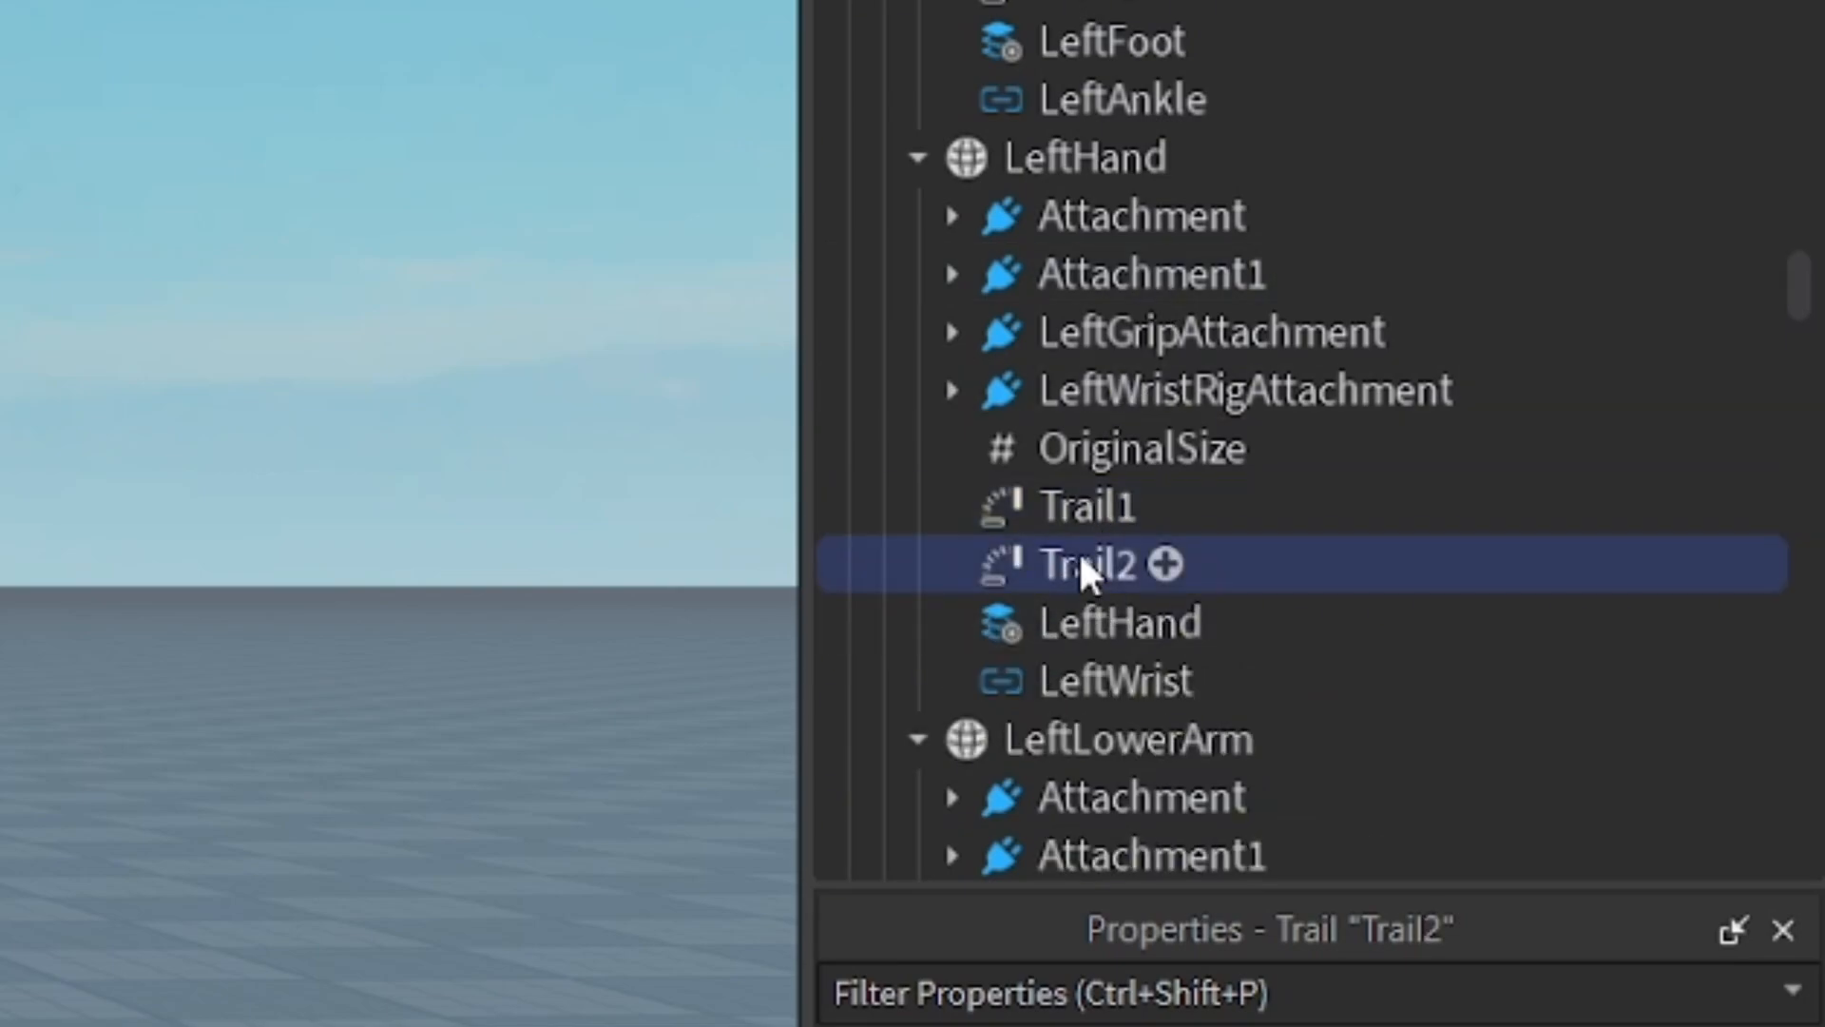
scroll("down", 3)
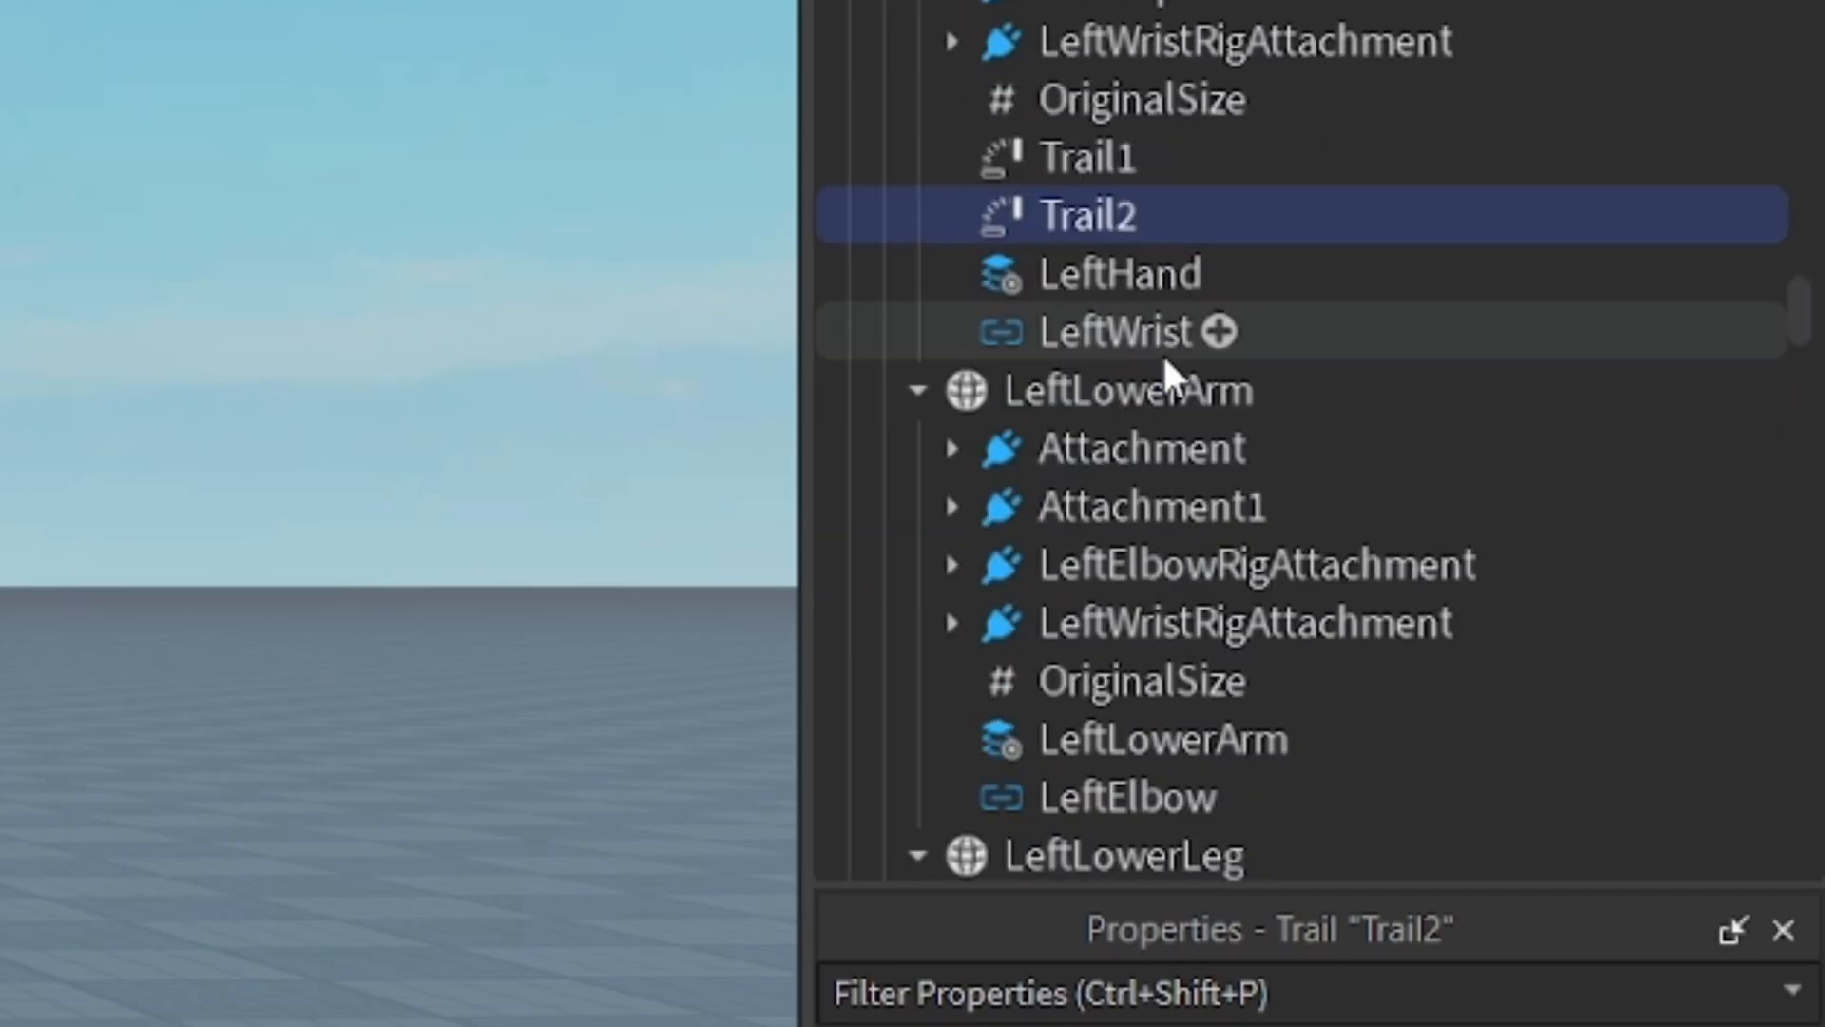
mouse_move(1105, 245)
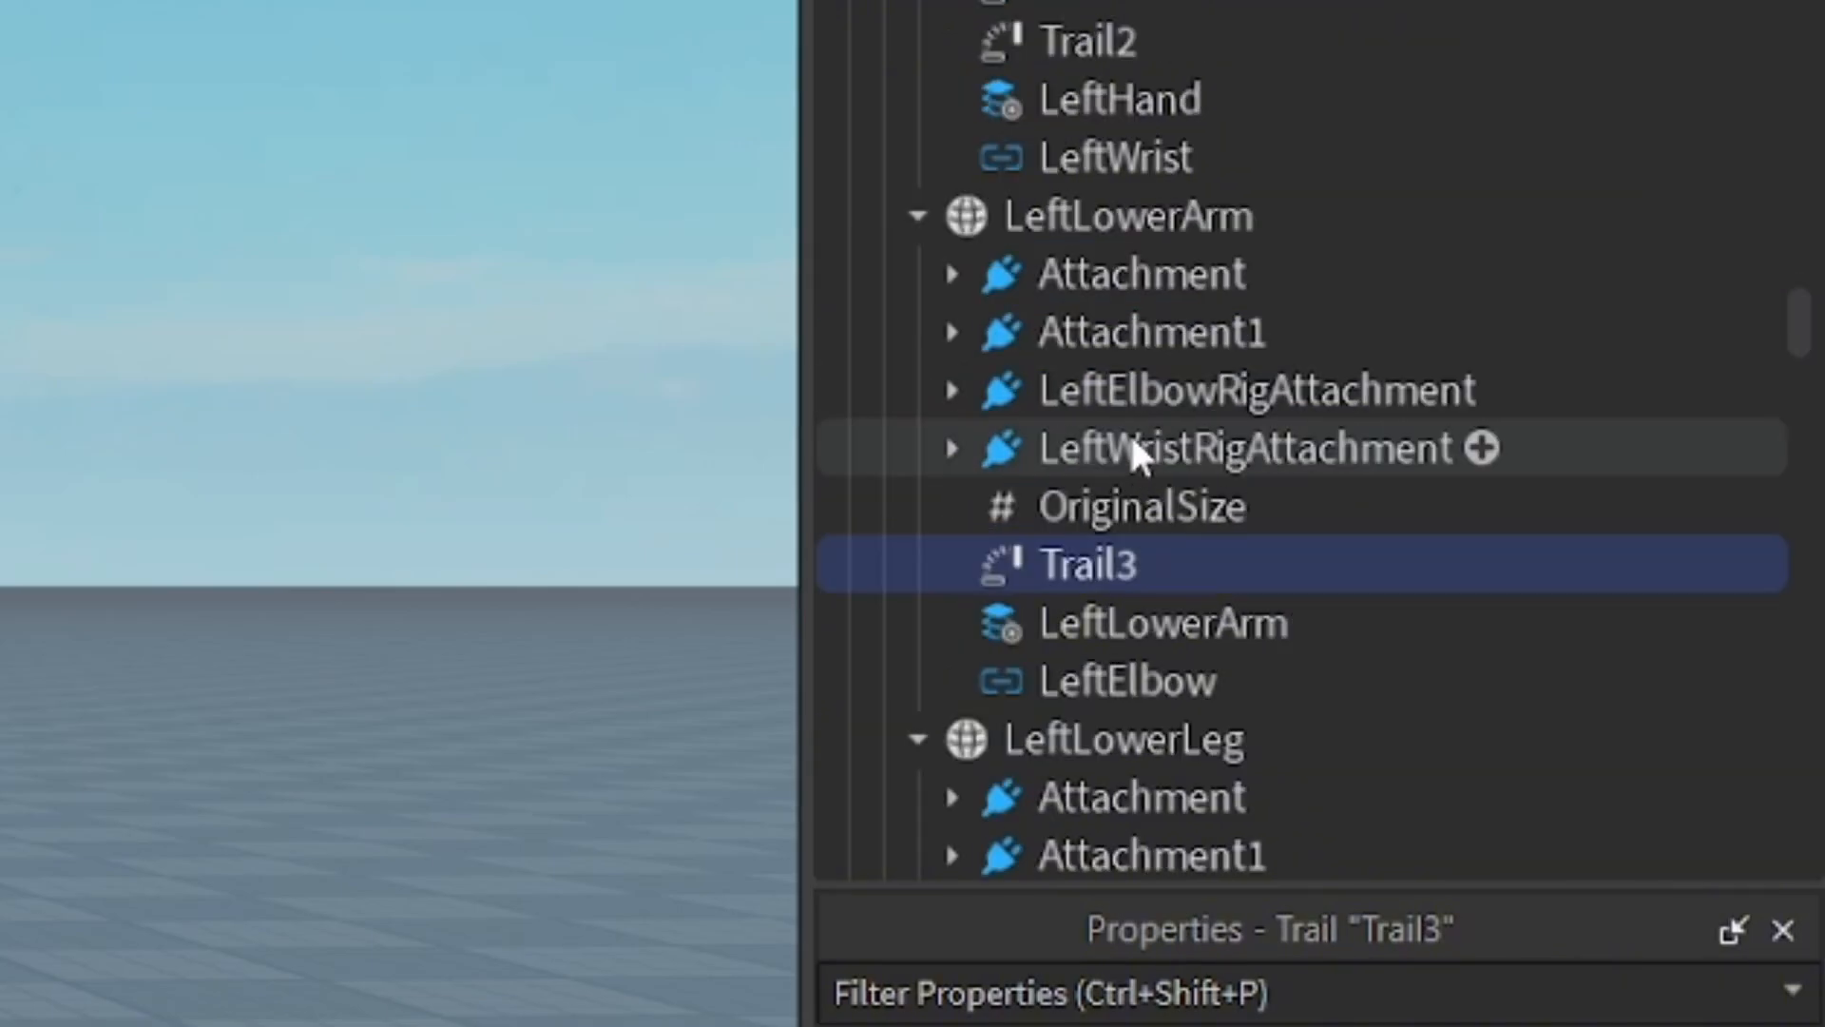
scroll("down", 3)
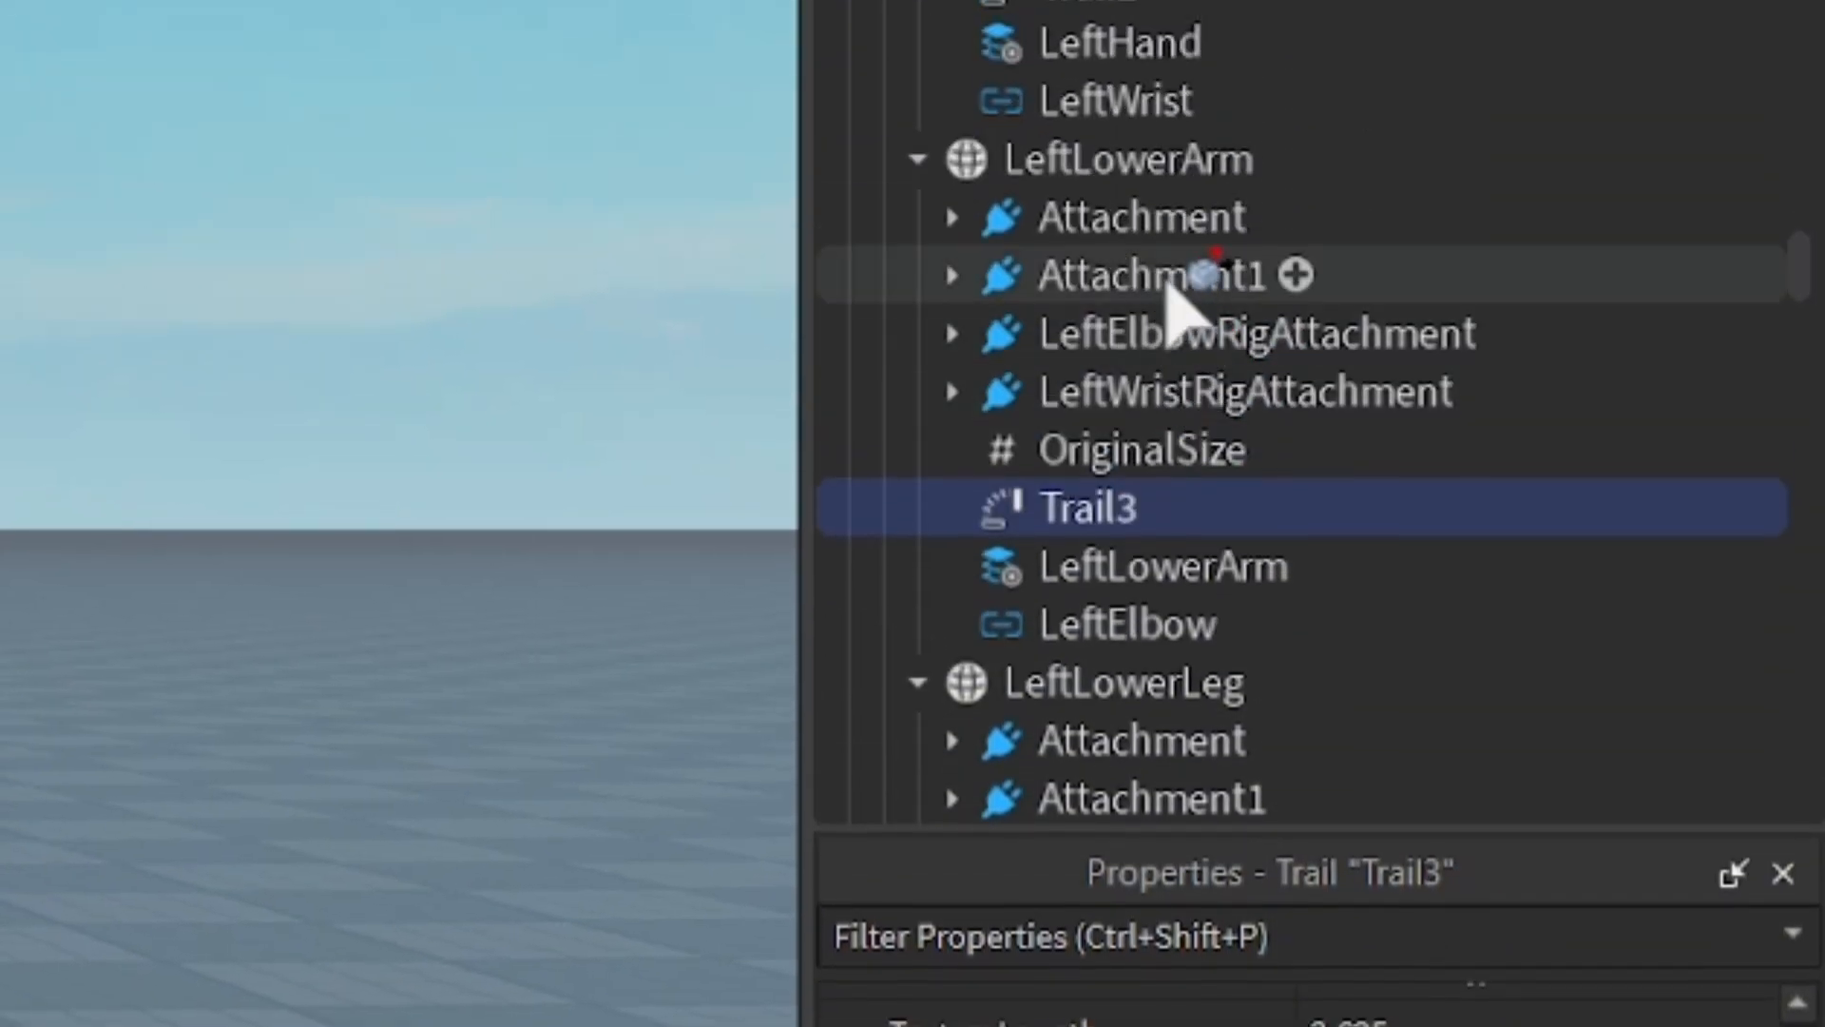
mouse_move(1071, 507)
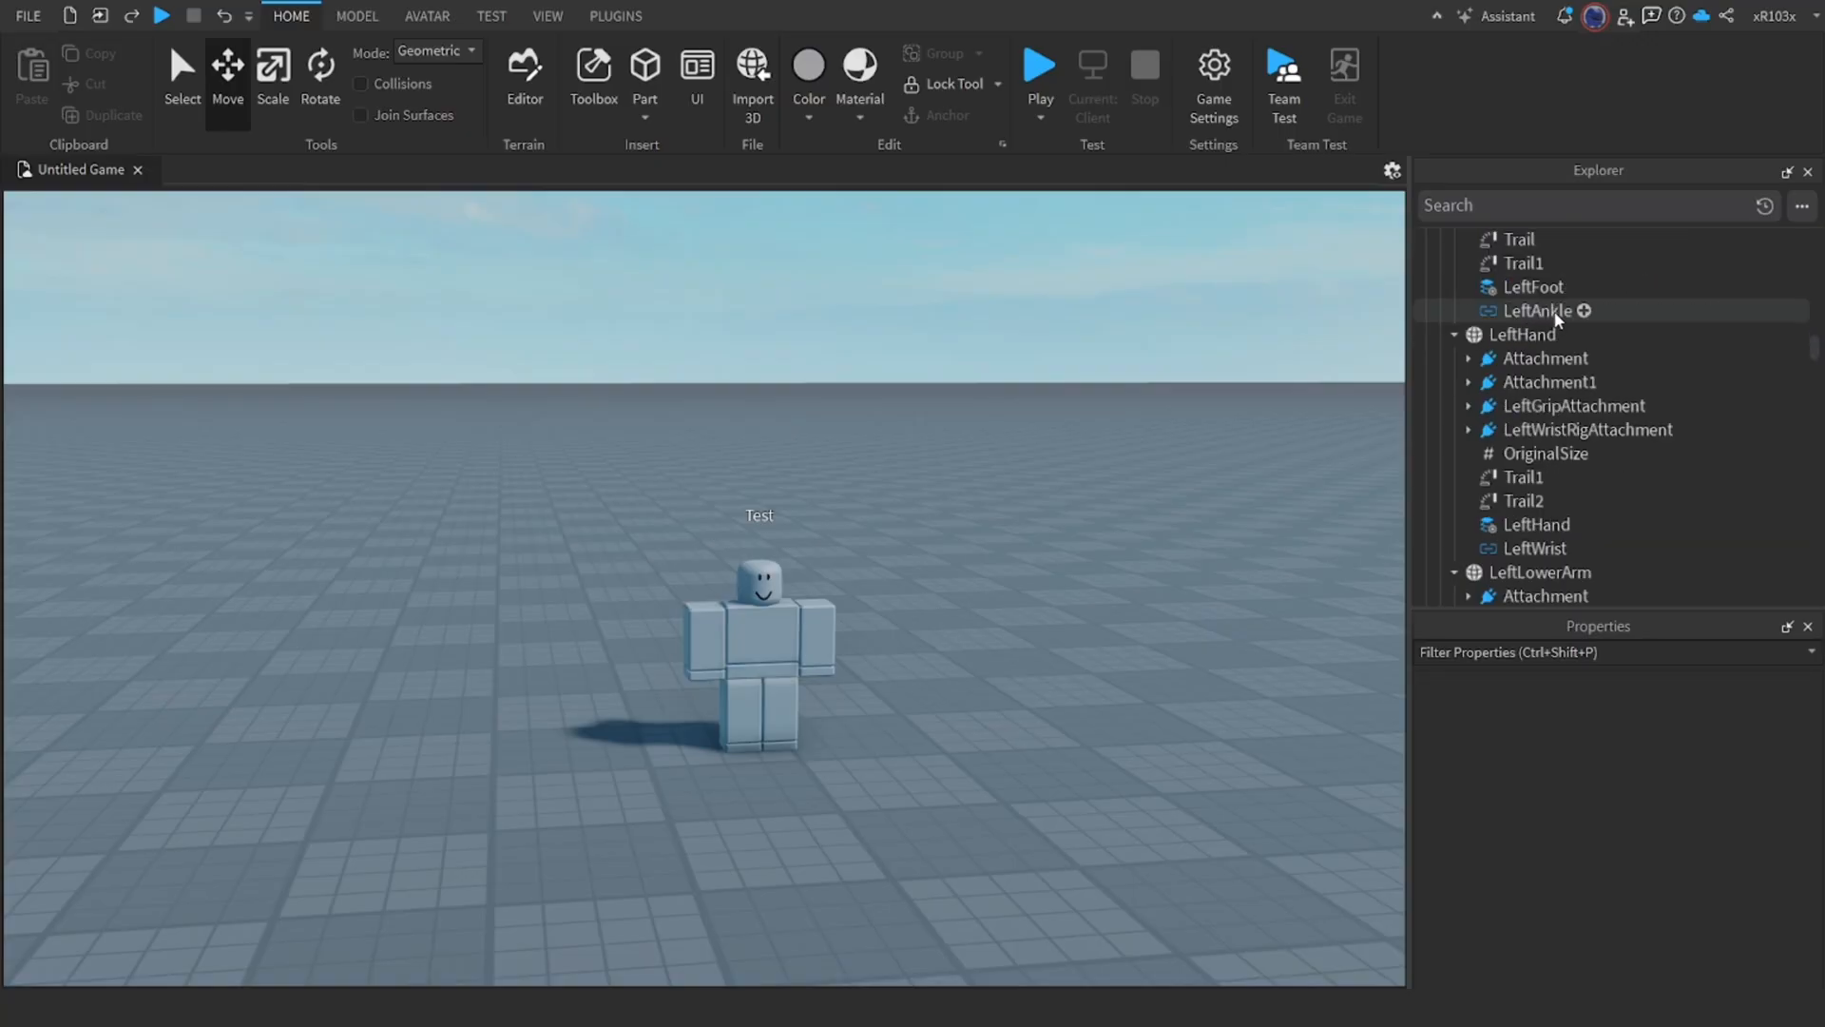
scroll("down", 3)
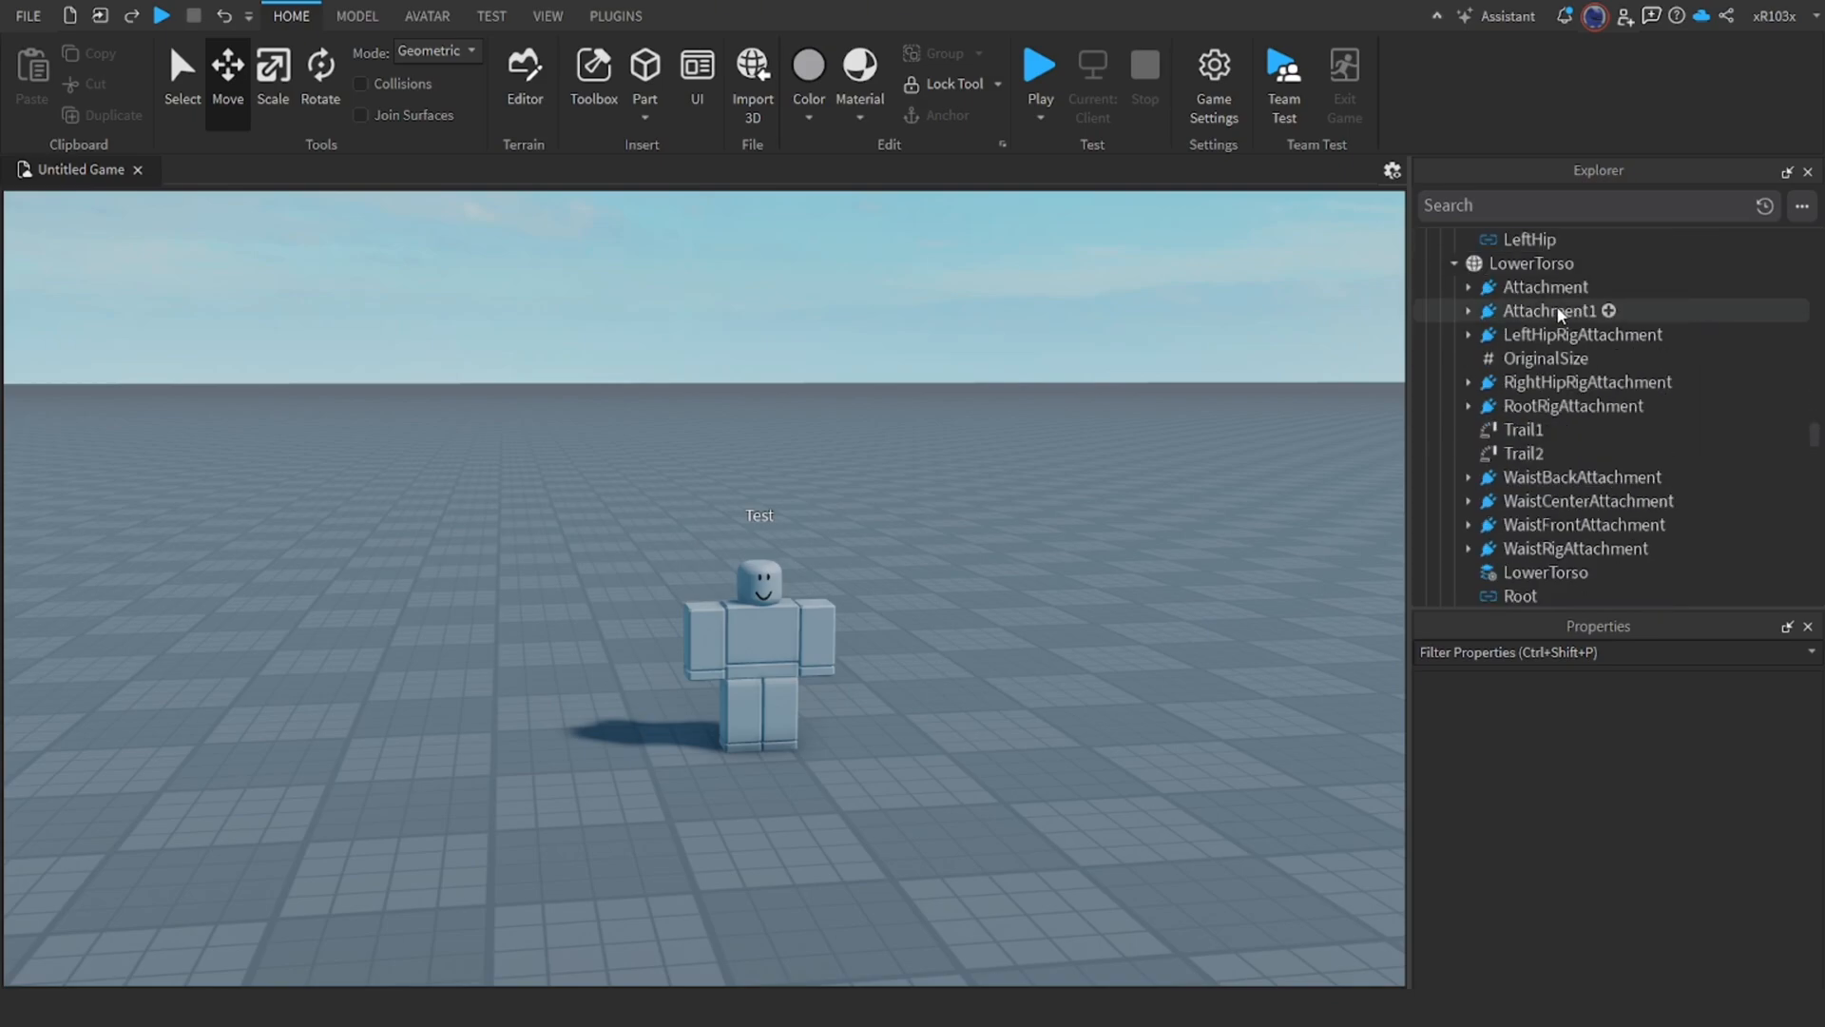
scroll("down", 3)
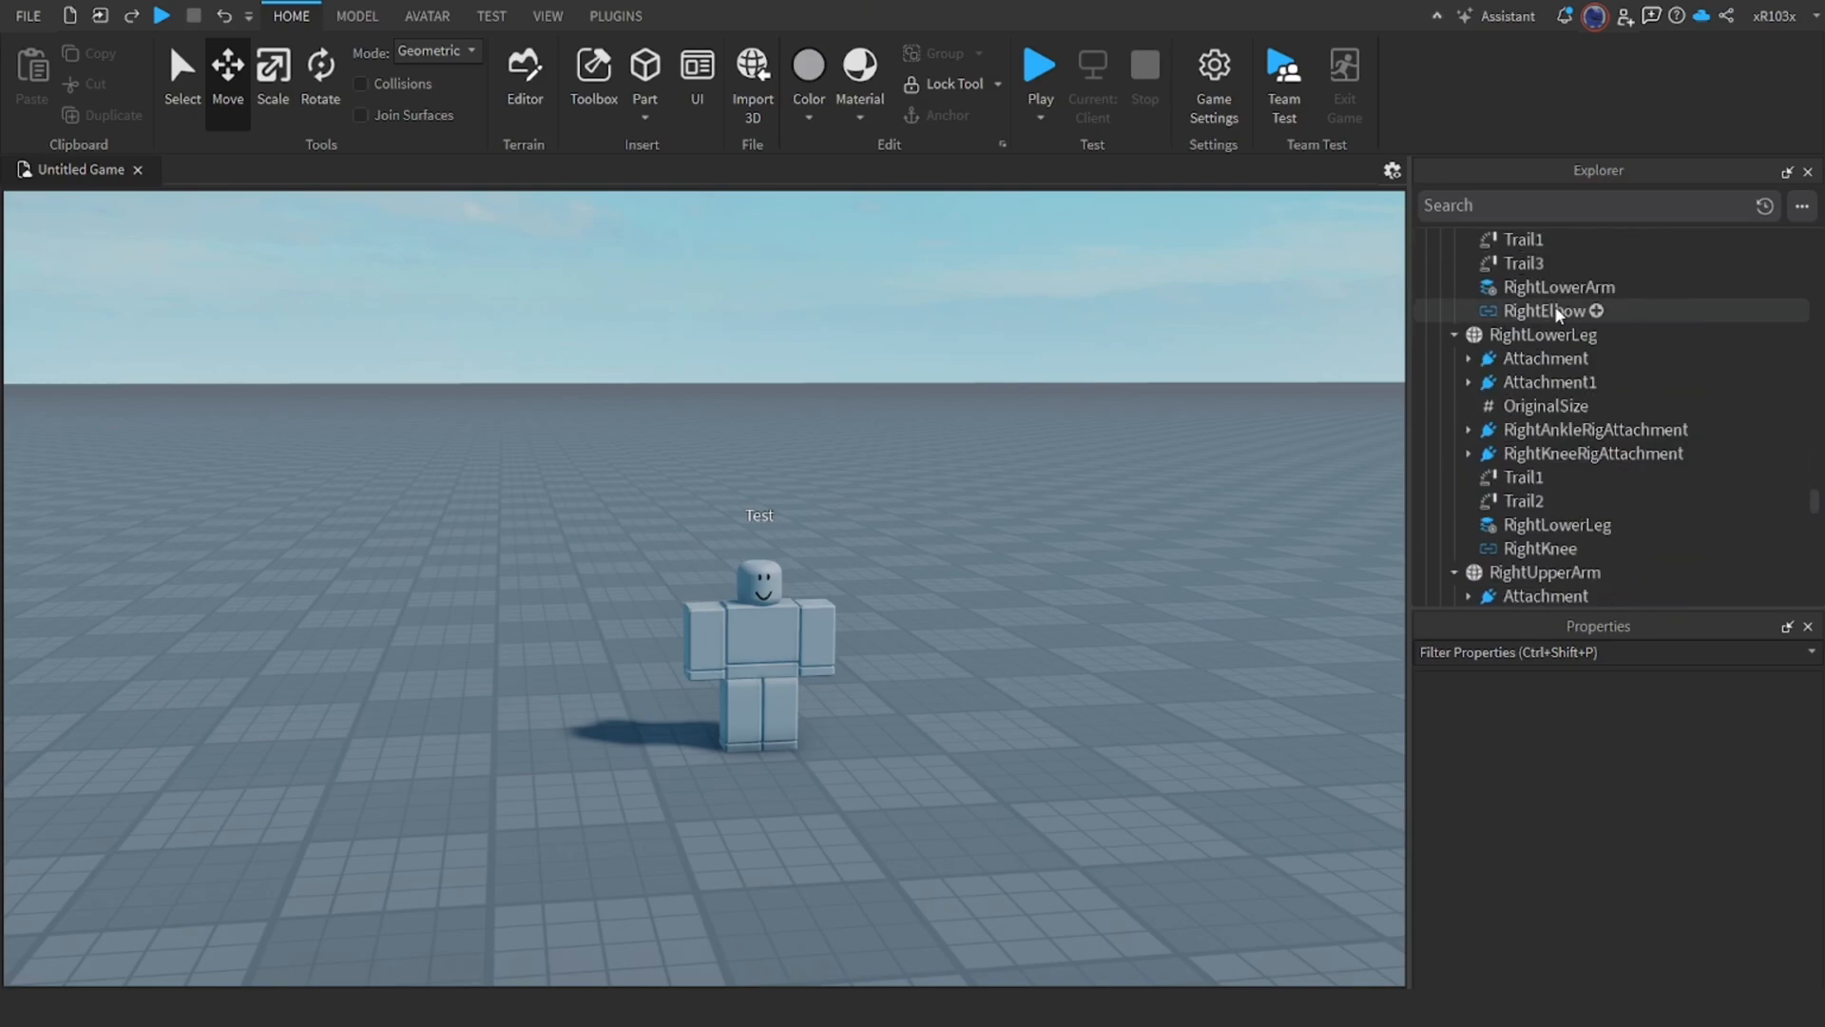
scroll("down", 3)
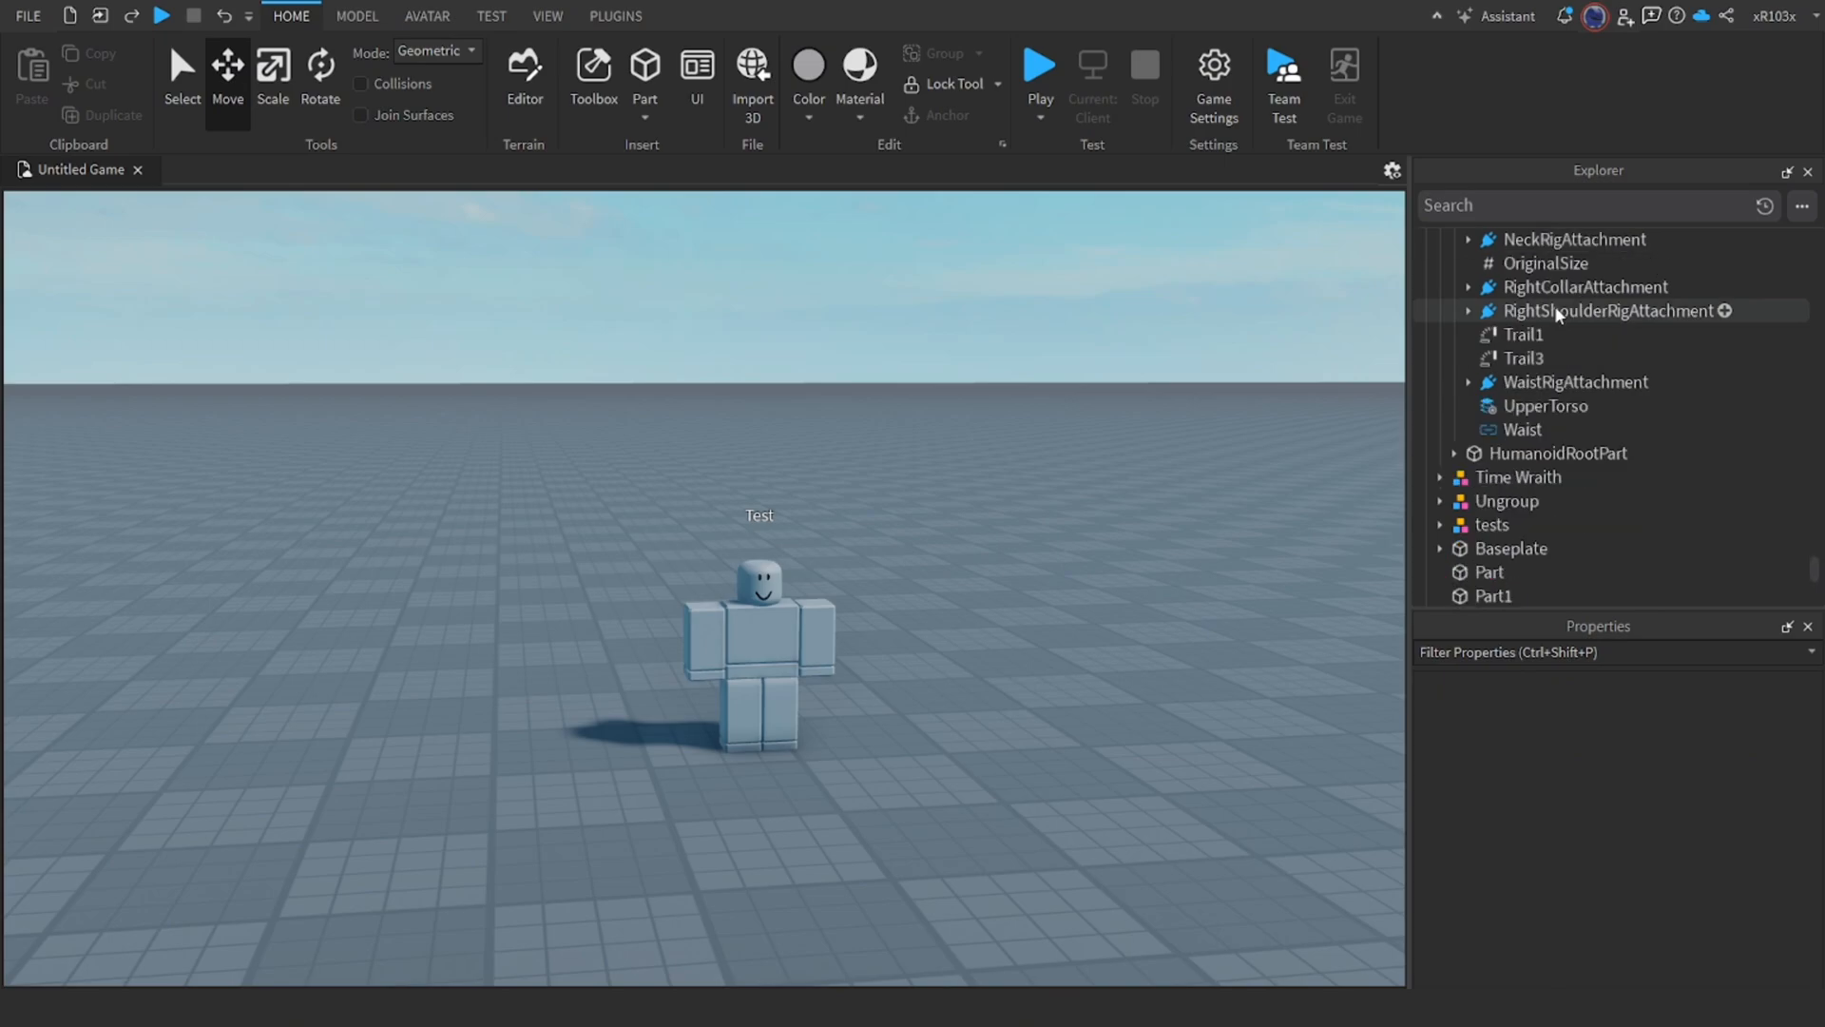
scroll("up", 3)
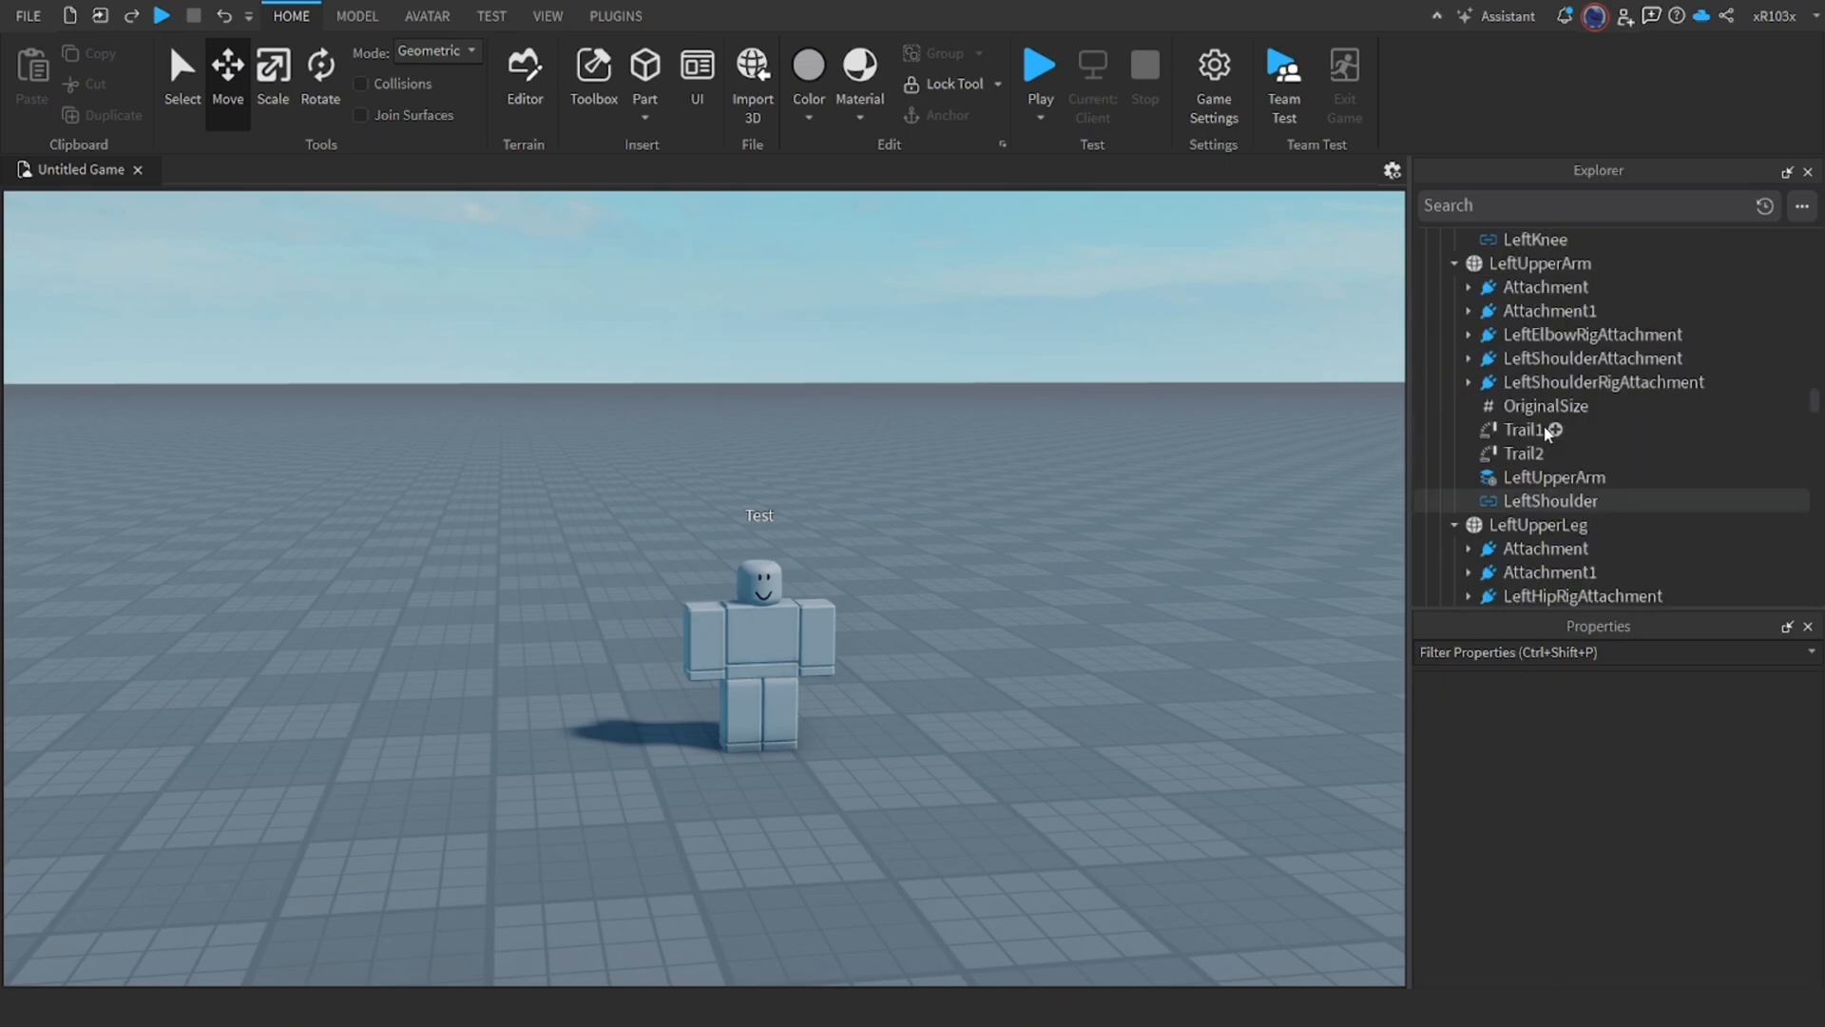